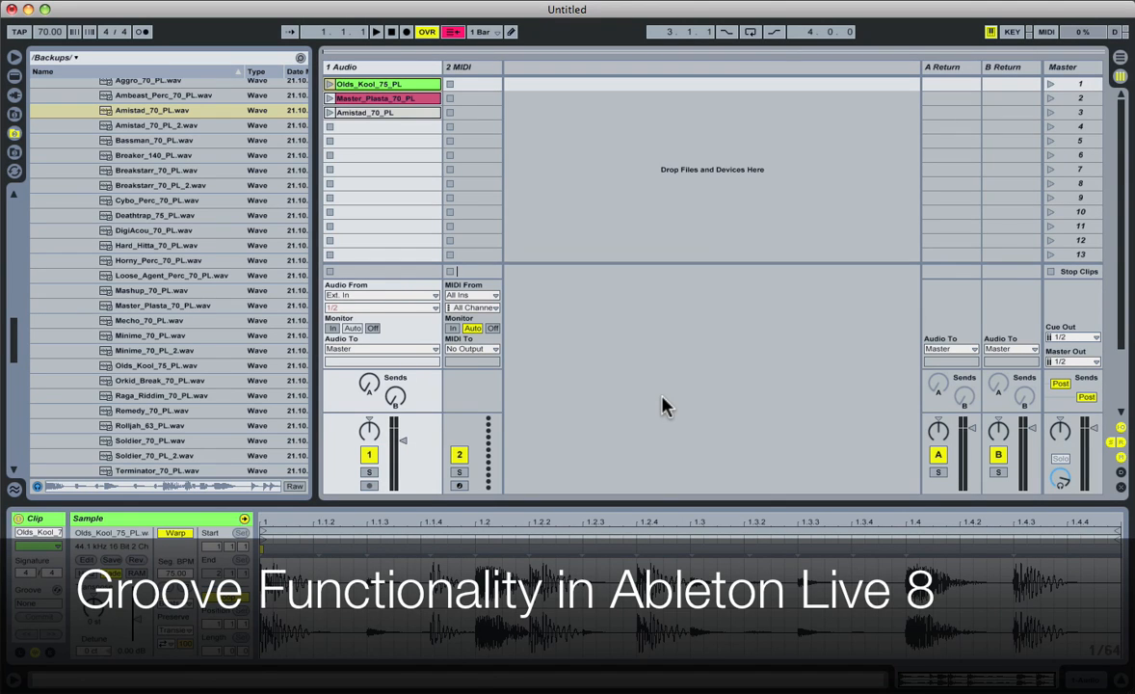
mouse_move(396, 277)
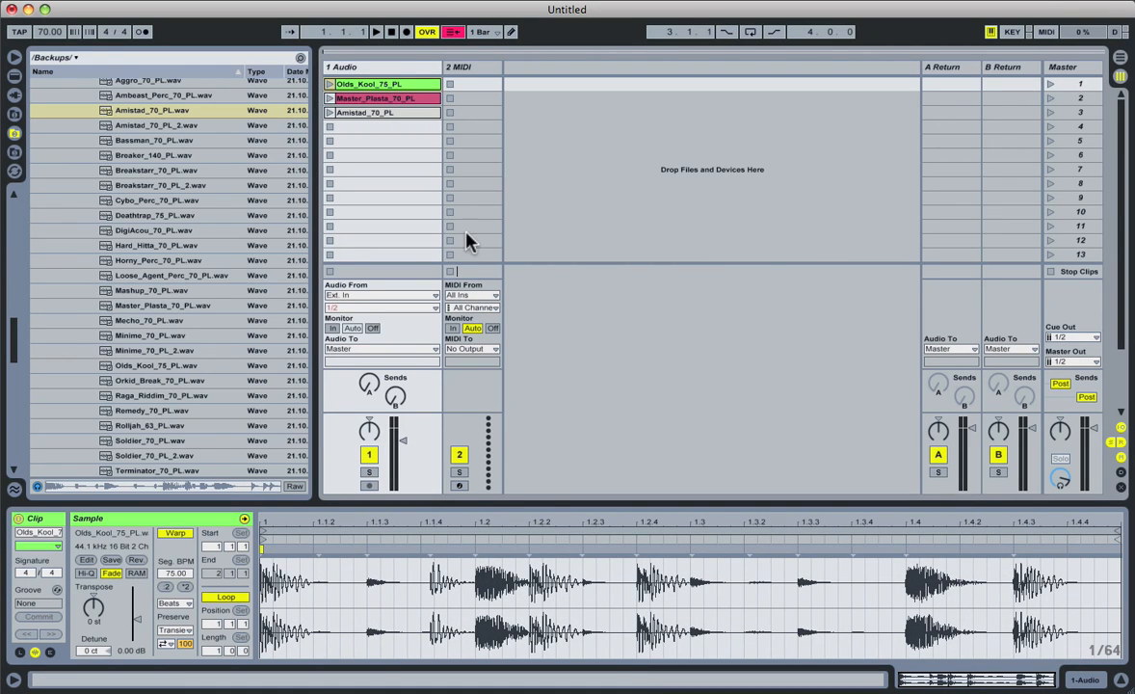
mouse_move(185, 46)
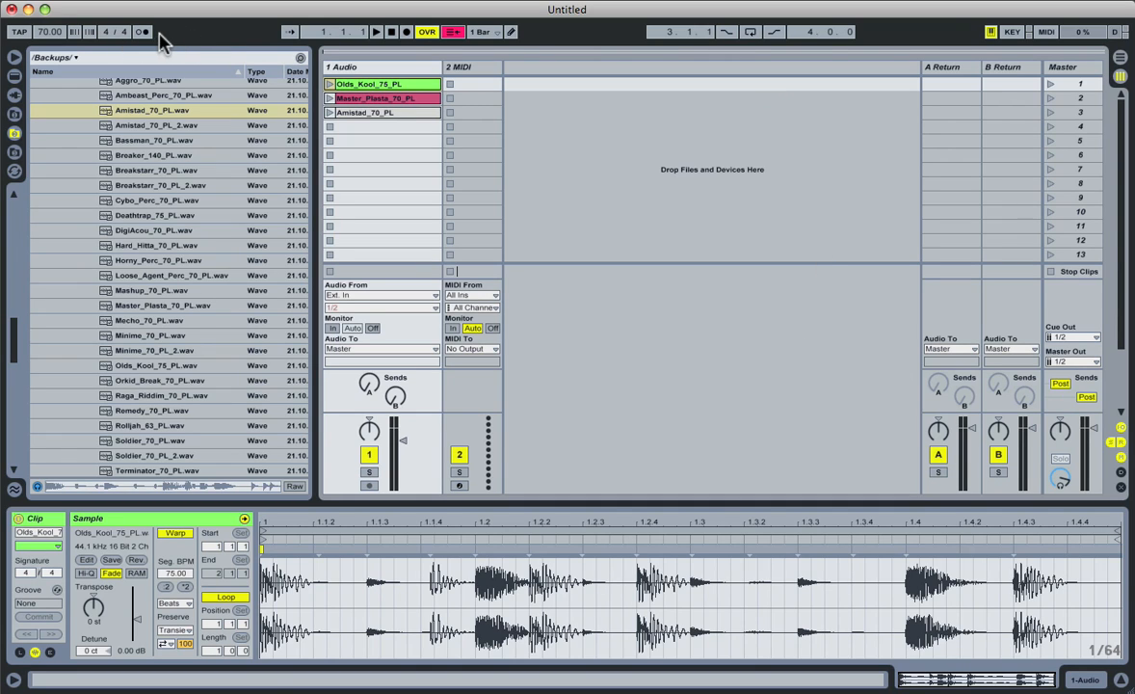
mouse_move(567, 164)
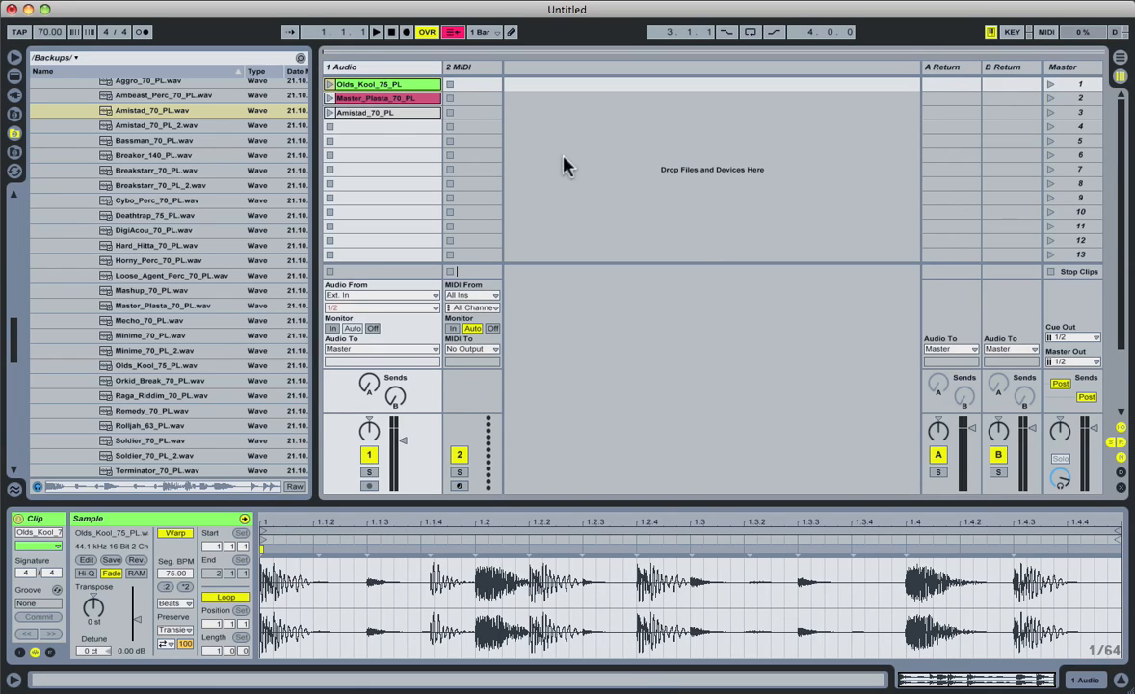
mouse_move(729, 222)
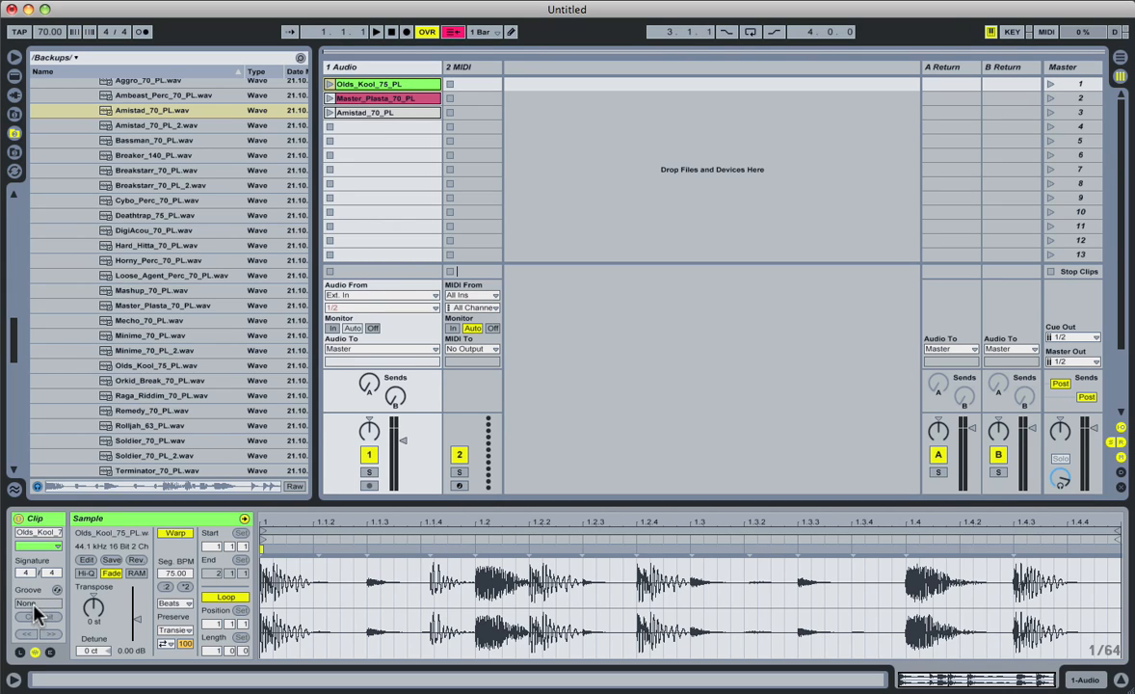
mouse_move(626, 602)
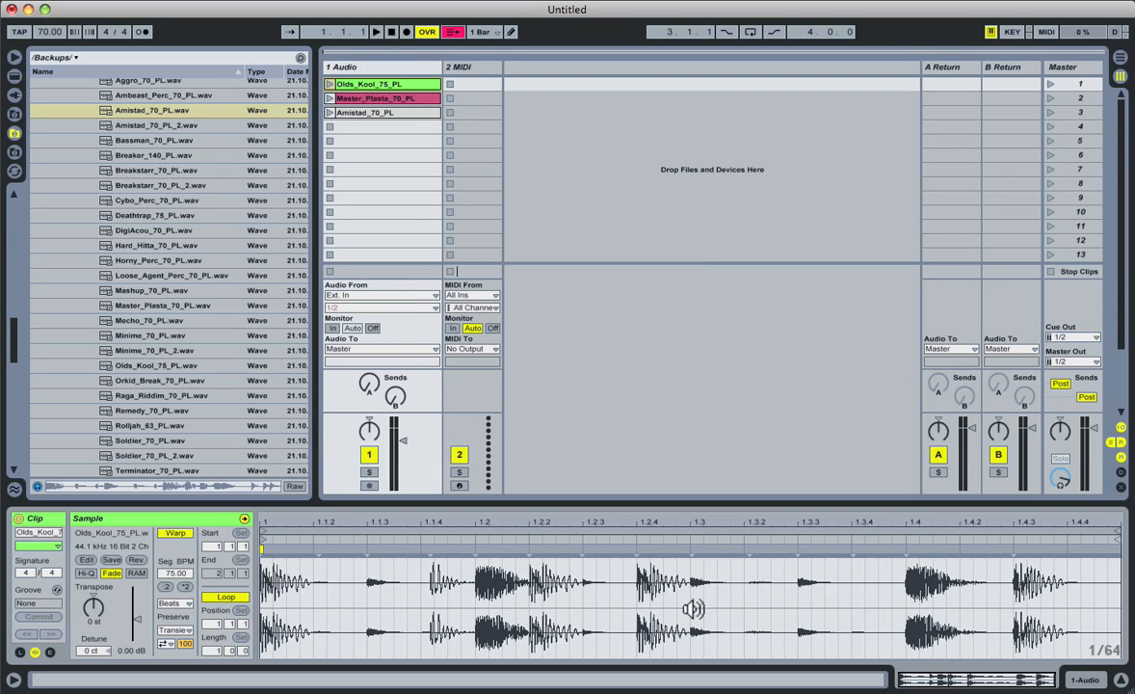
mouse_move(642, 381)
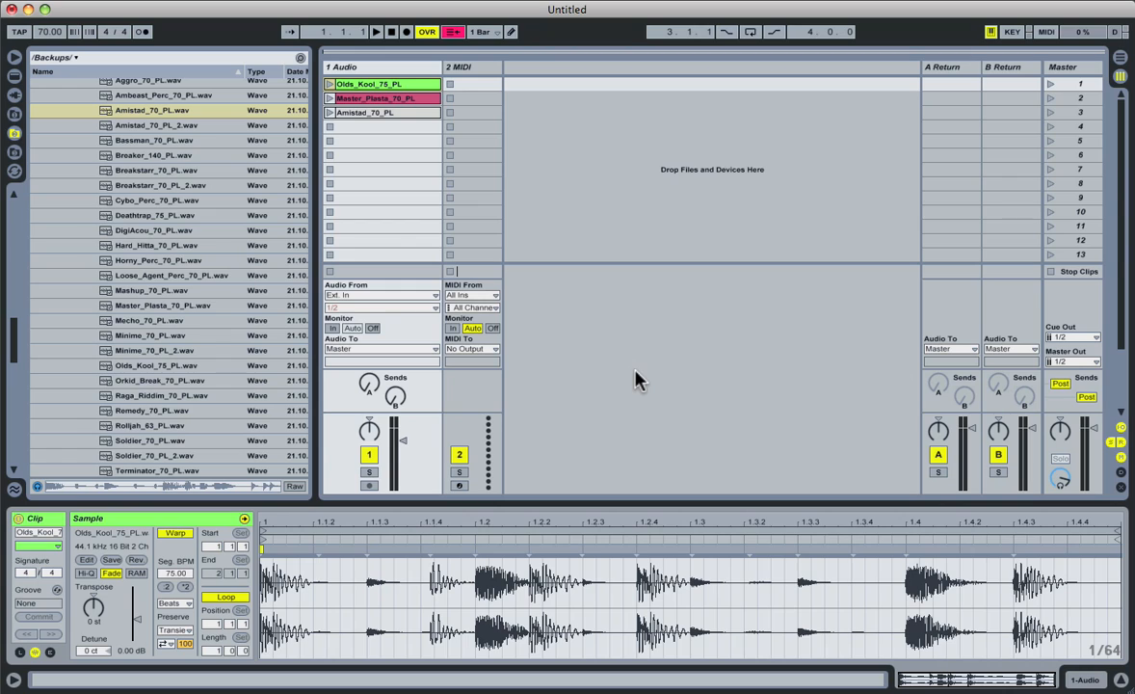
mouse_move(659, 381)
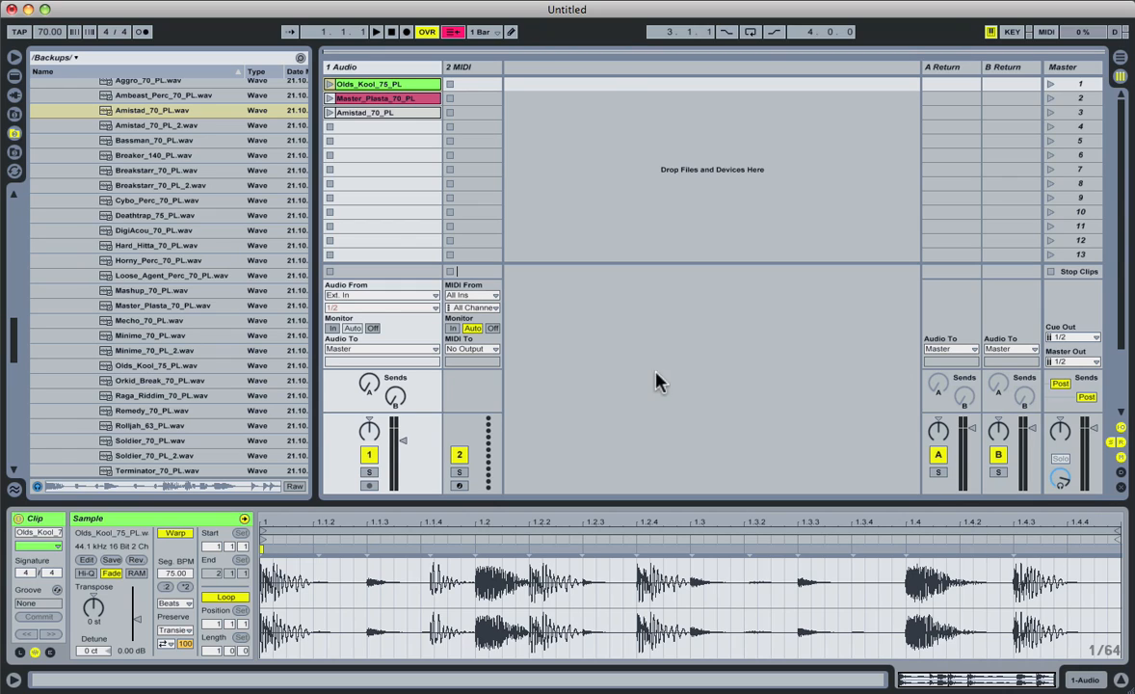
mouse_move(728, 106)
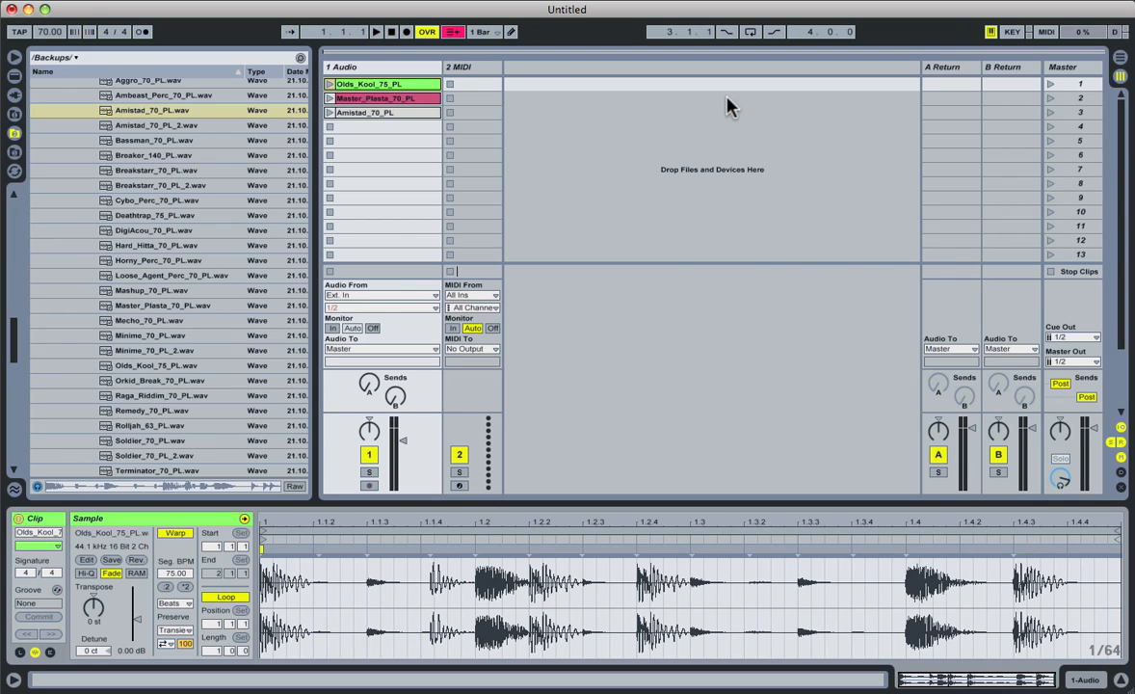
mouse_move(698, 205)
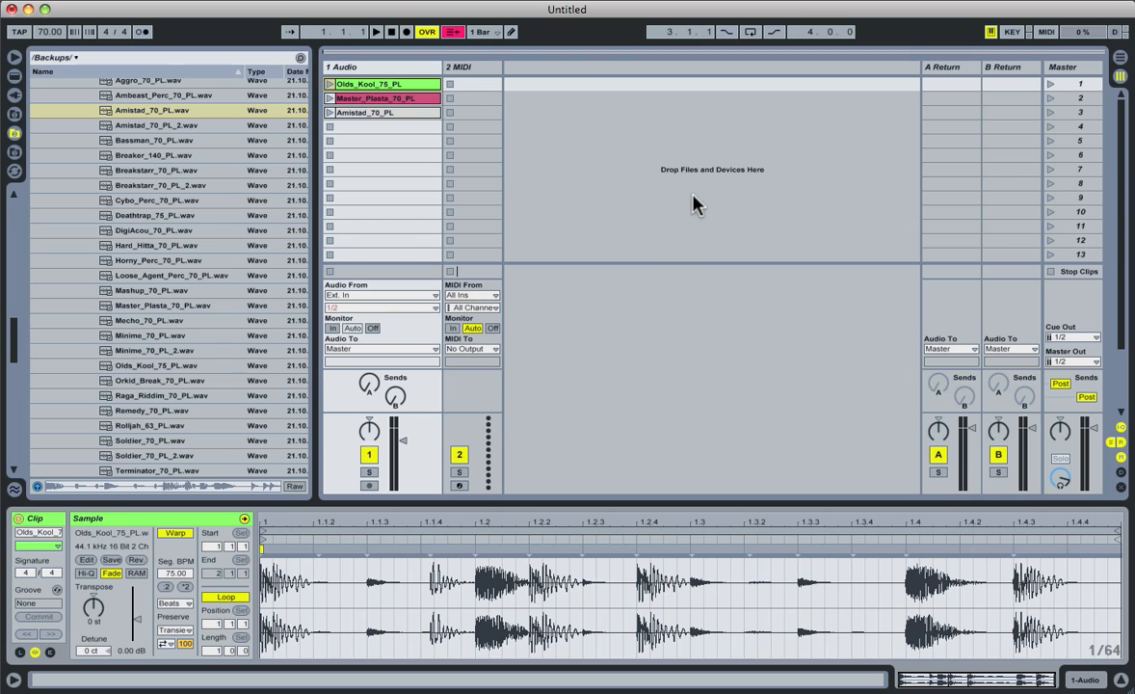
mouse_move(760, 517)
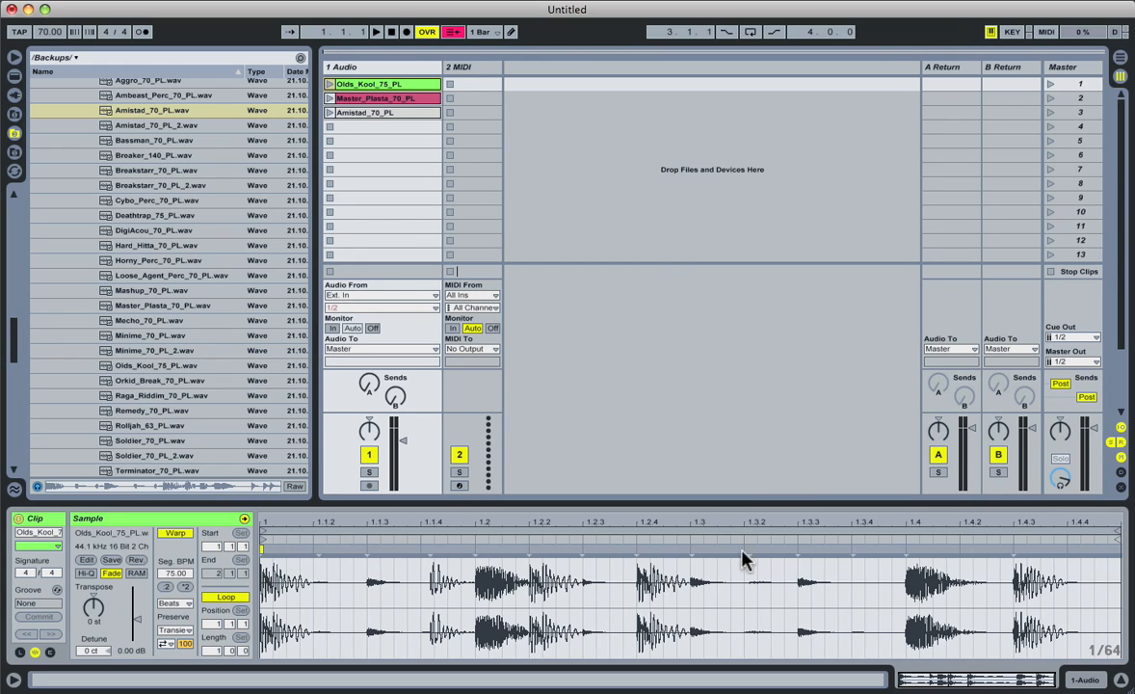
mouse_move(397, 563)
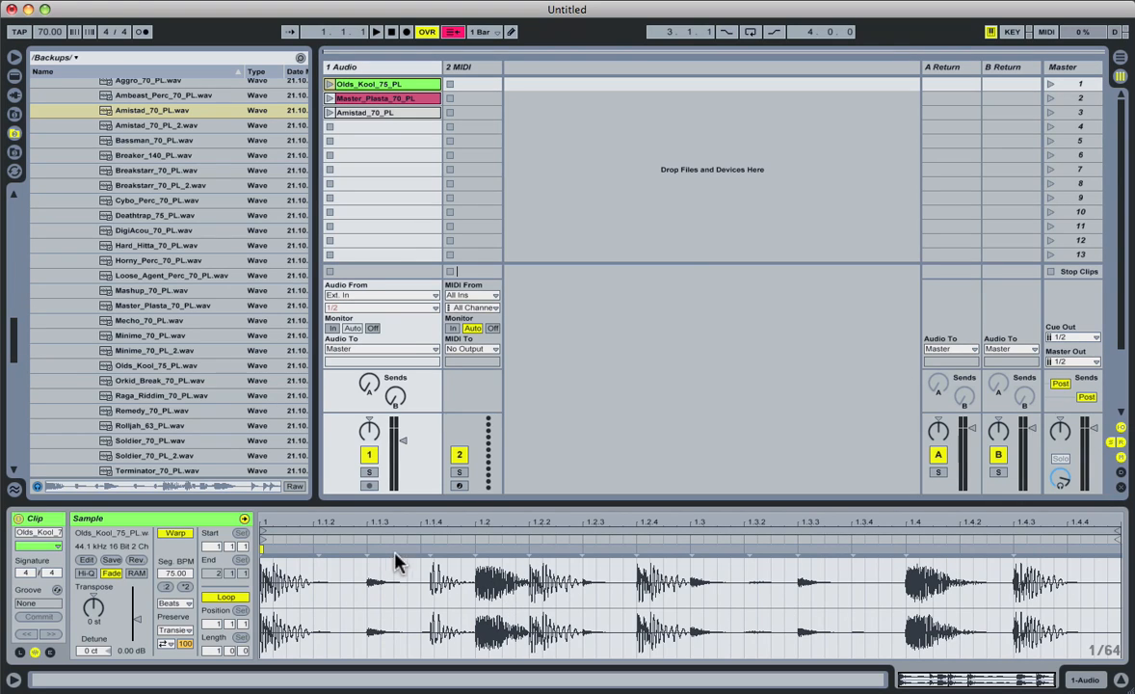
mouse_move(578, 612)
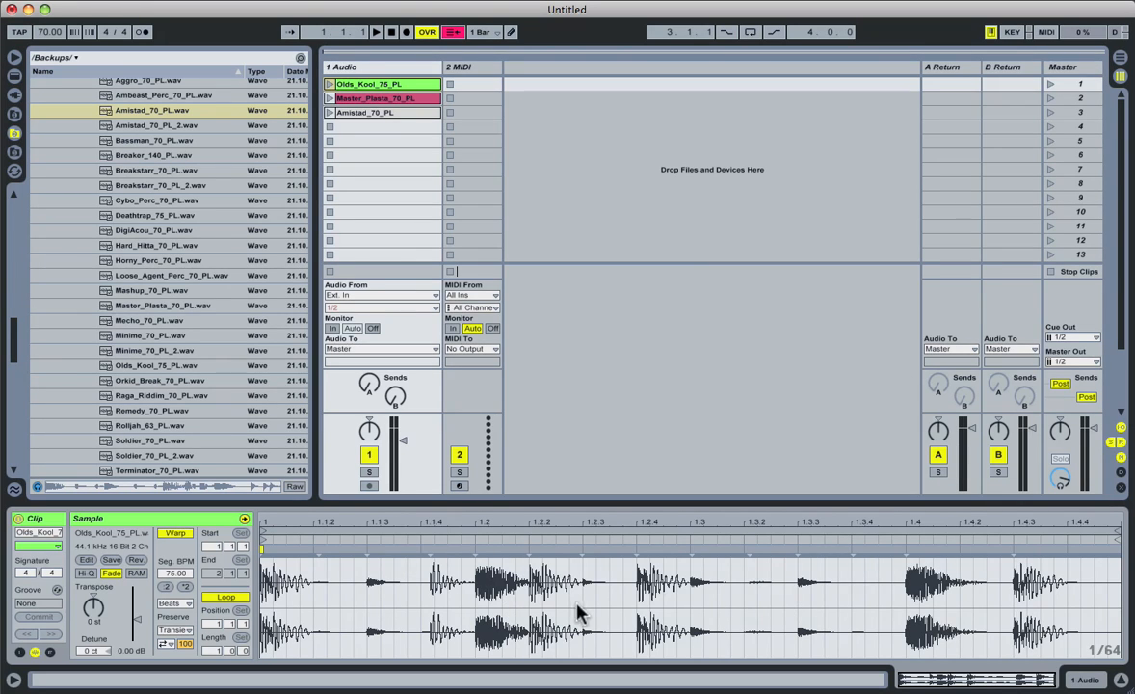
mouse_move(293, 613)
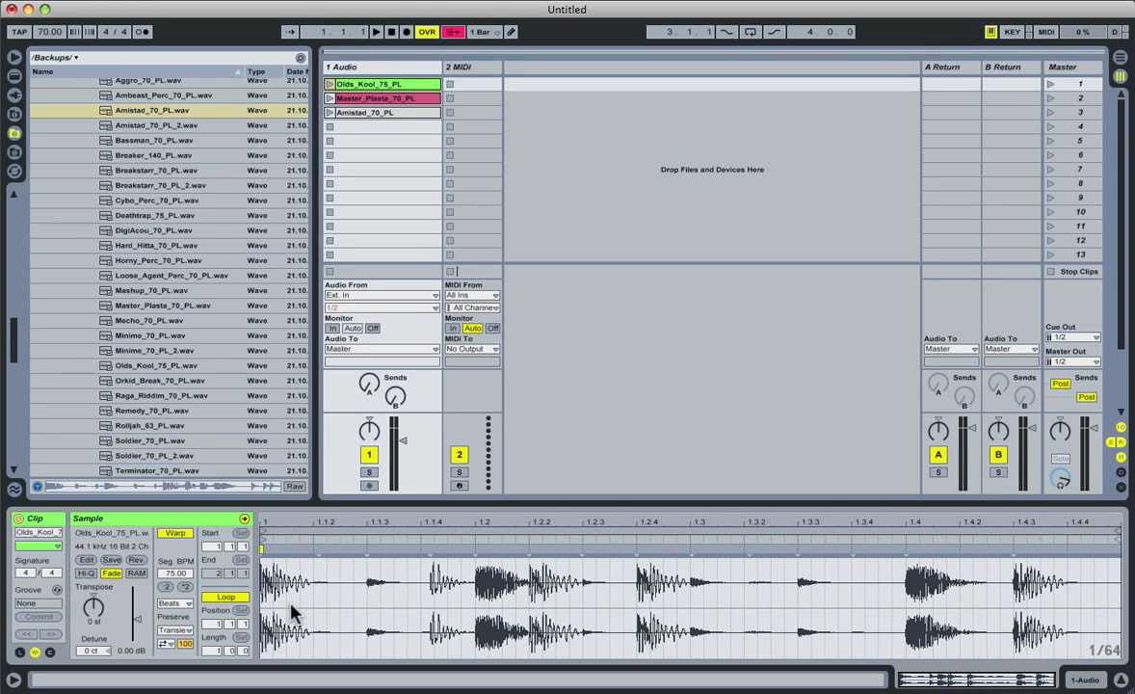
mouse_move(285, 598)
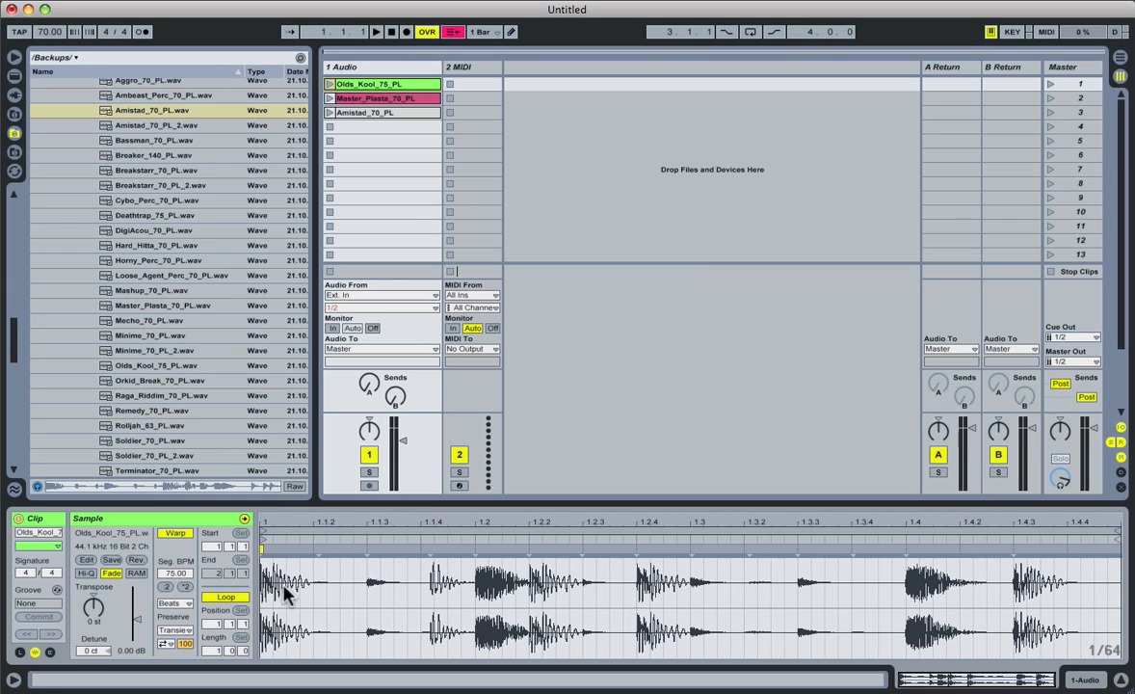
mouse_move(652, 569)
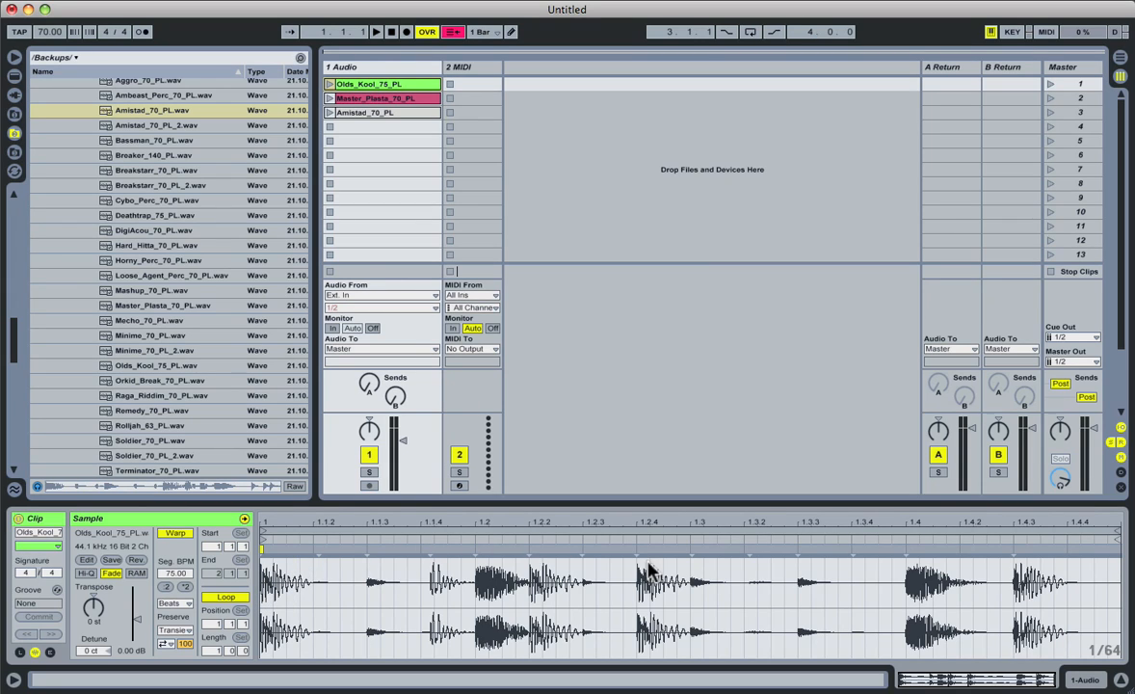
mouse_move(602, 582)
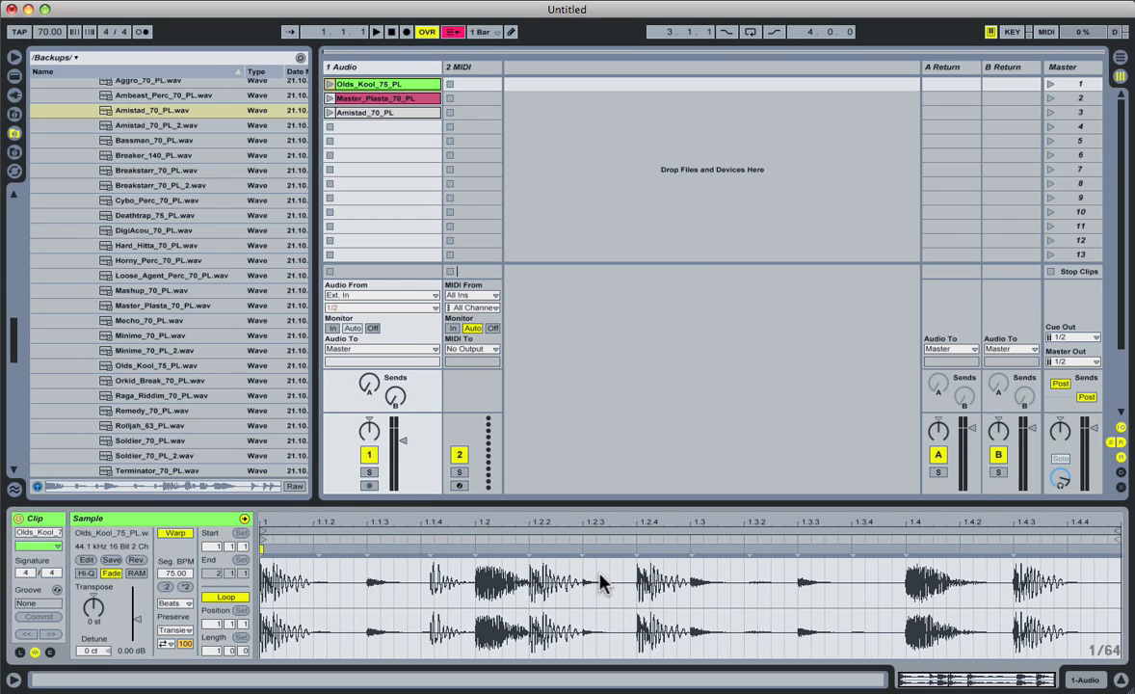
mouse_move(444, 563)
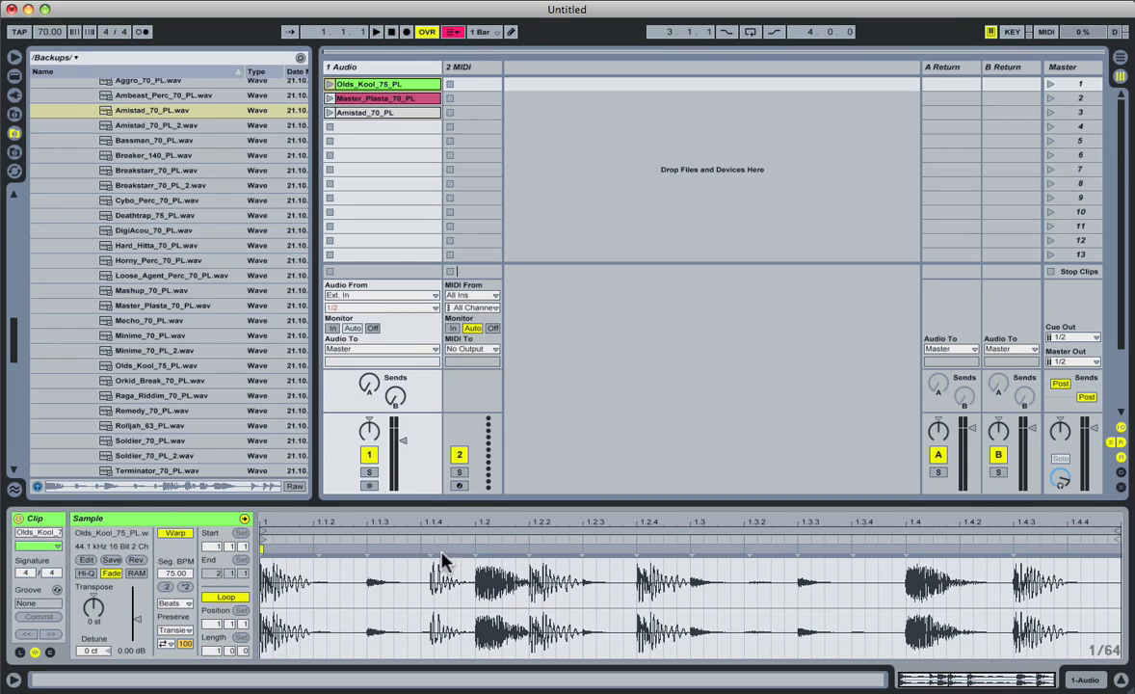
mouse_move(368, 593)
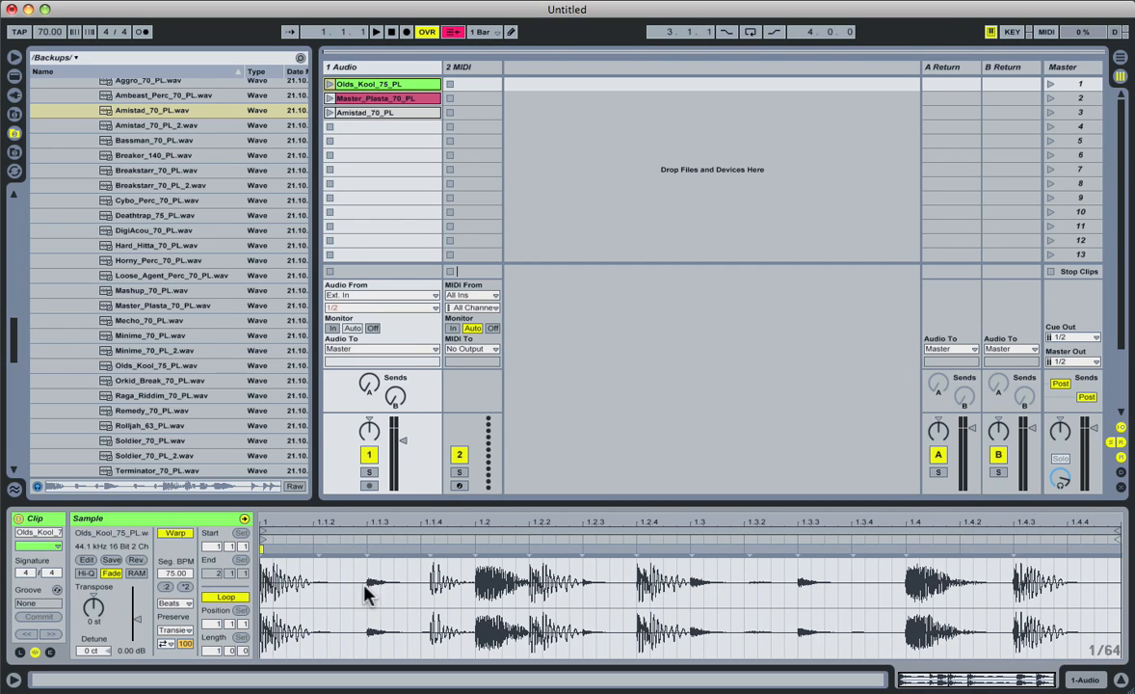
mouse_move(651, 582)
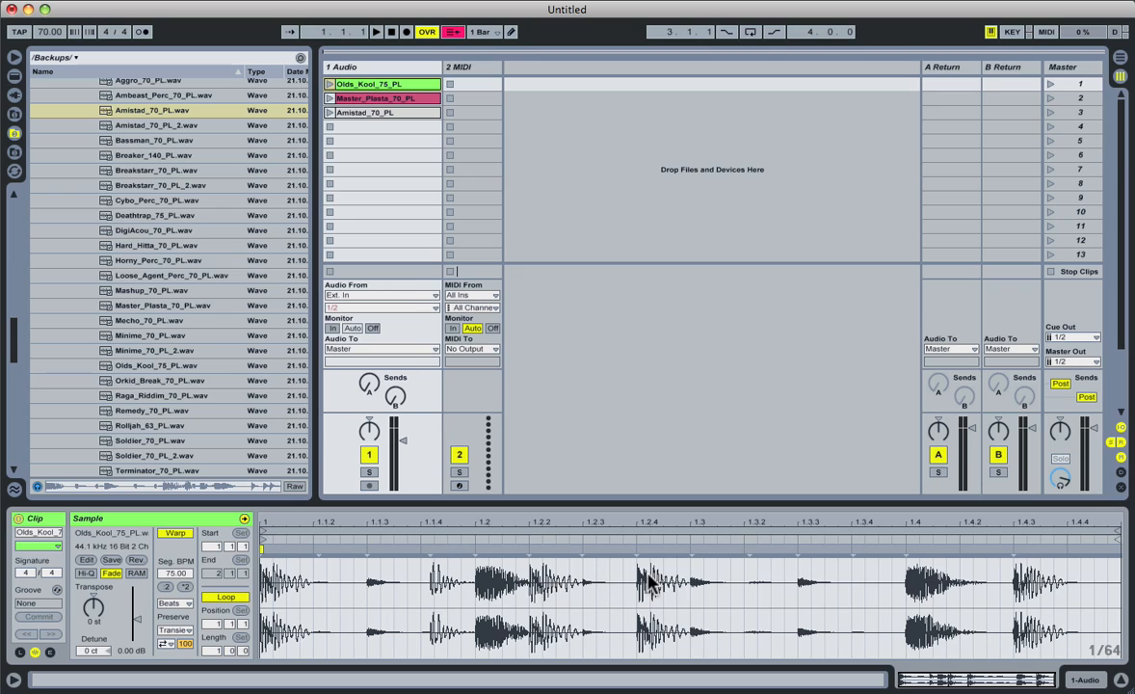
mouse_move(435, 601)
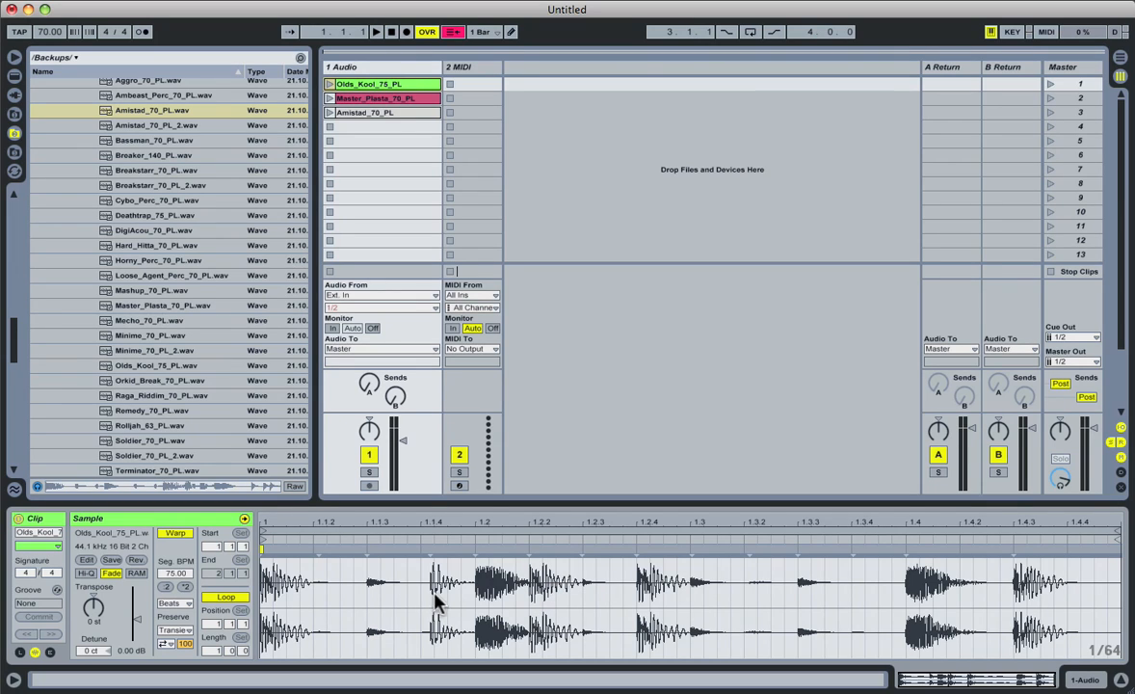
mouse_move(460, 598)
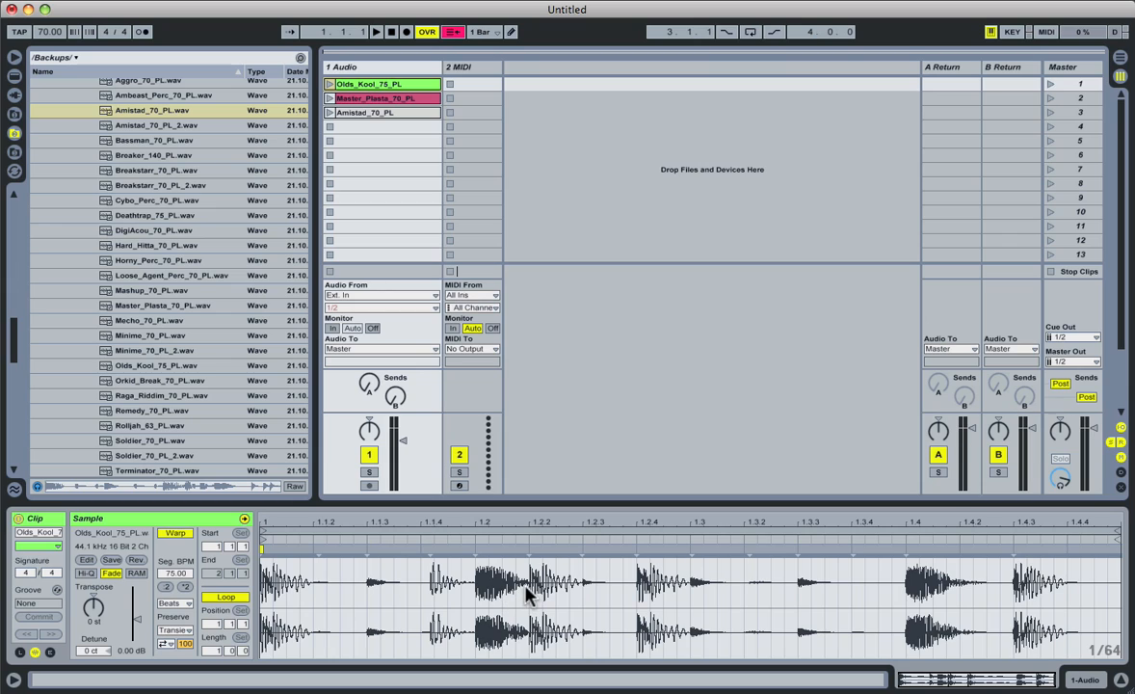
mouse_move(647, 432)
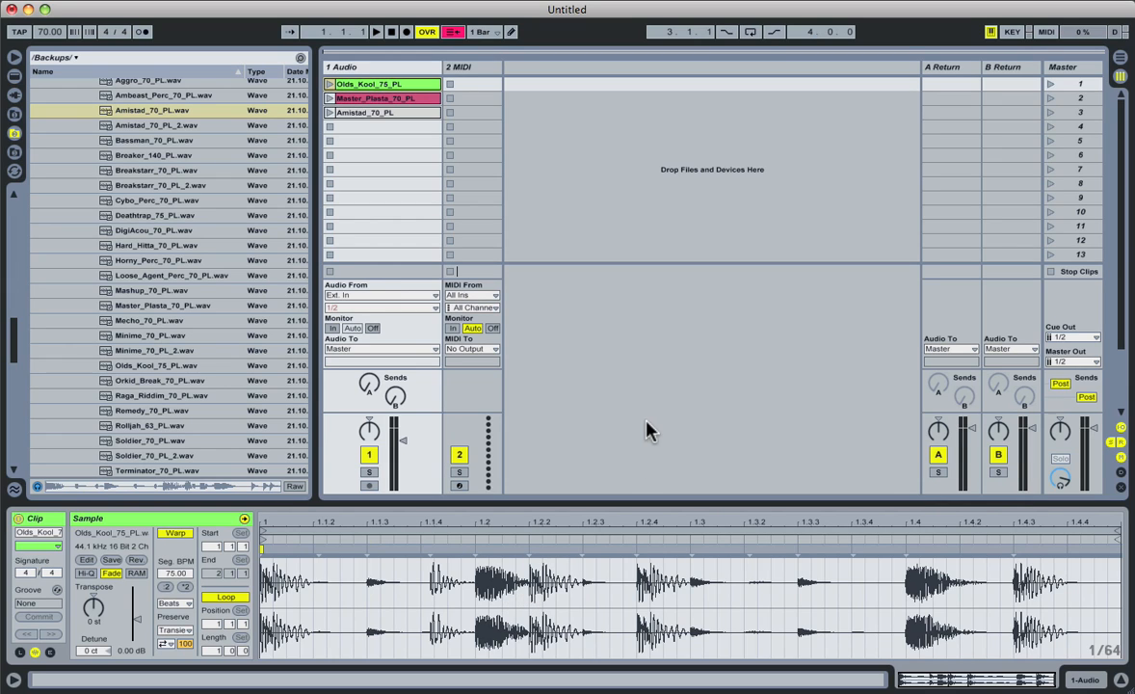
mouse_move(655, 426)
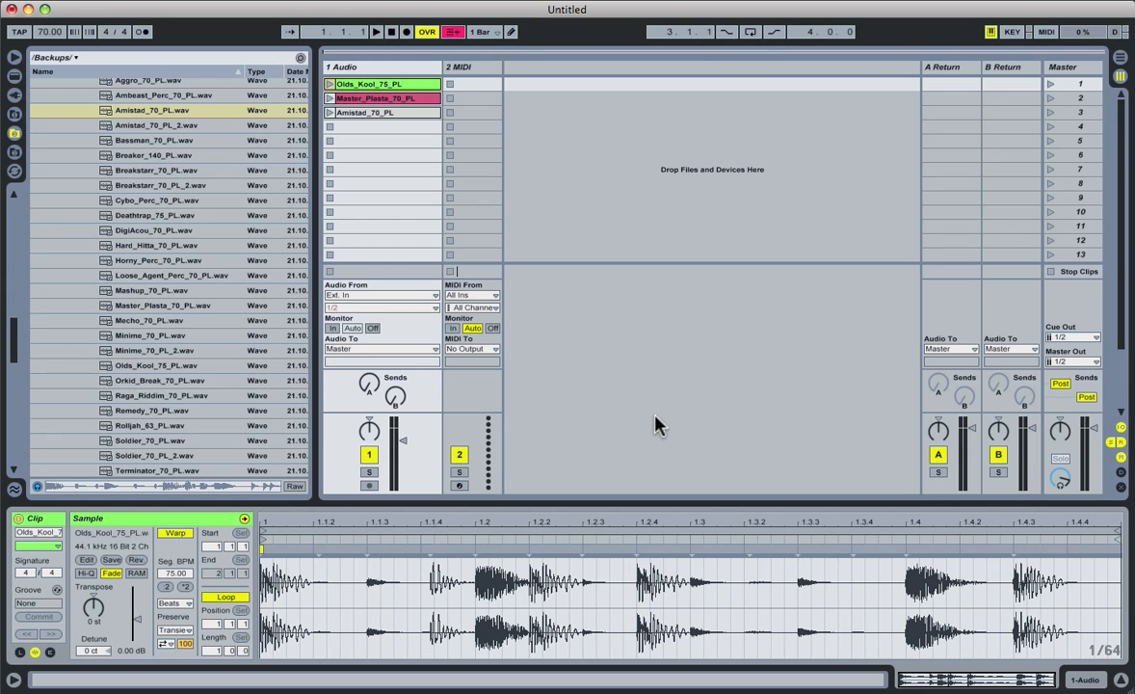
mouse_move(657, 403)
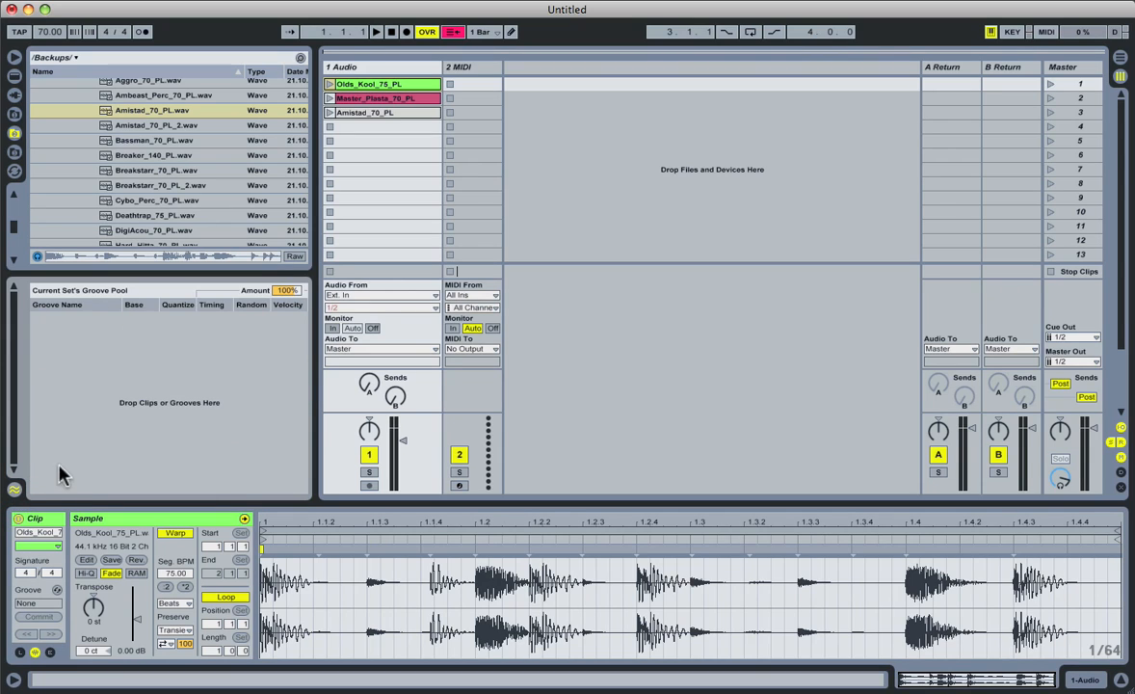
mouse_move(249, 399)
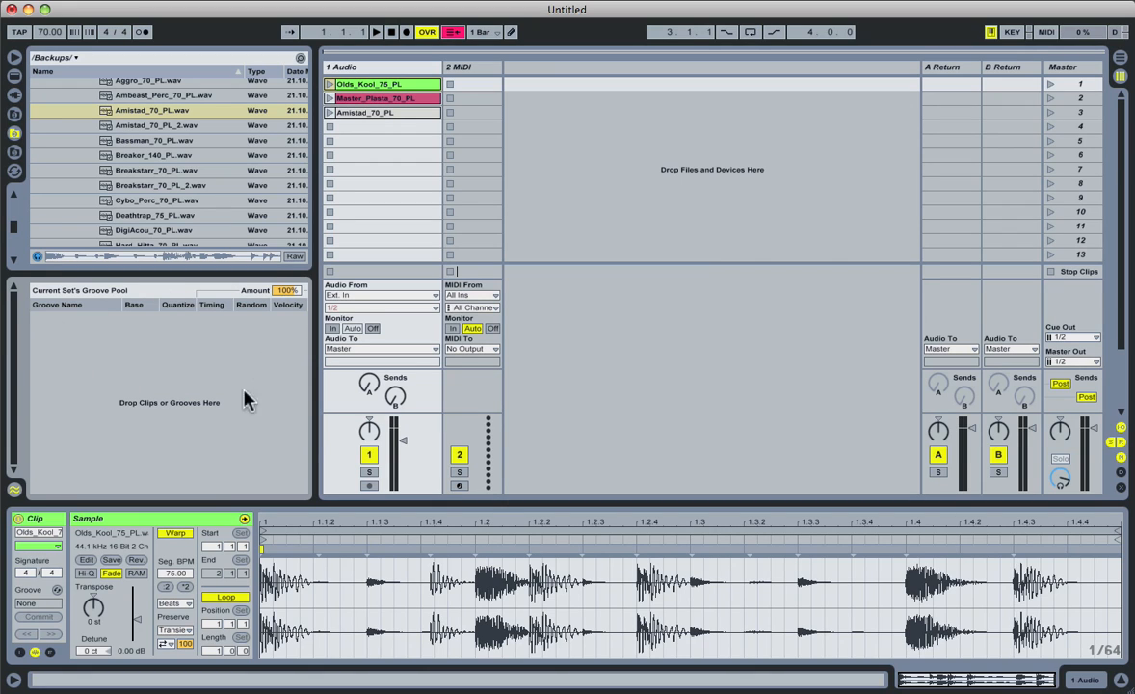
mouse_move(239, 347)
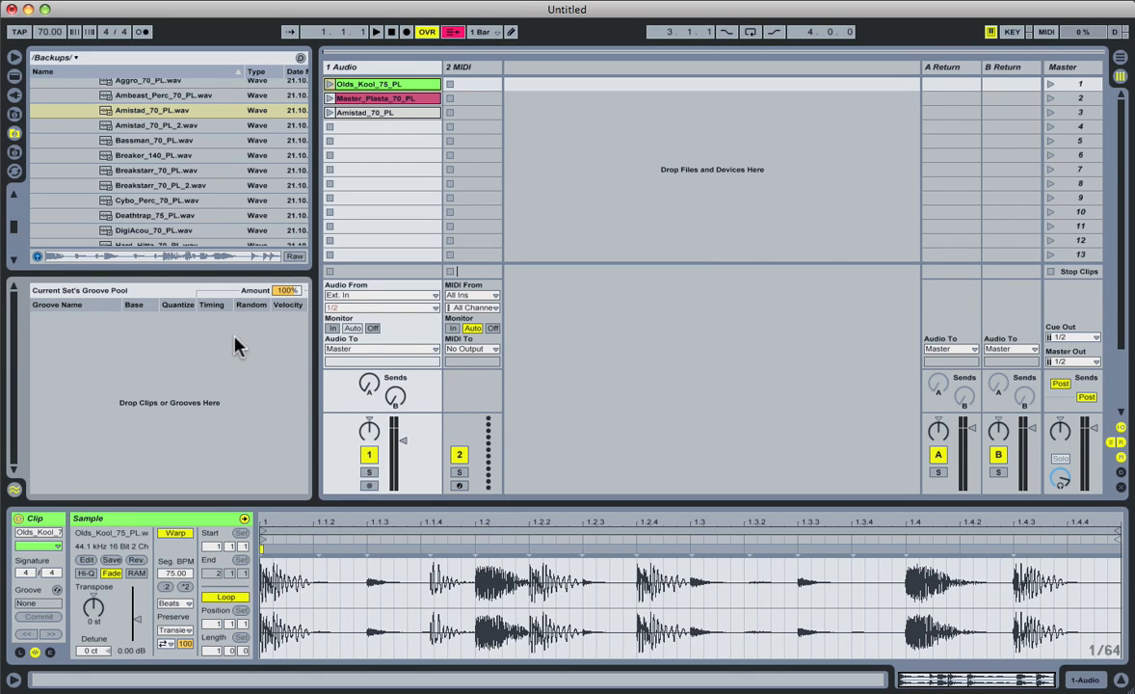
mouse_move(210, 387)
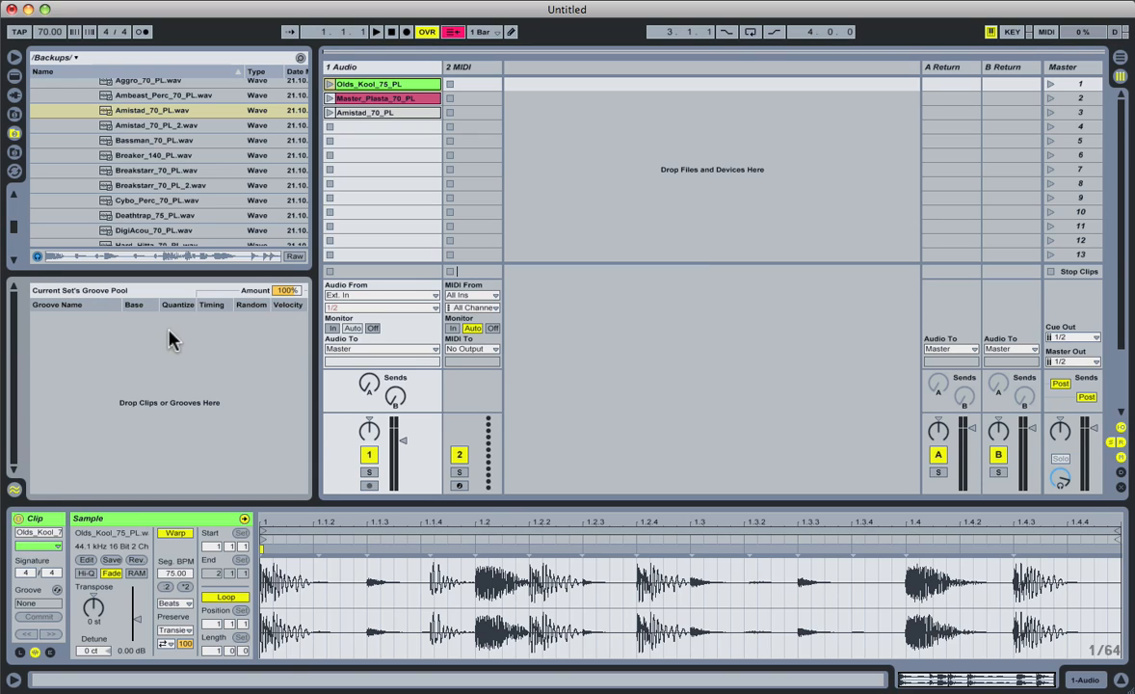
mouse_move(462, 254)
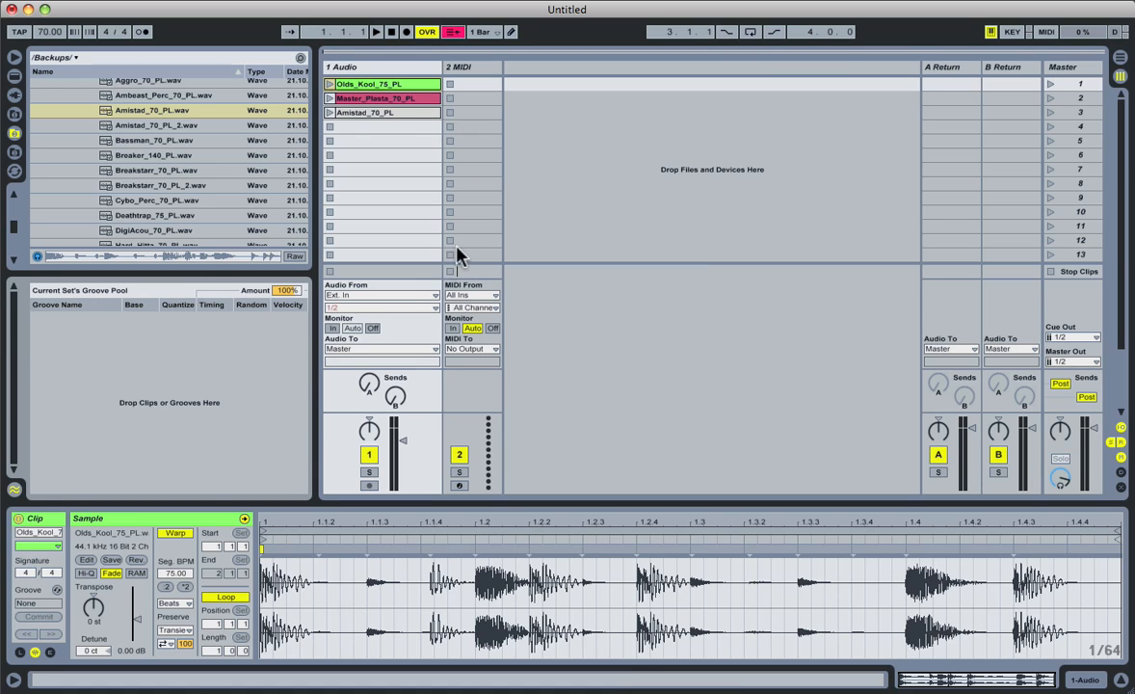
mouse_move(472, 318)
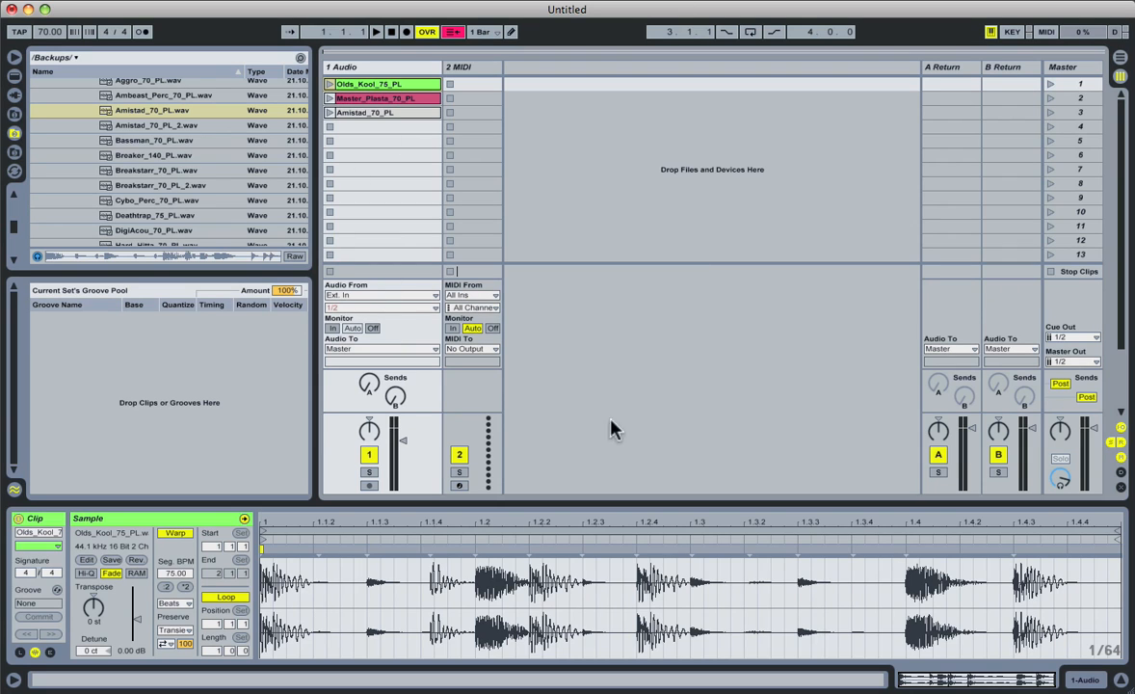
mouse_move(395, 131)
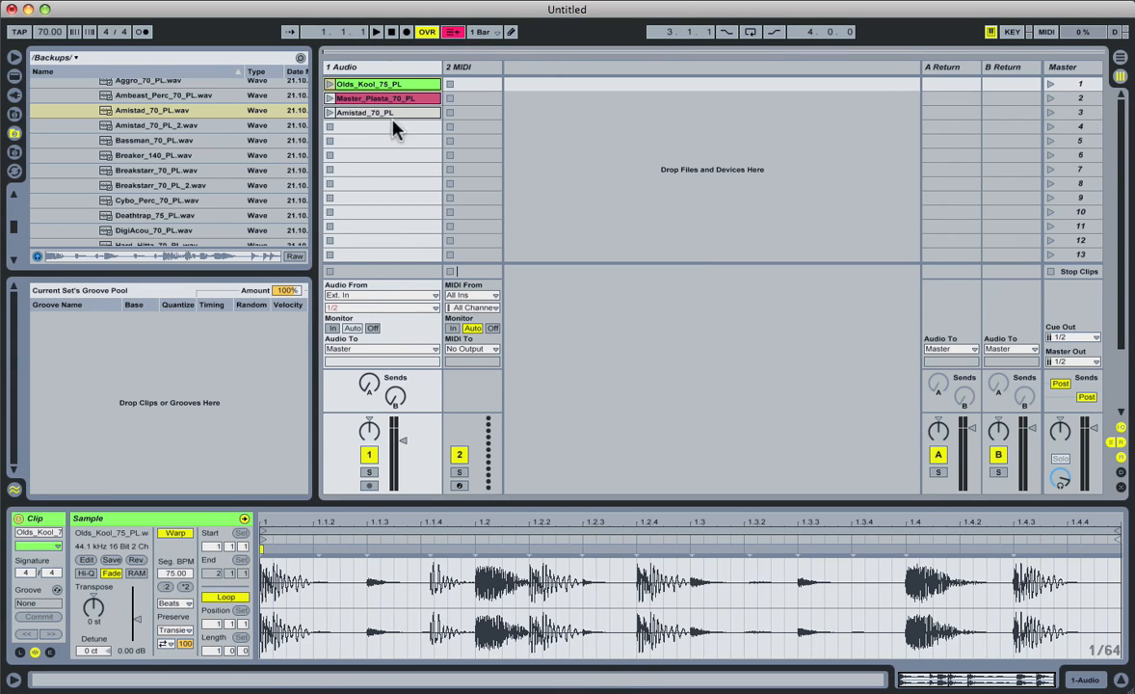
Audition the Olds_Kool, Master Plastic and Amistad loops one after another in Session View.
click(150, 110)
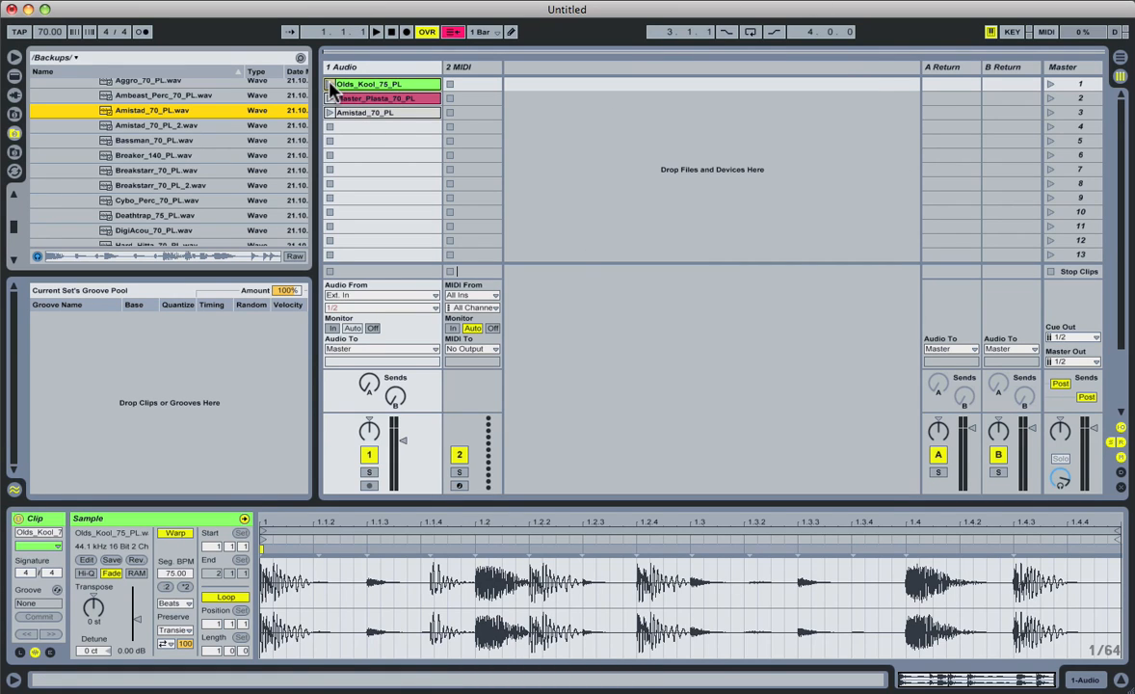
click(329, 85)
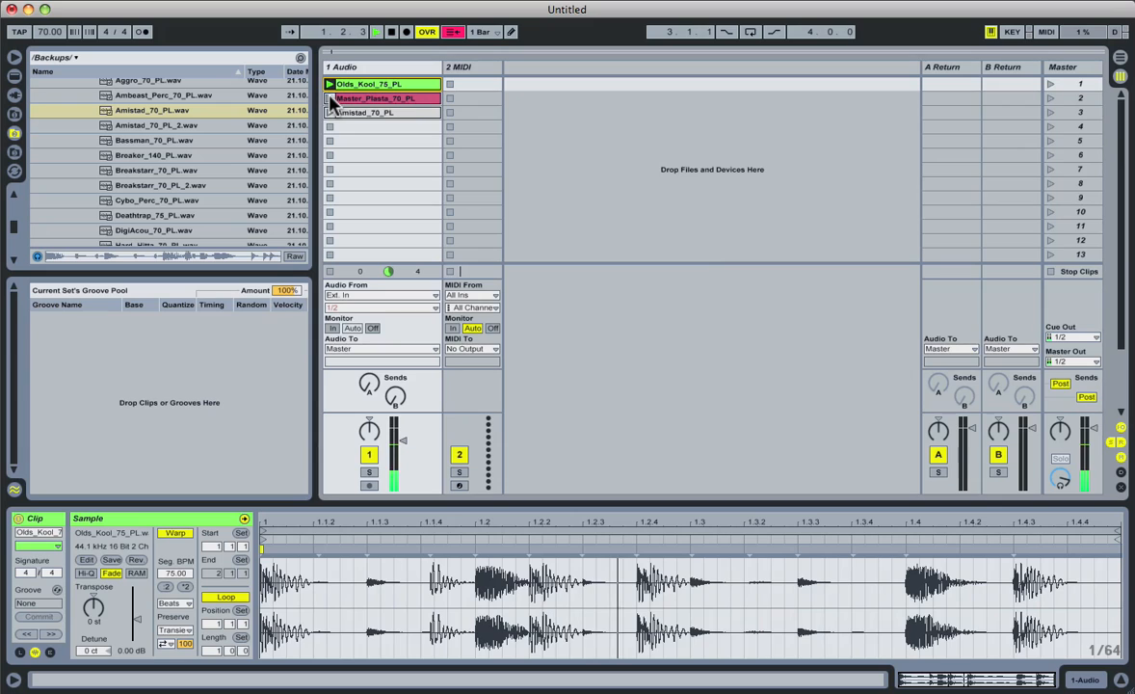
click(376, 98)
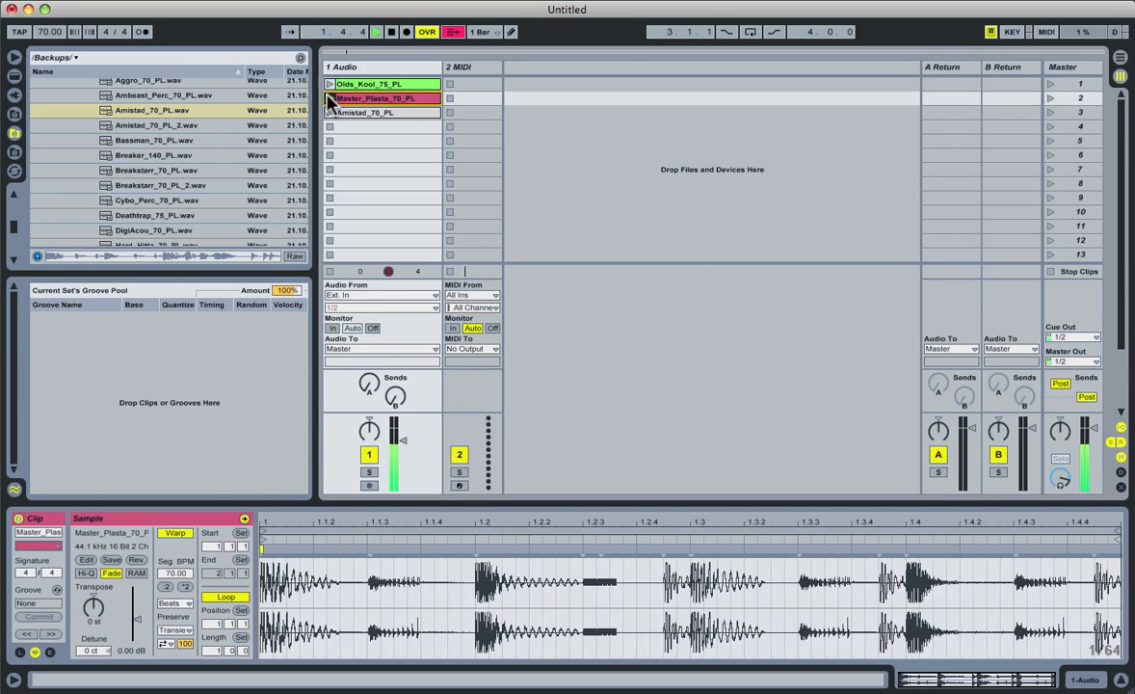
click(329, 98)
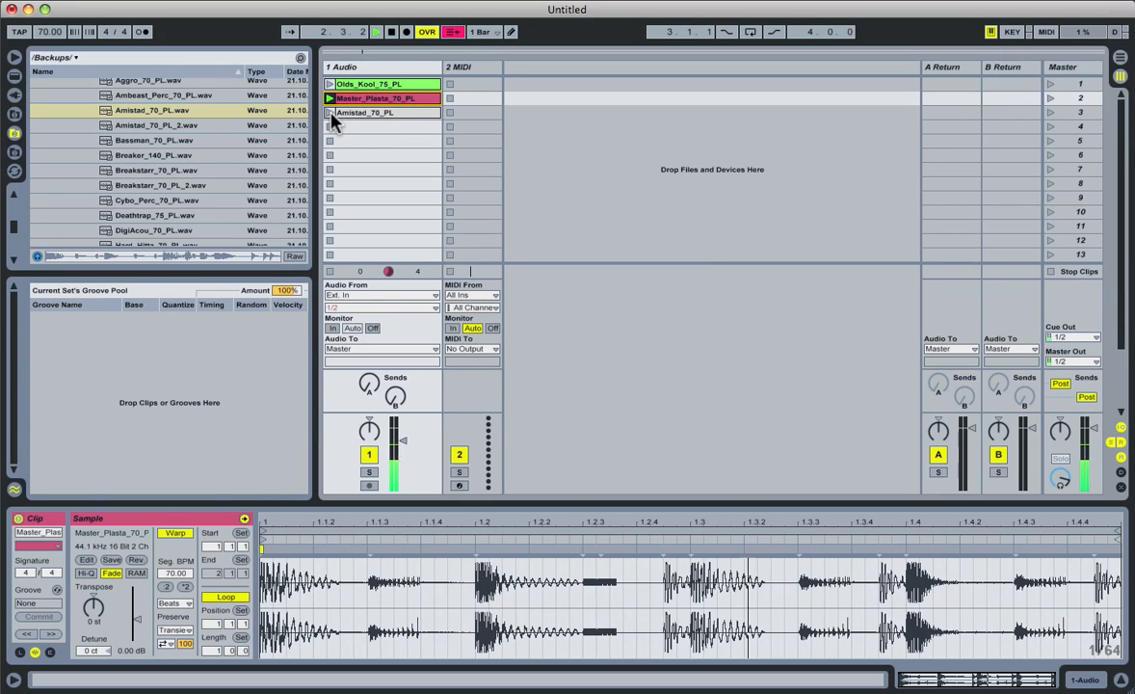
click(385, 111)
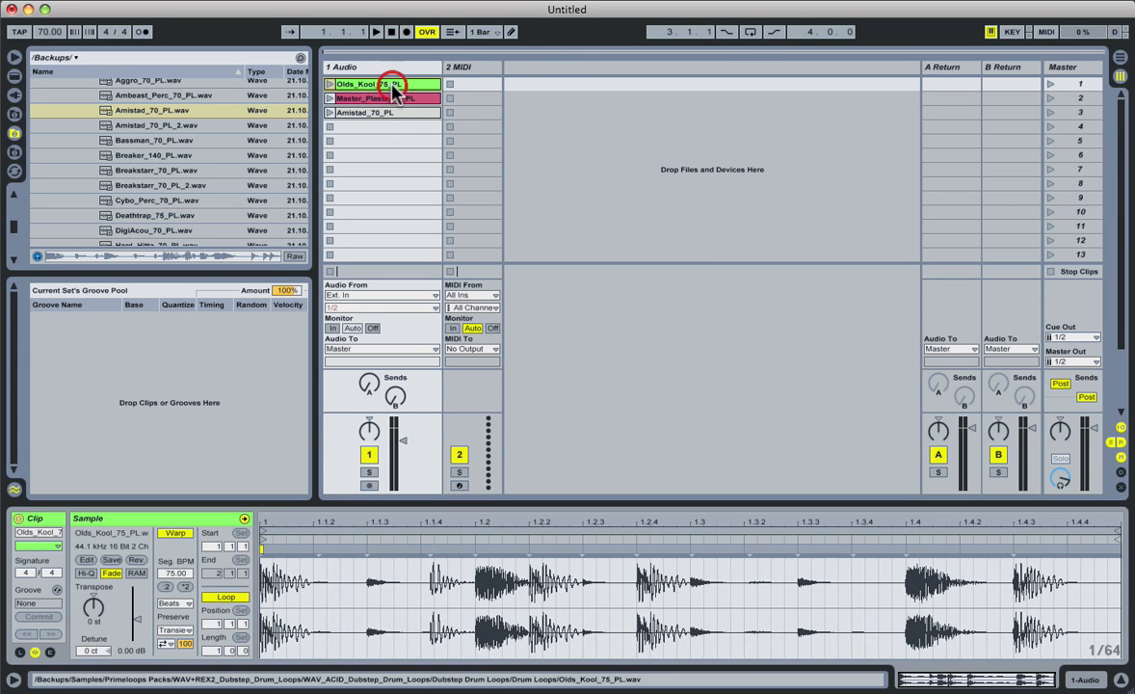
Select the Olds_Kool clip and run Extract Groove(s) from its context menu.
click(391, 84)
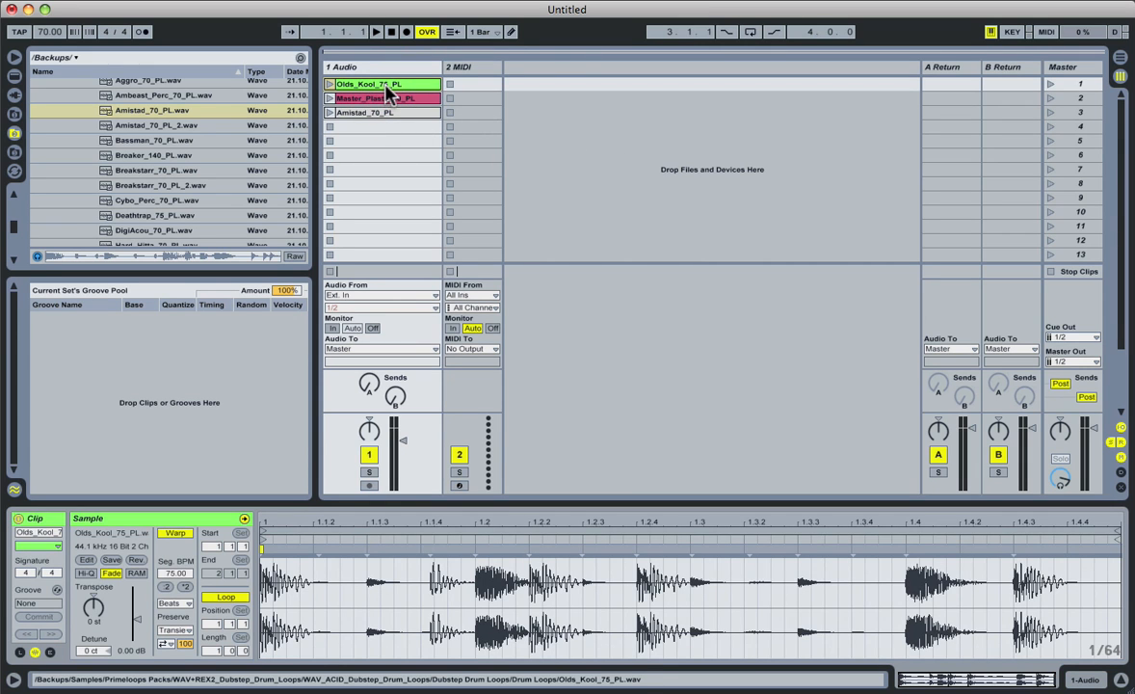
click(370, 112)
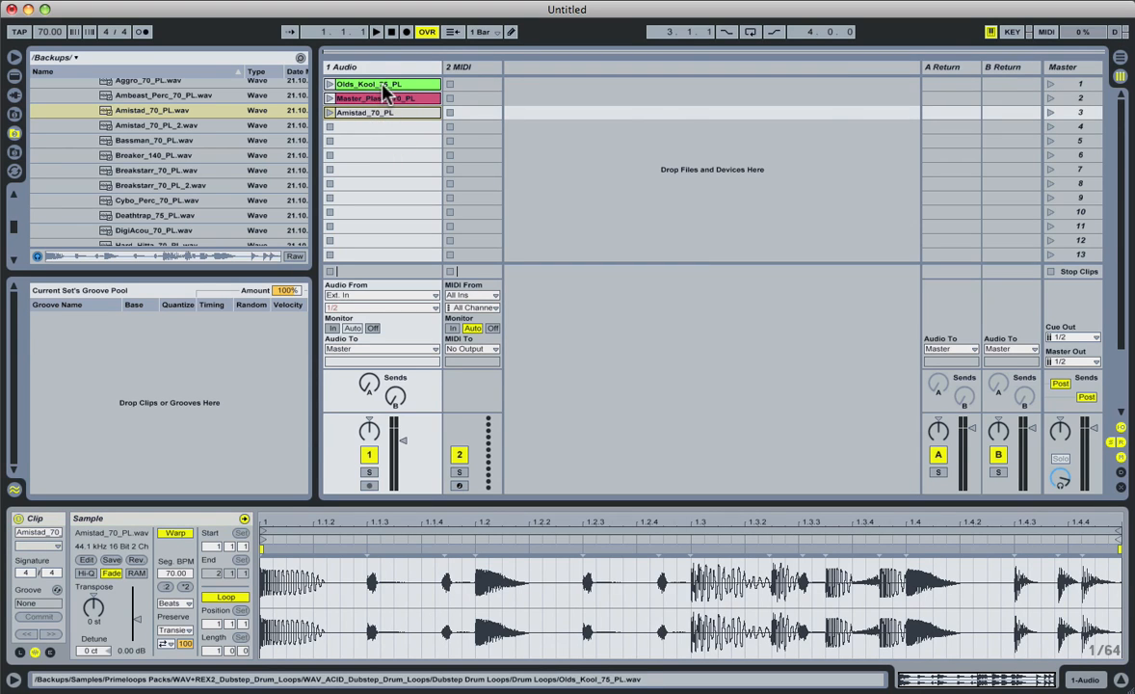
click(384, 97)
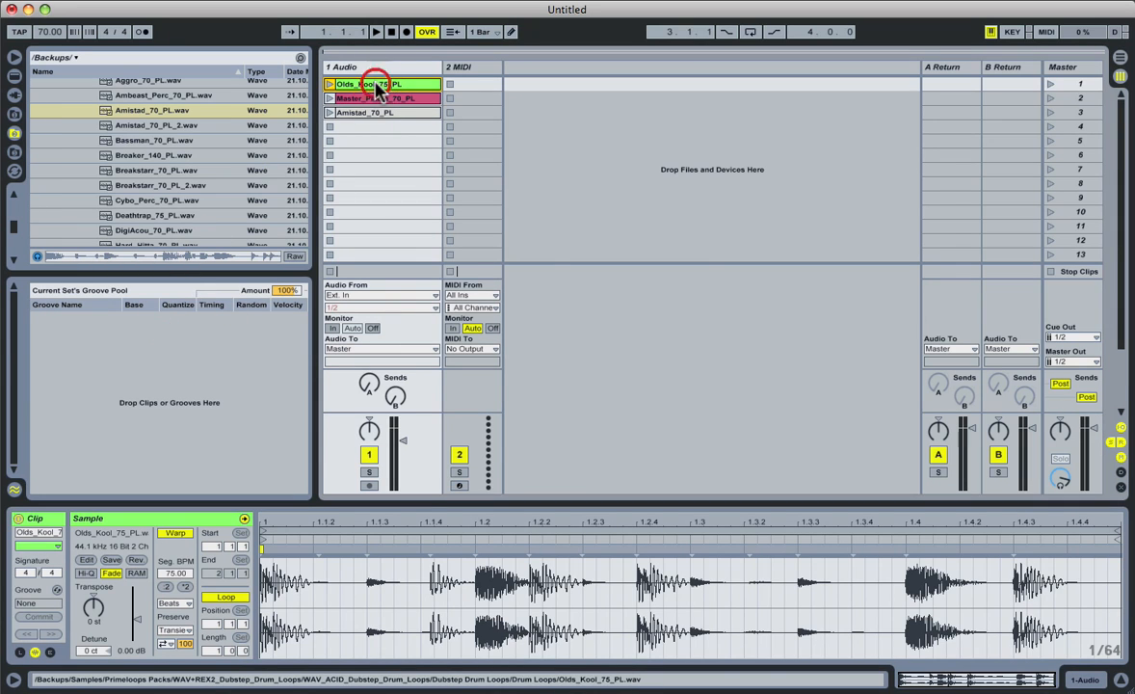
right_click(376, 85)
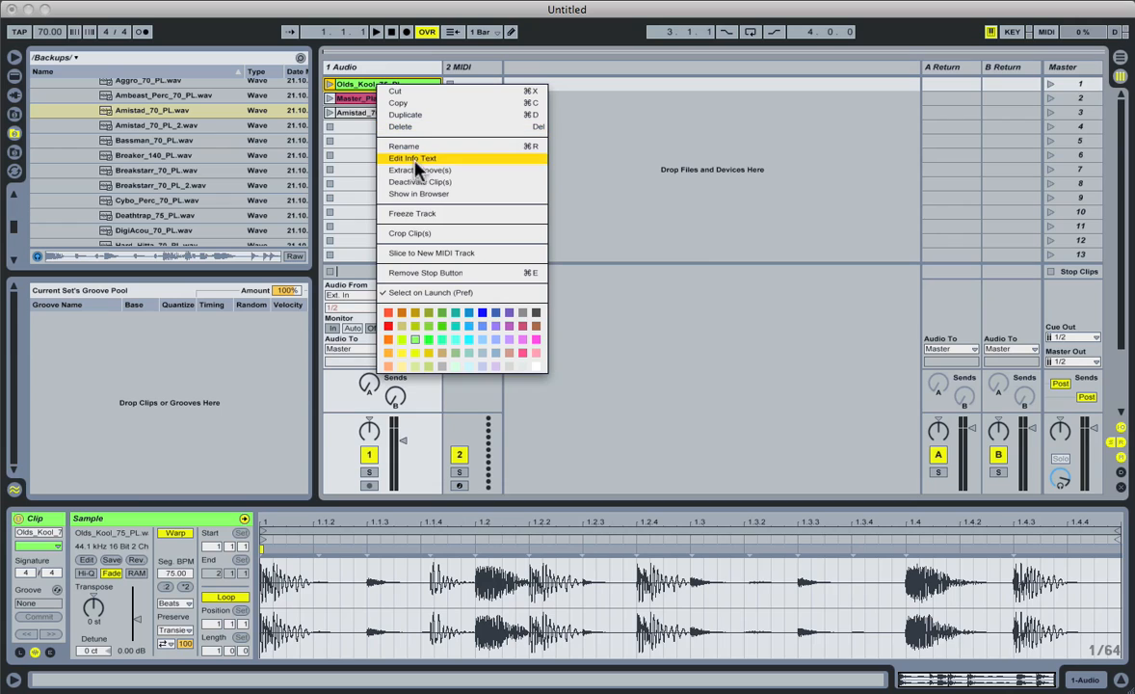
mouse_move(421, 170)
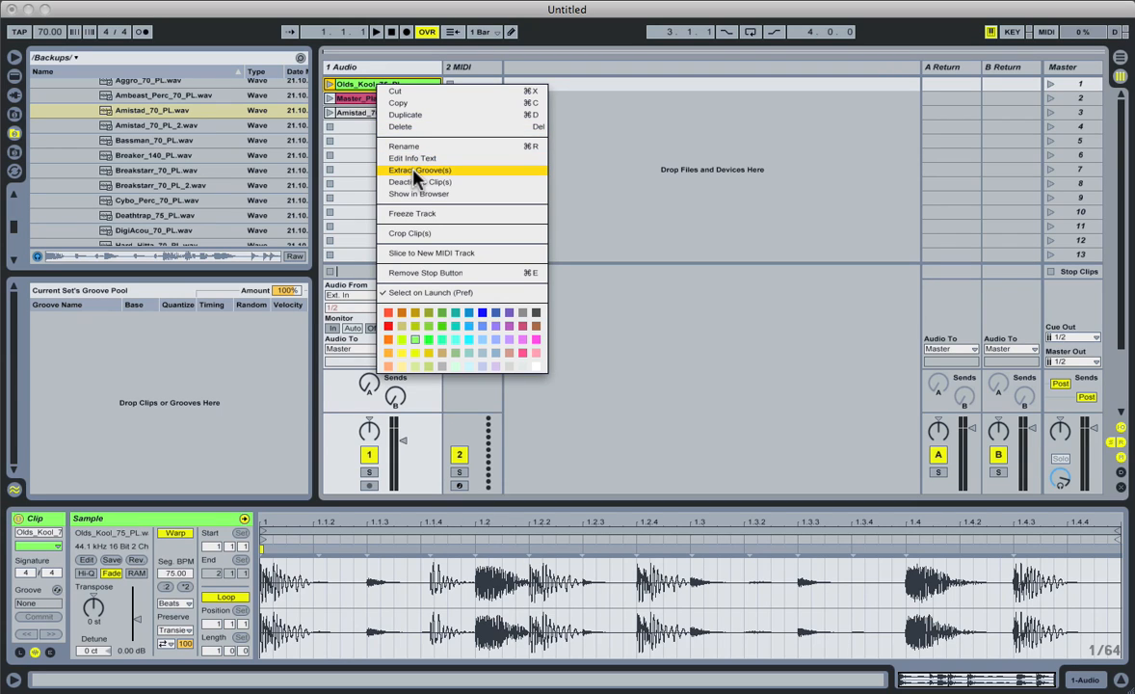
click(421, 169)
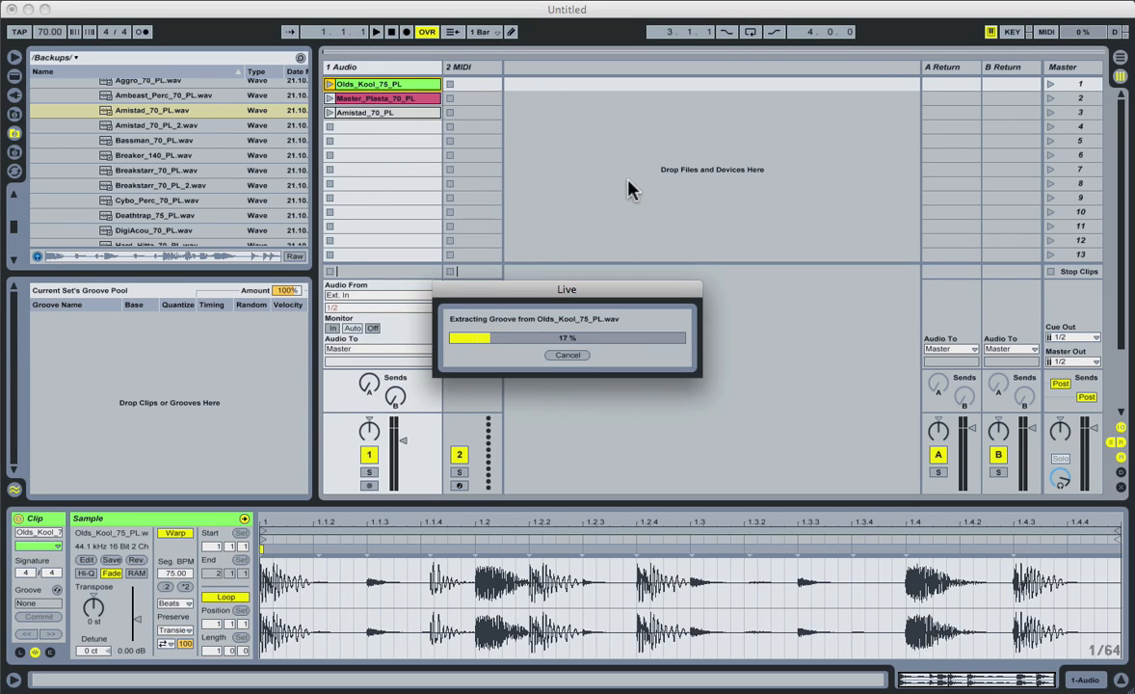
mouse_move(798, 365)
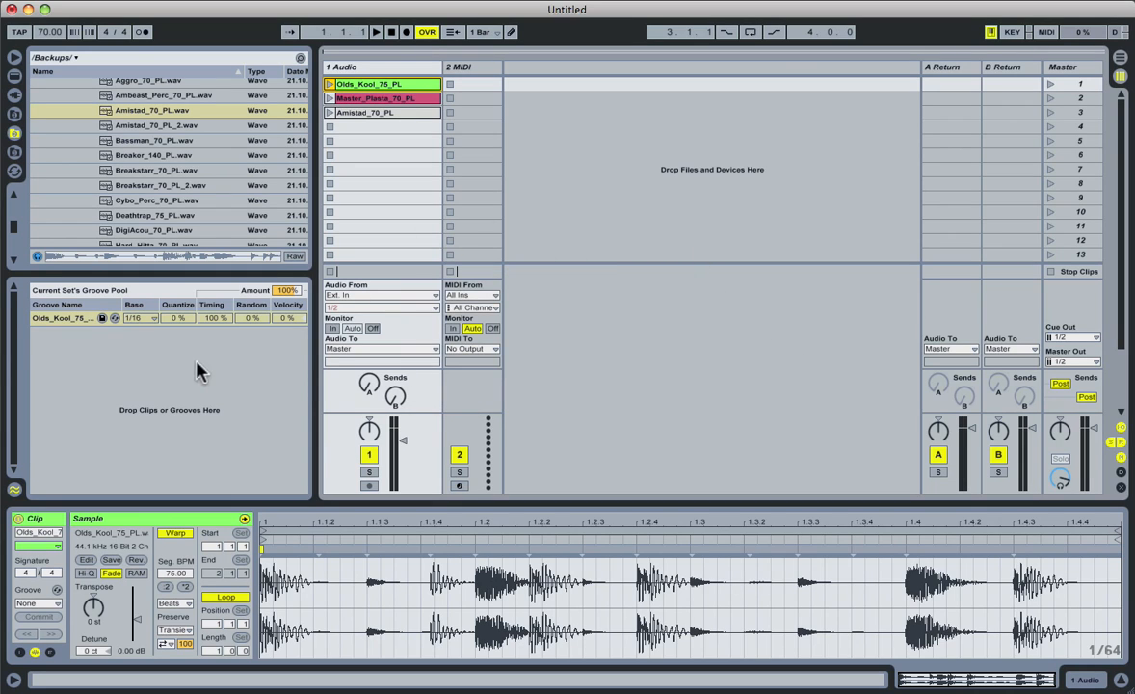
mouse_move(723, 555)
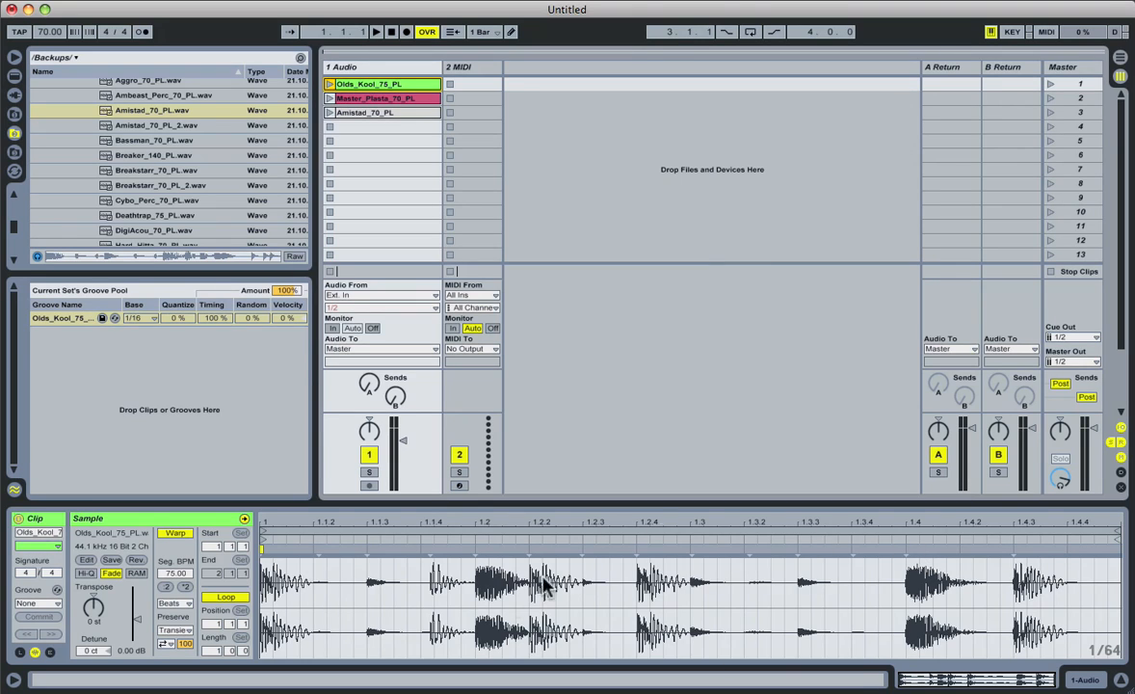
mouse_move(297, 395)
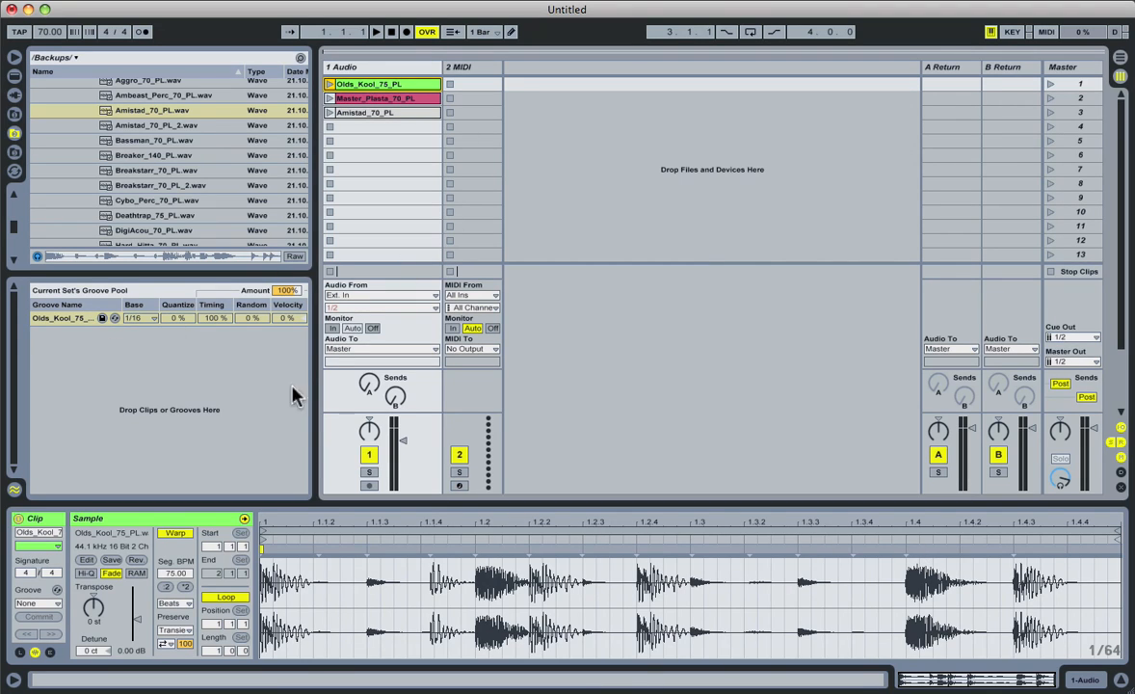
Select the Olds_Kool groove in the pool, then show the Amistad clip in Clip View.
click(62, 318)
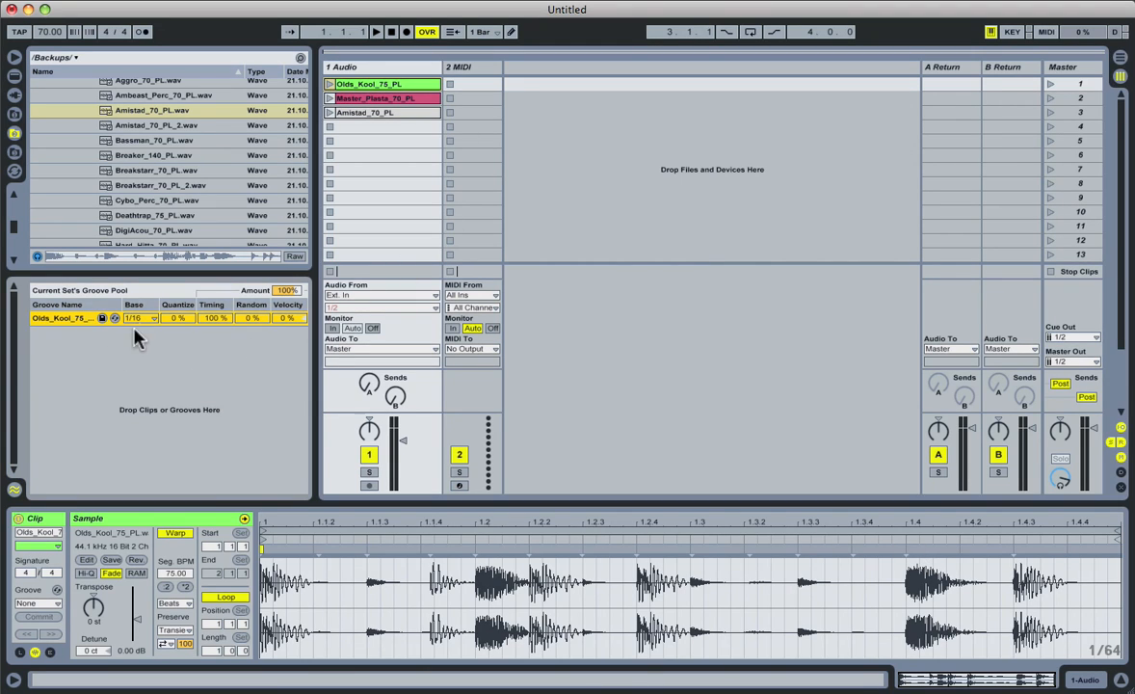
mouse_move(79, 320)
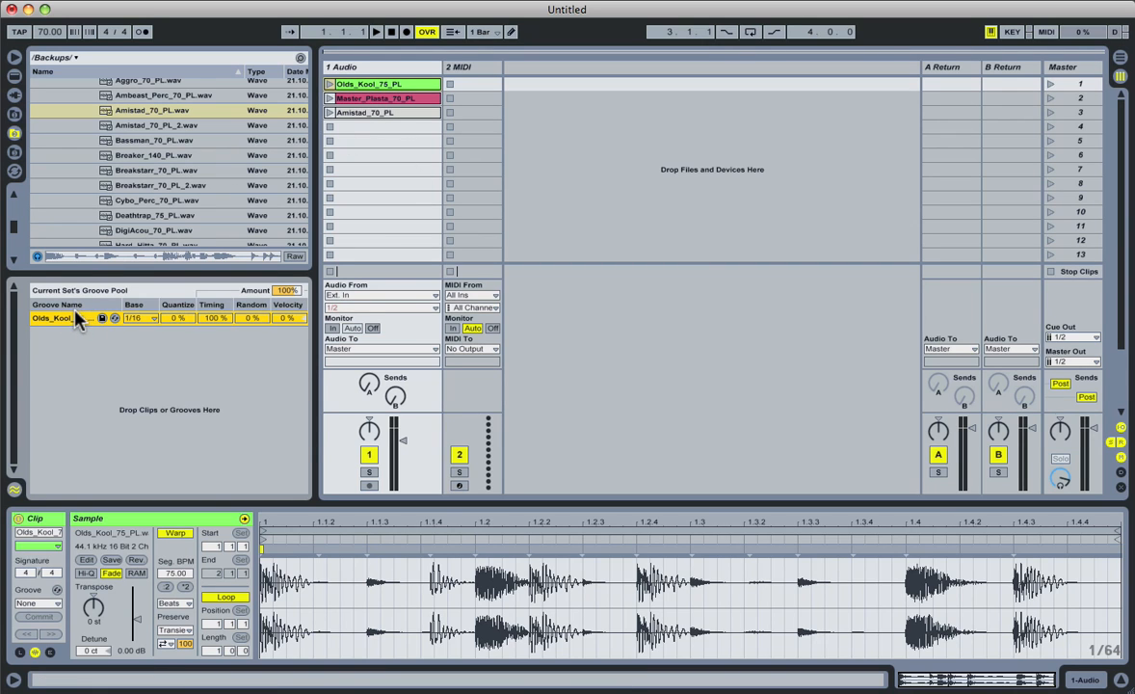
click(151, 109)
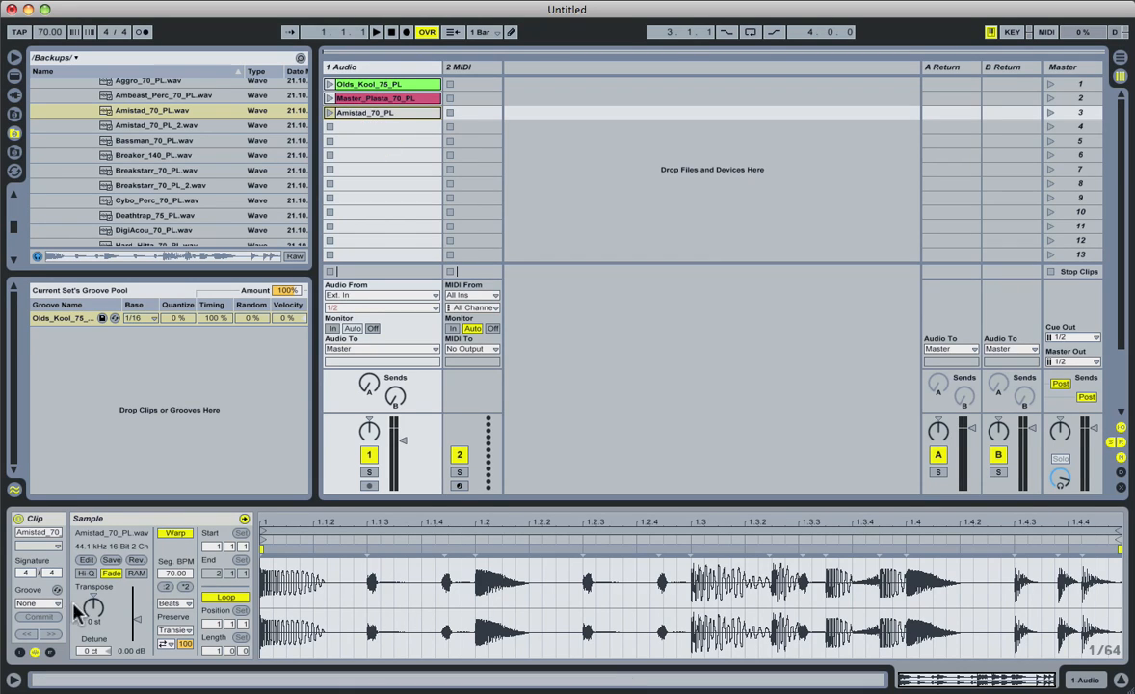
mouse_move(42, 614)
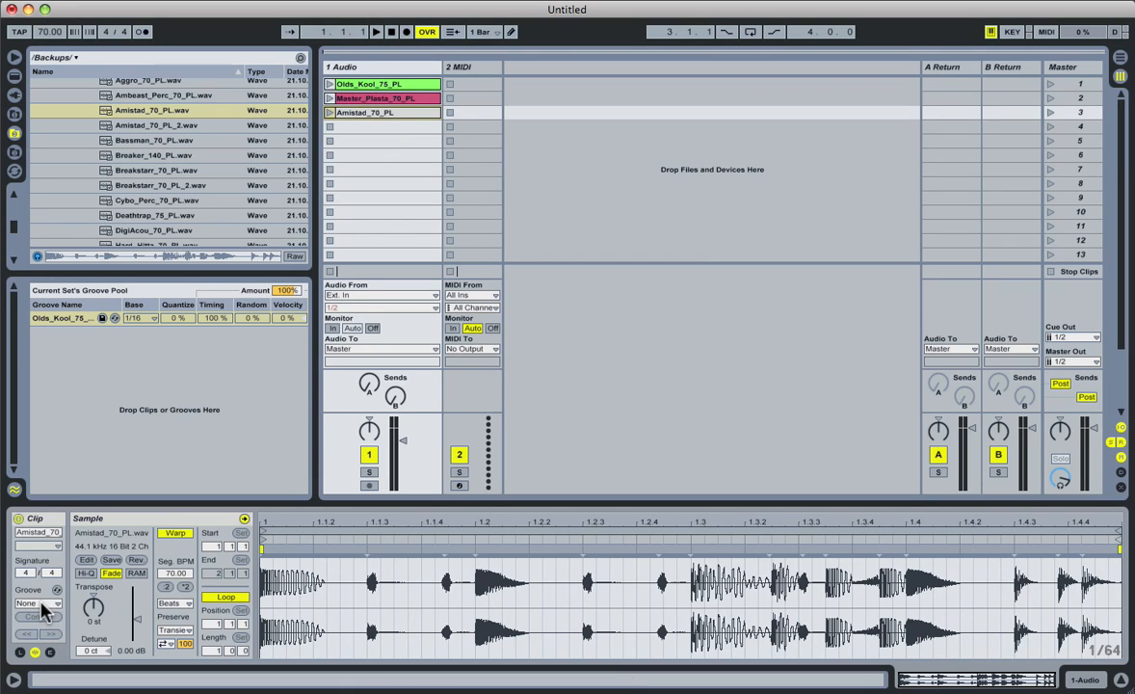
Show the Groove chooser for the Amistad clip and launch it with no groove assigned.
click(38, 601)
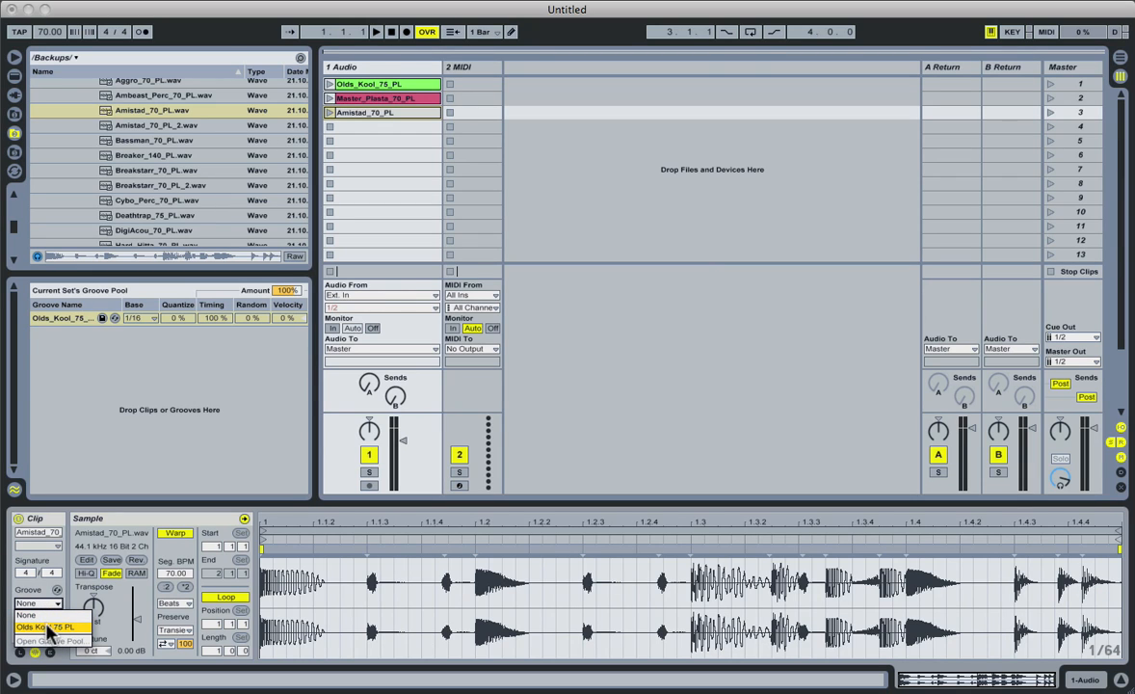
mouse_move(75, 632)
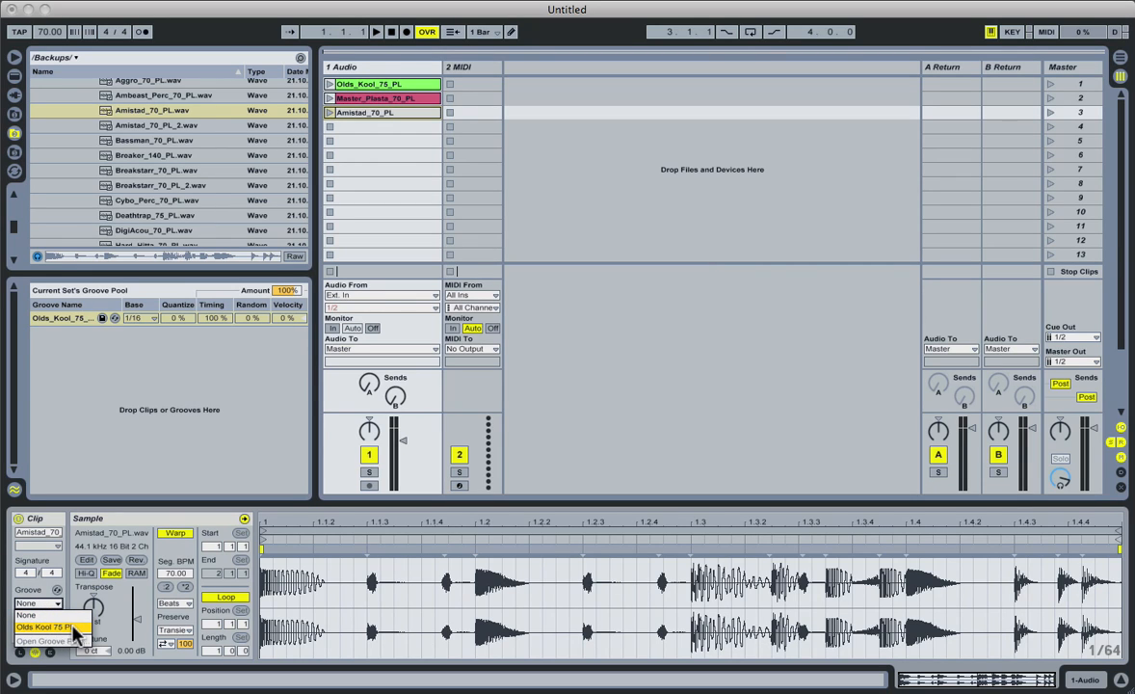
click(46, 626)
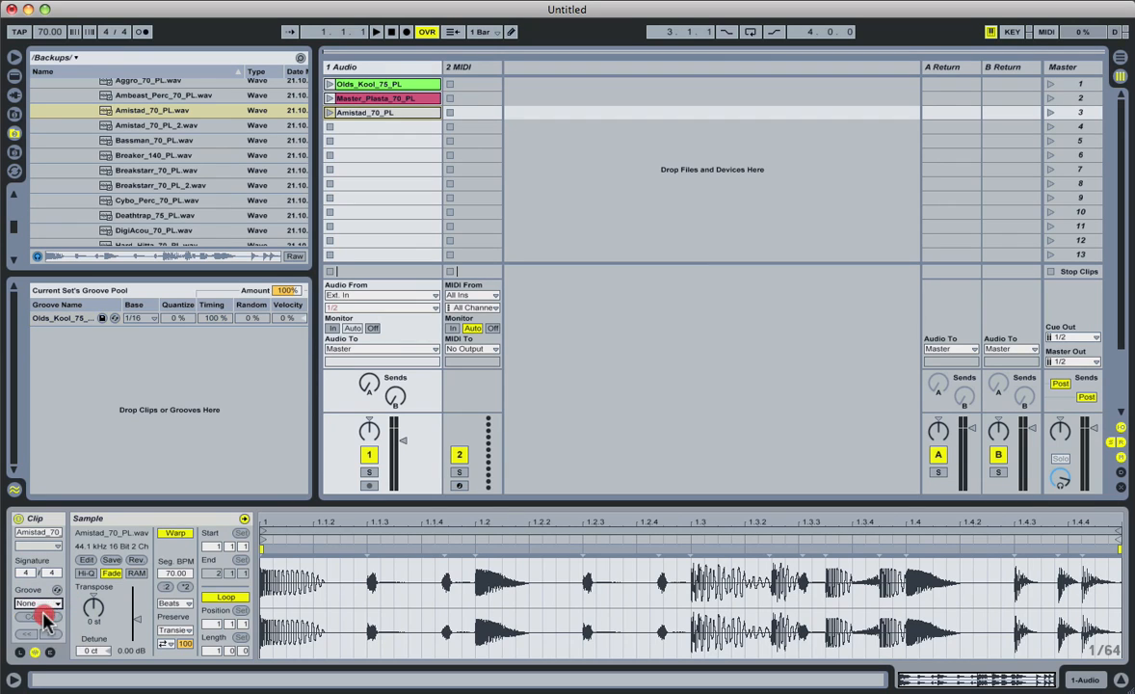
mouse_move(54, 586)
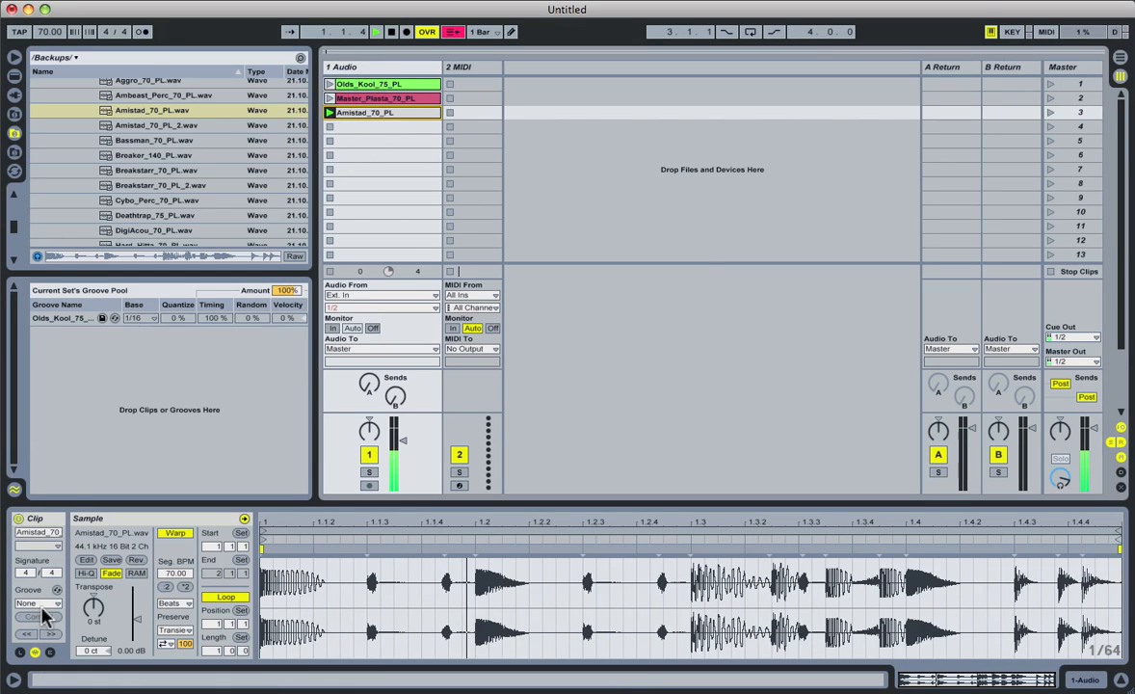
Assign the Olds_Kool groove to the playing Amistad clip.
click(38, 601)
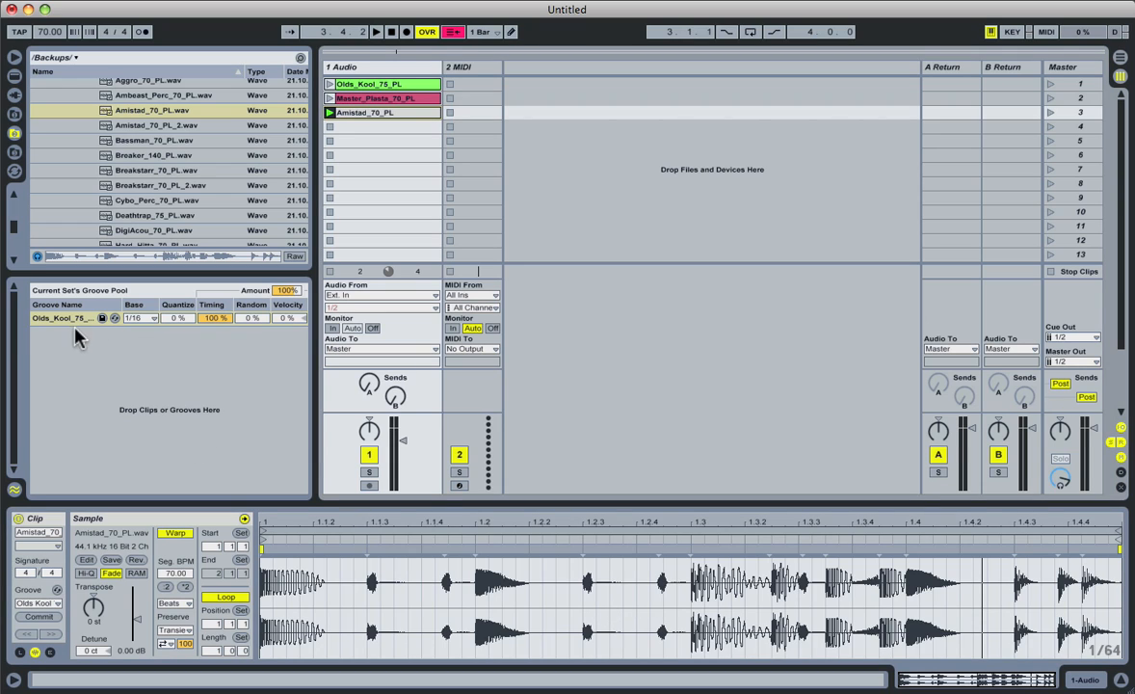
mouse_move(87, 320)
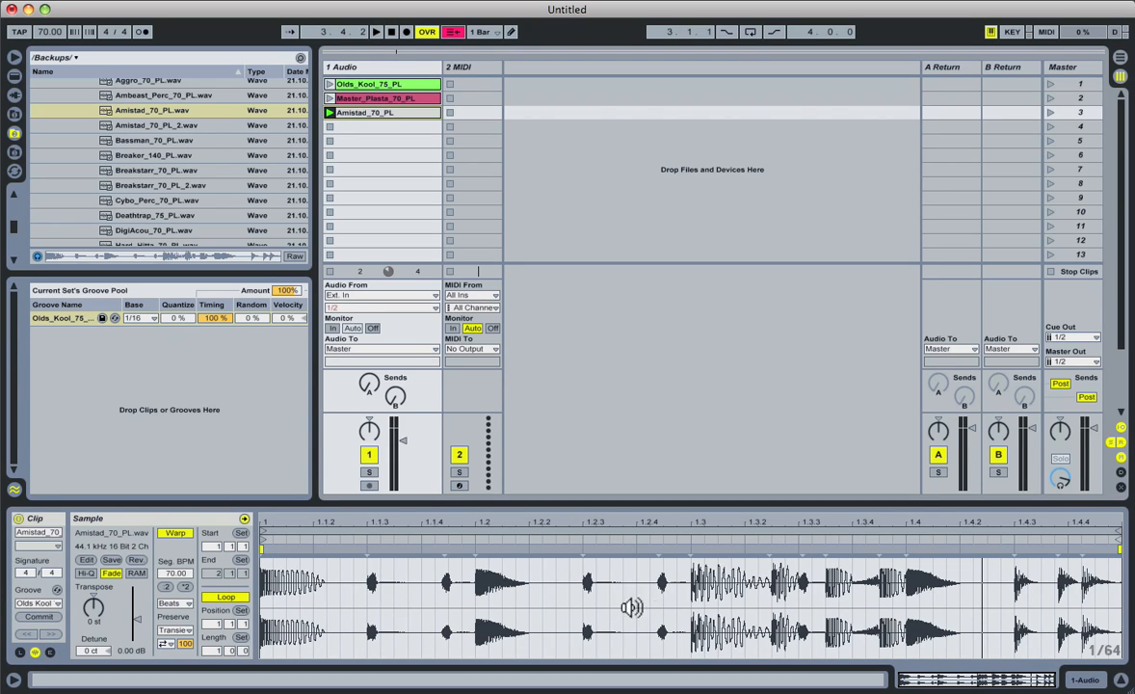
mouse_move(634, 457)
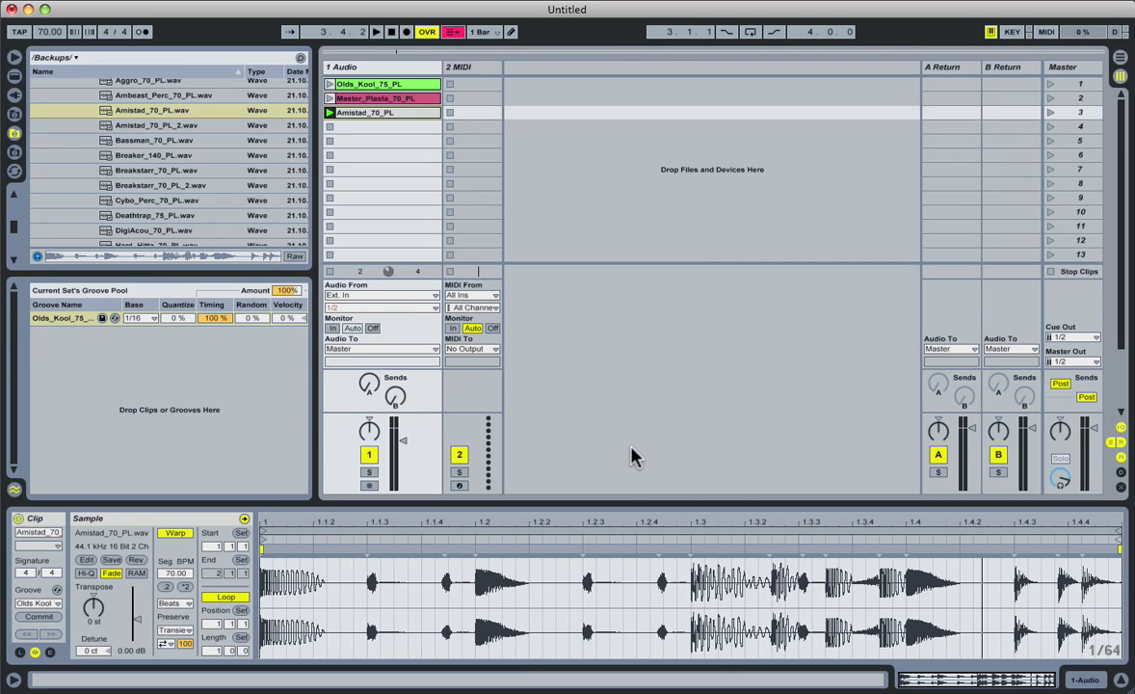
mouse_move(297, 414)
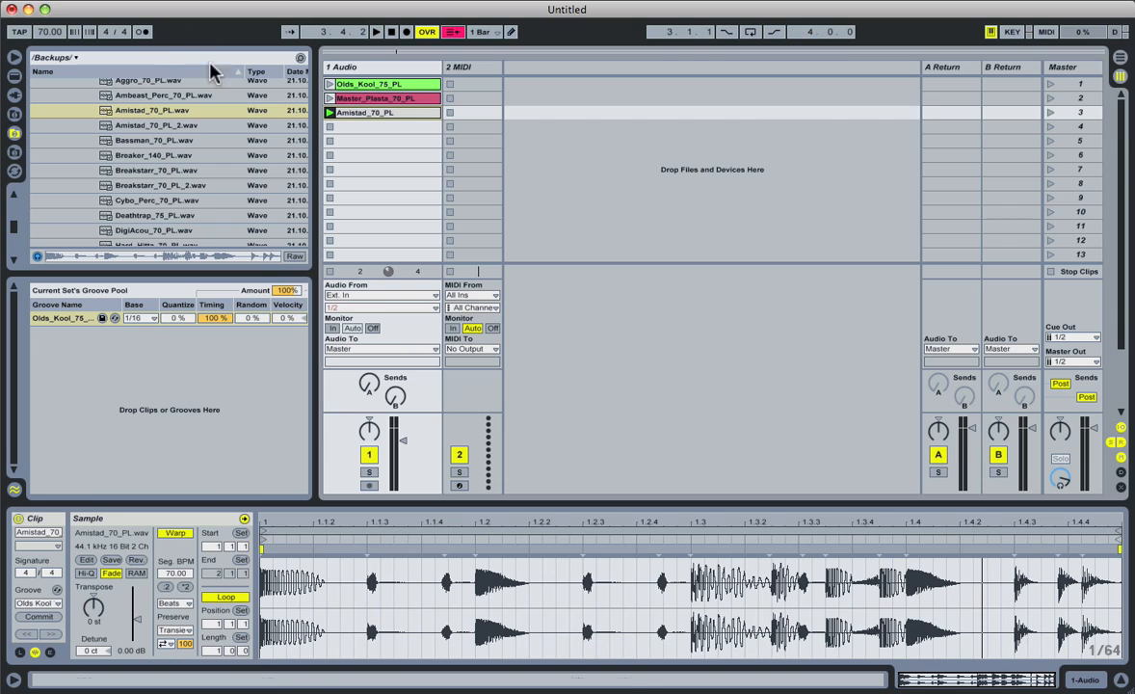
mouse_move(304, 297)
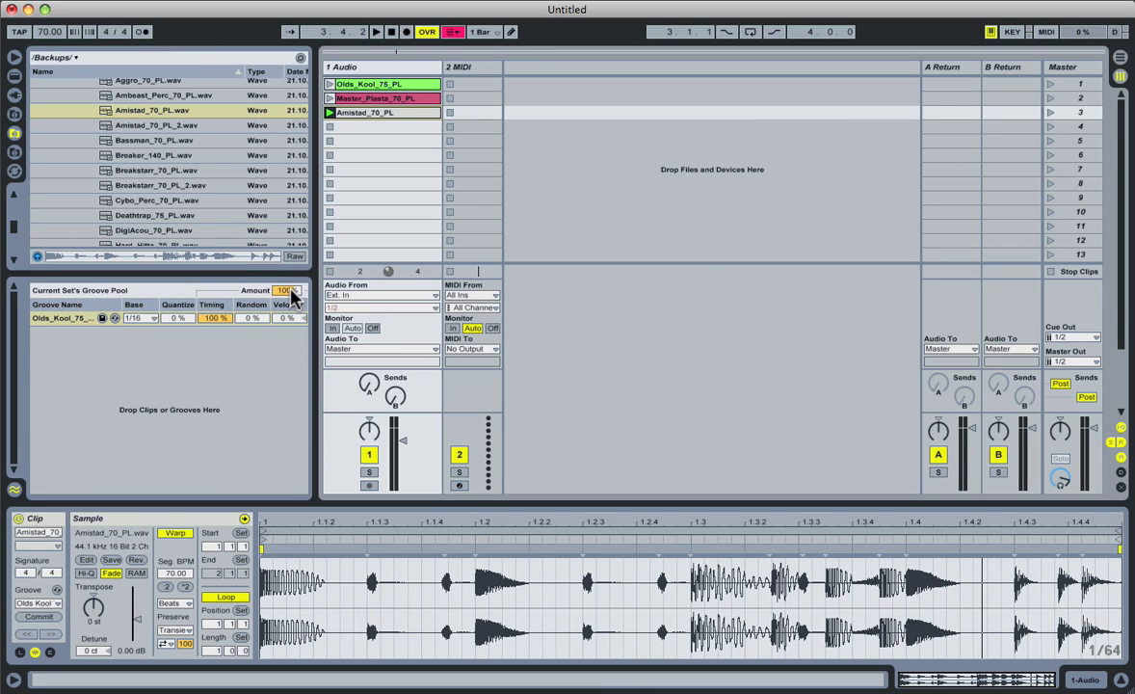
drag(285, 289, 286, 299)
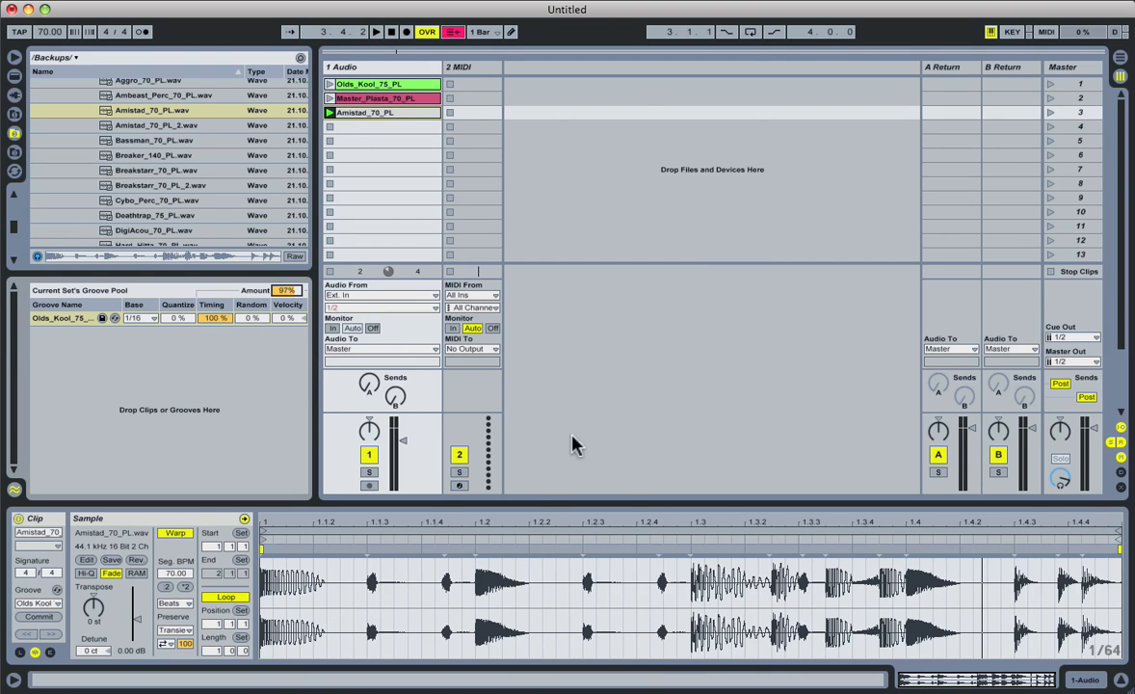
mouse_move(151, 378)
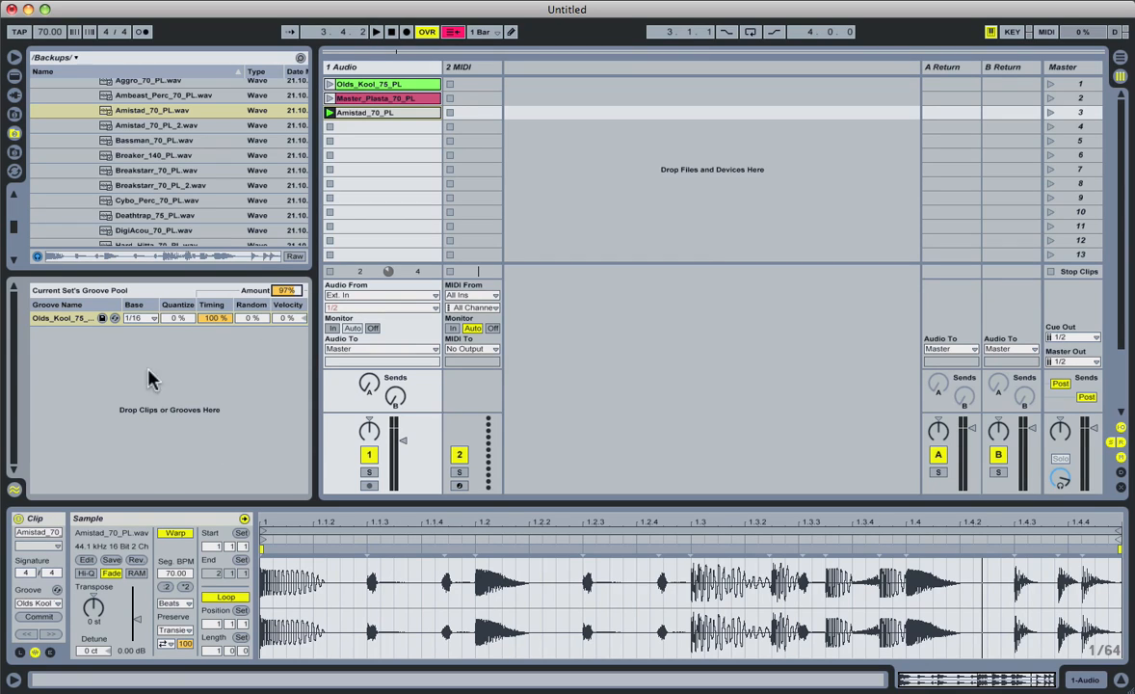
mouse_move(335, 231)
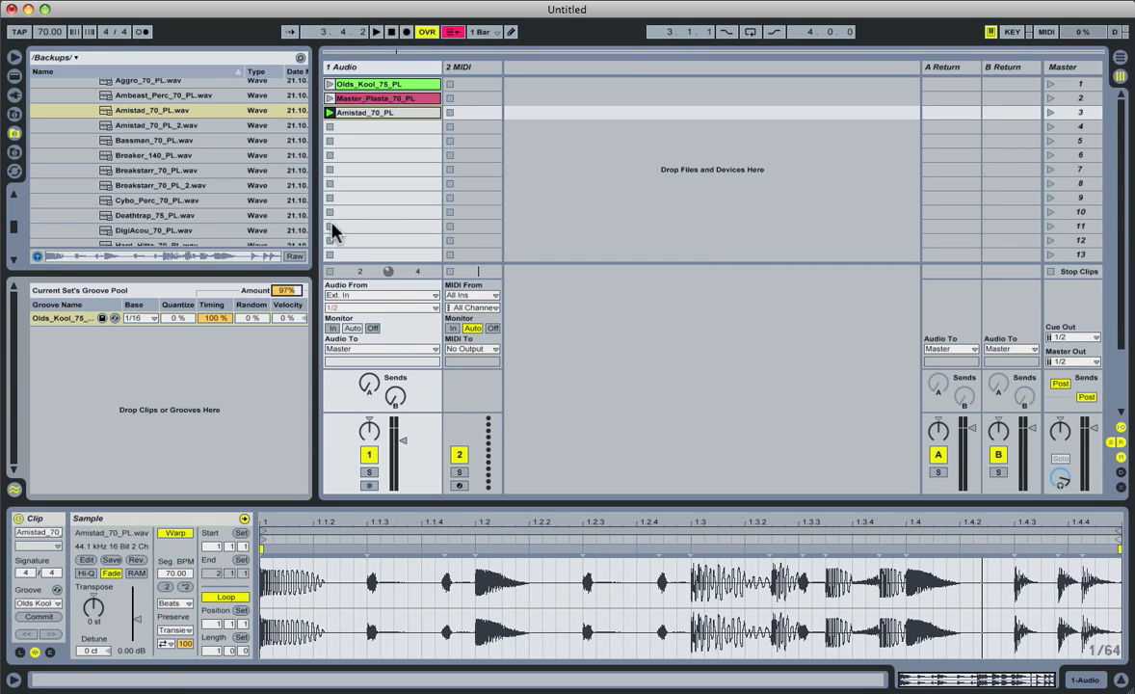
mouse_move(409, 191)
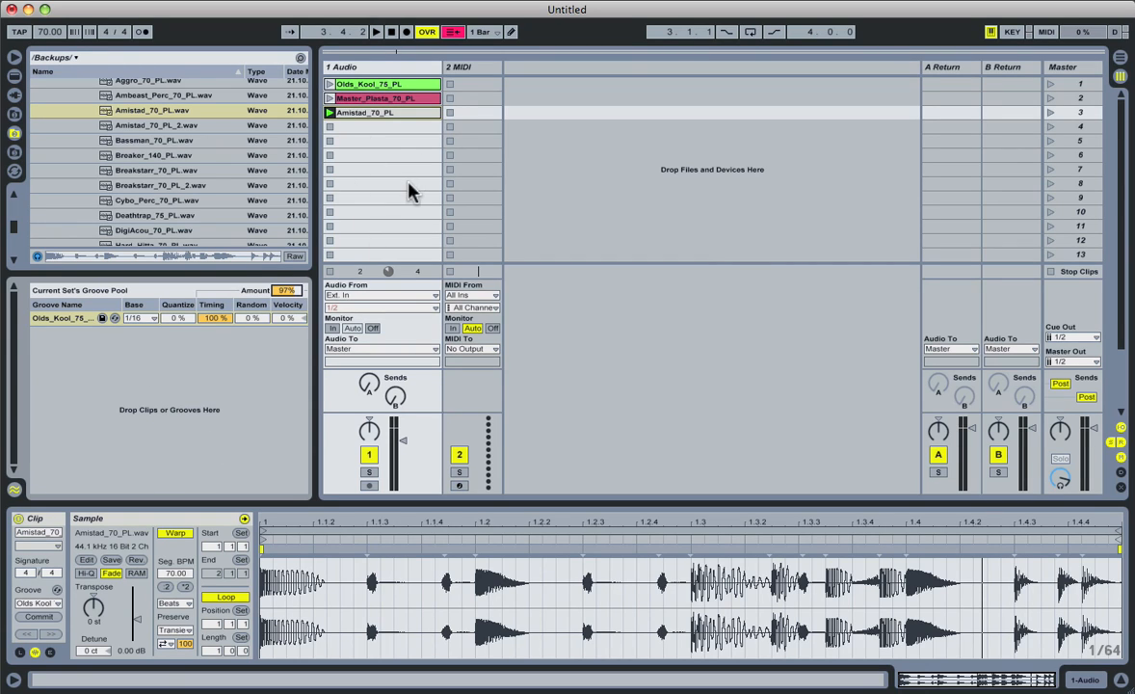
mouse_move(185, 312)
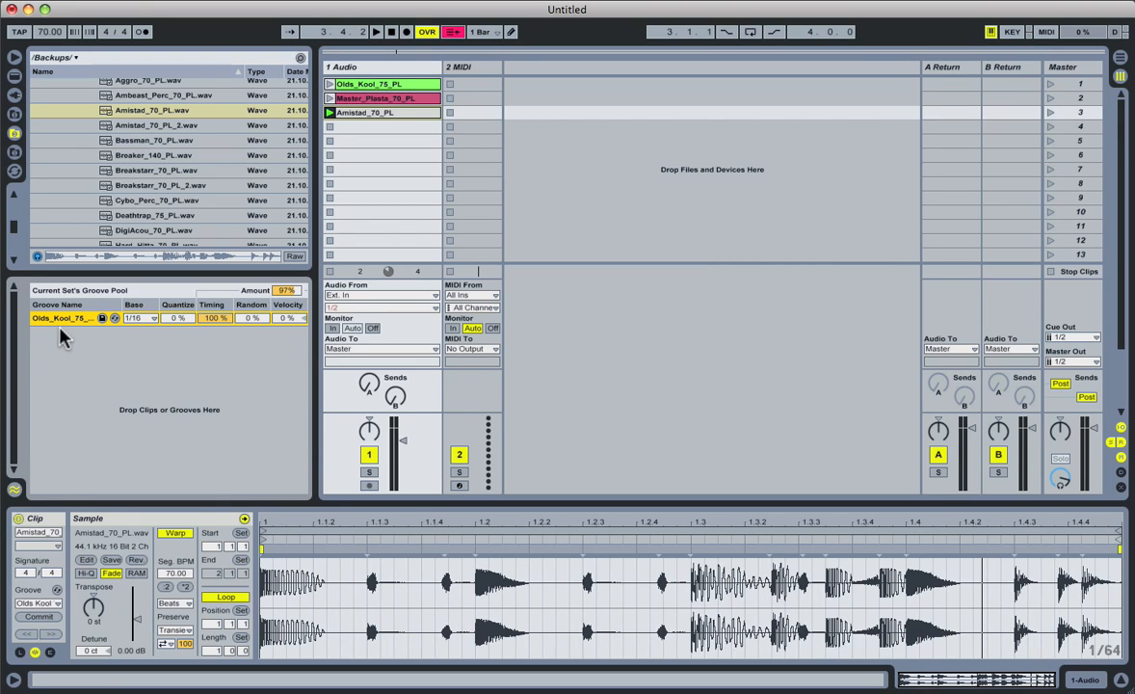
mouse_move(232, 368)
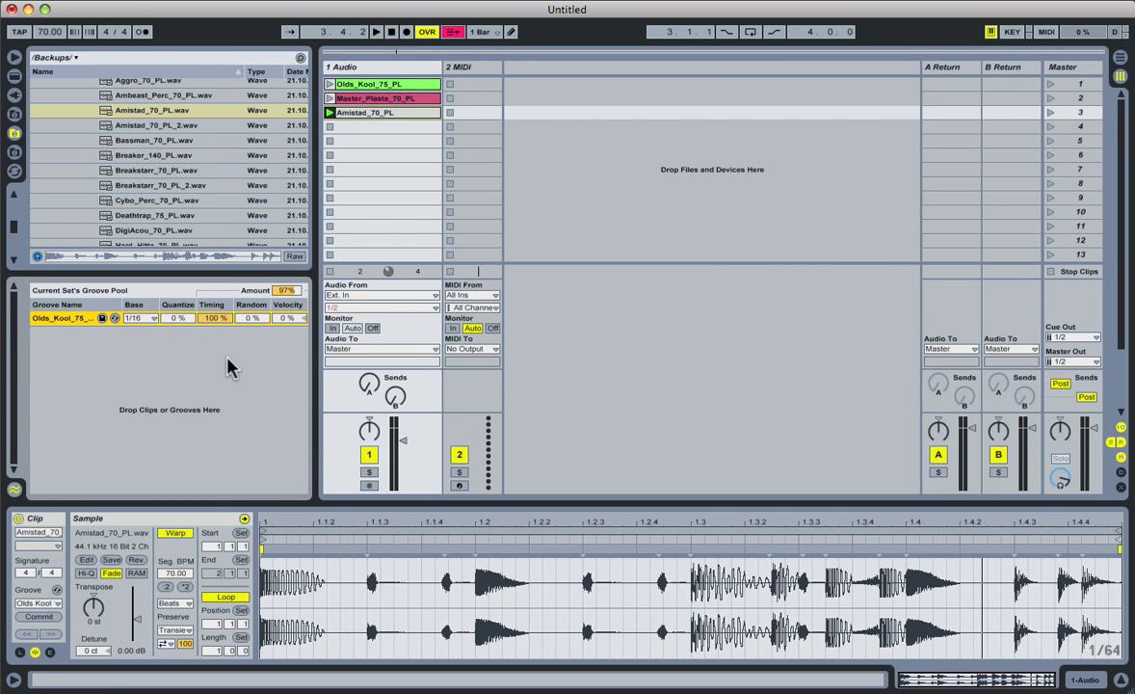
mouse_move(251, 339)
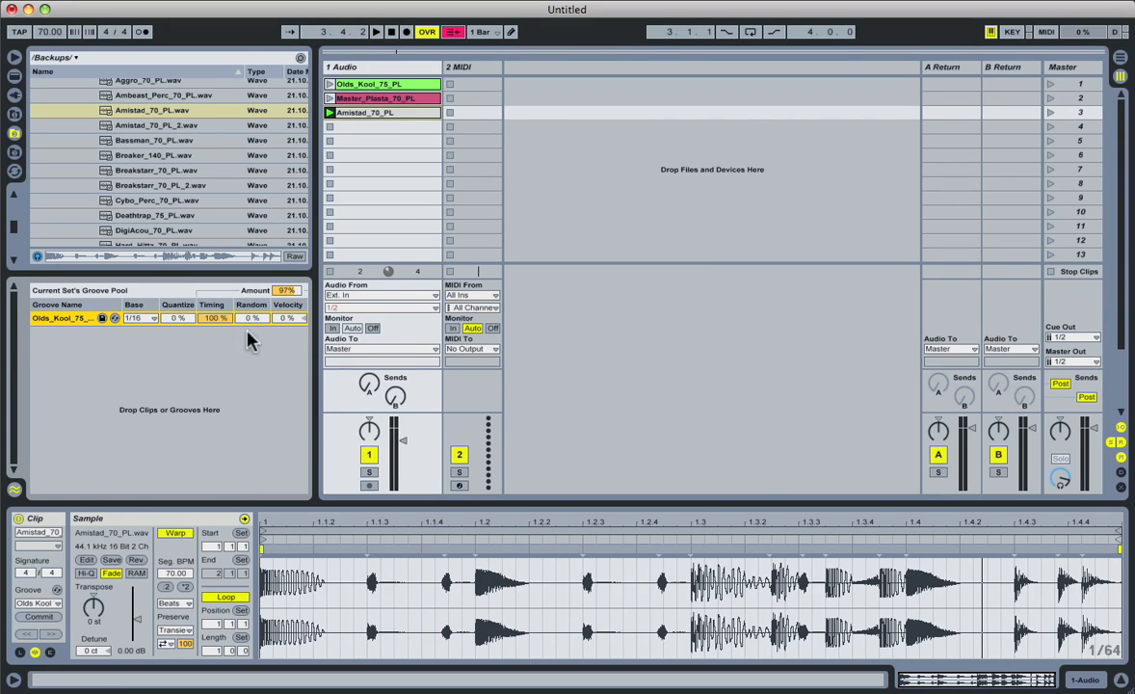
mouse_move(185, 378)
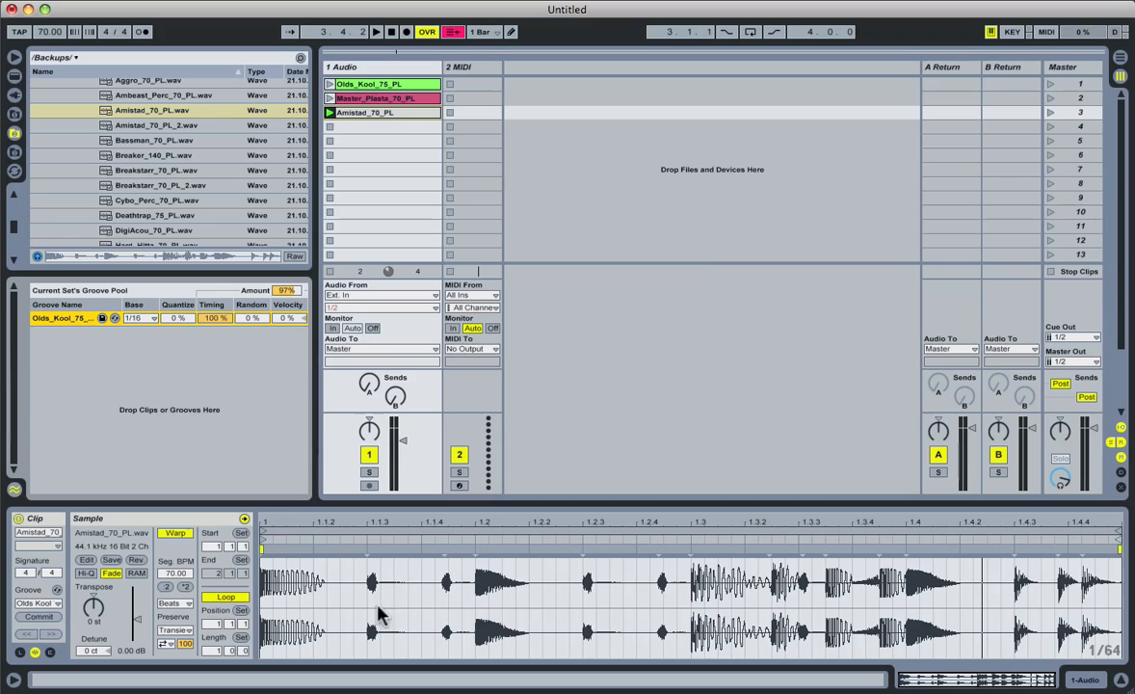
mouse_move(210, 384)
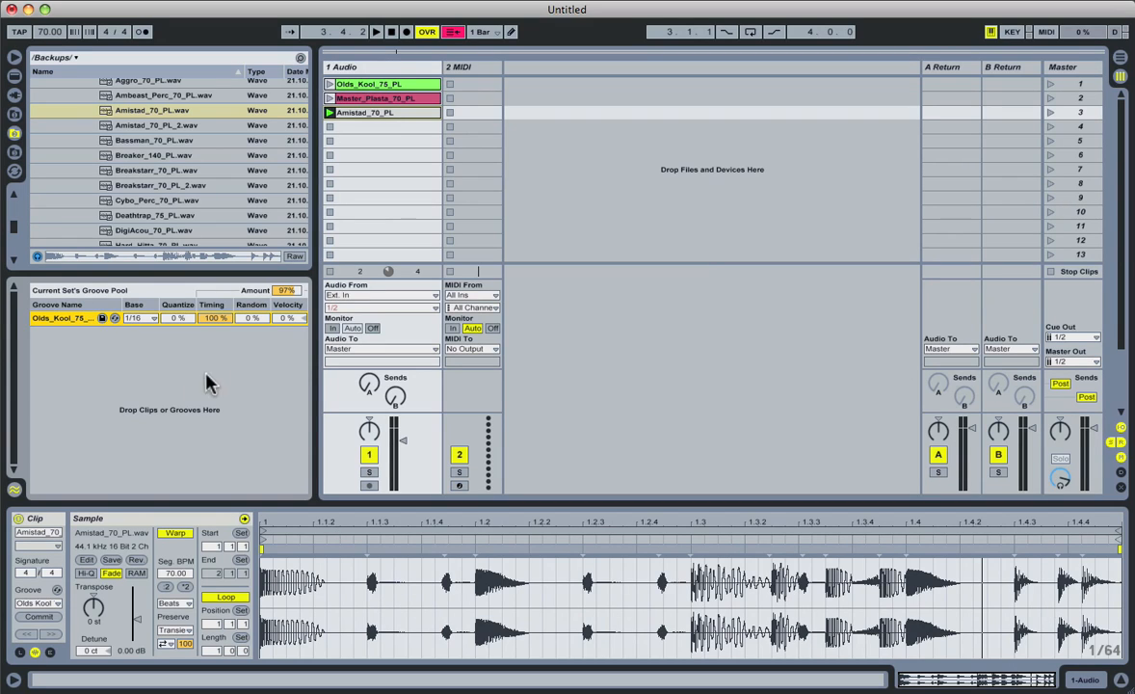
mouse_move(177, 324)
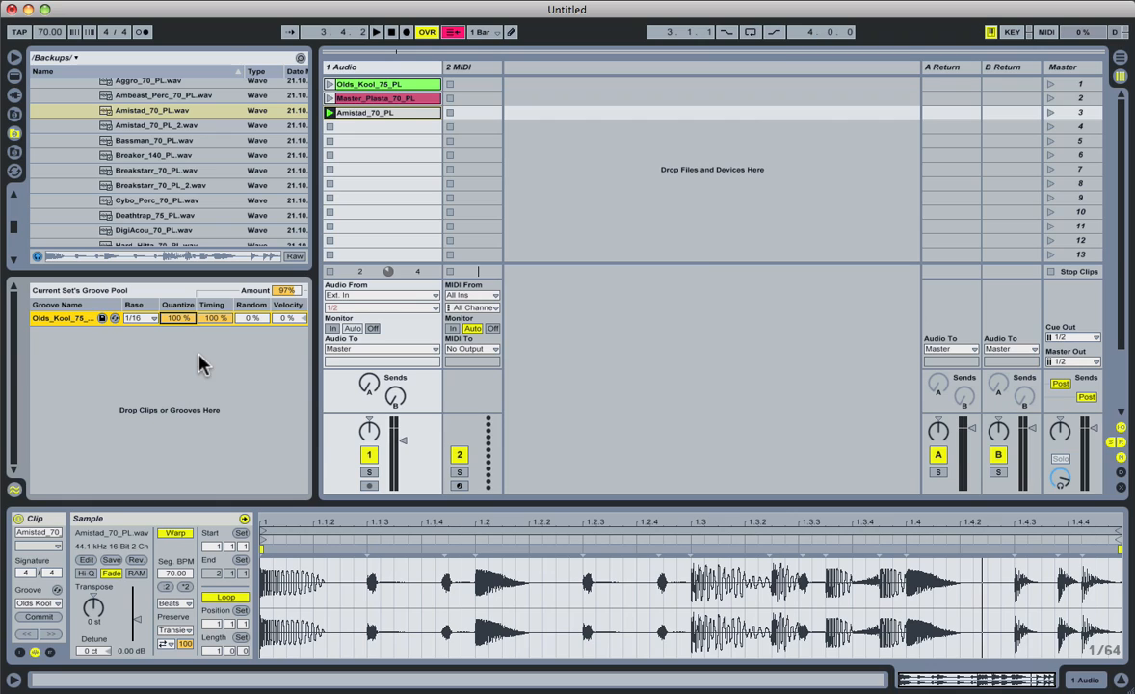
mouse_move(155, 326)
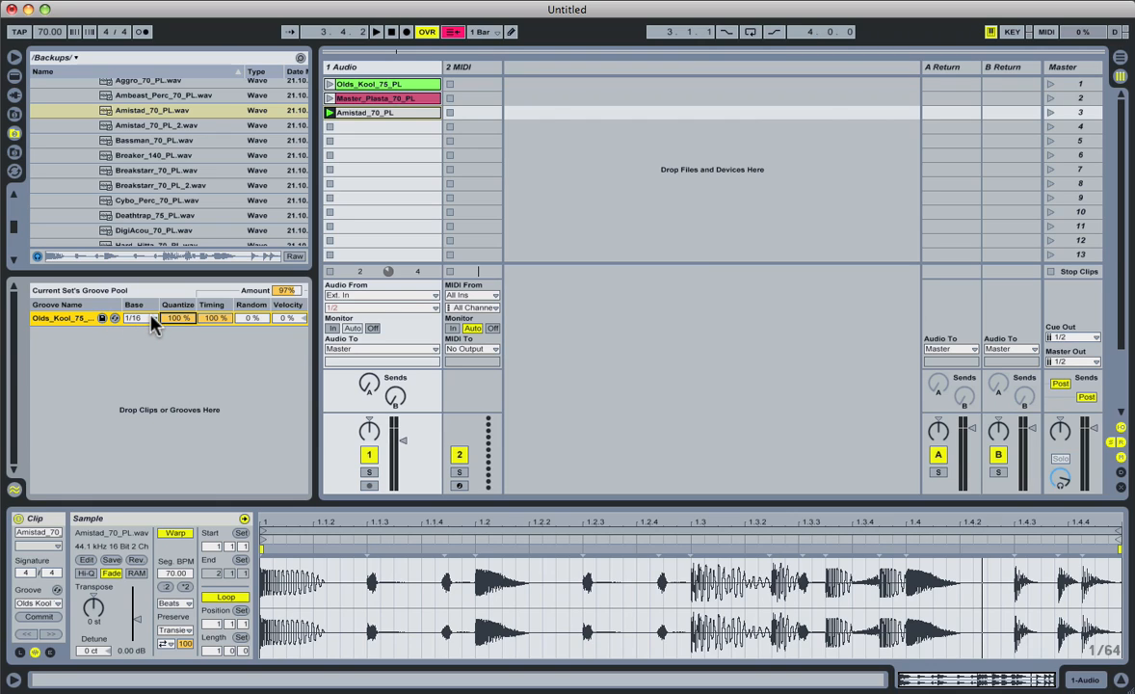
mouse_move(227, 370)
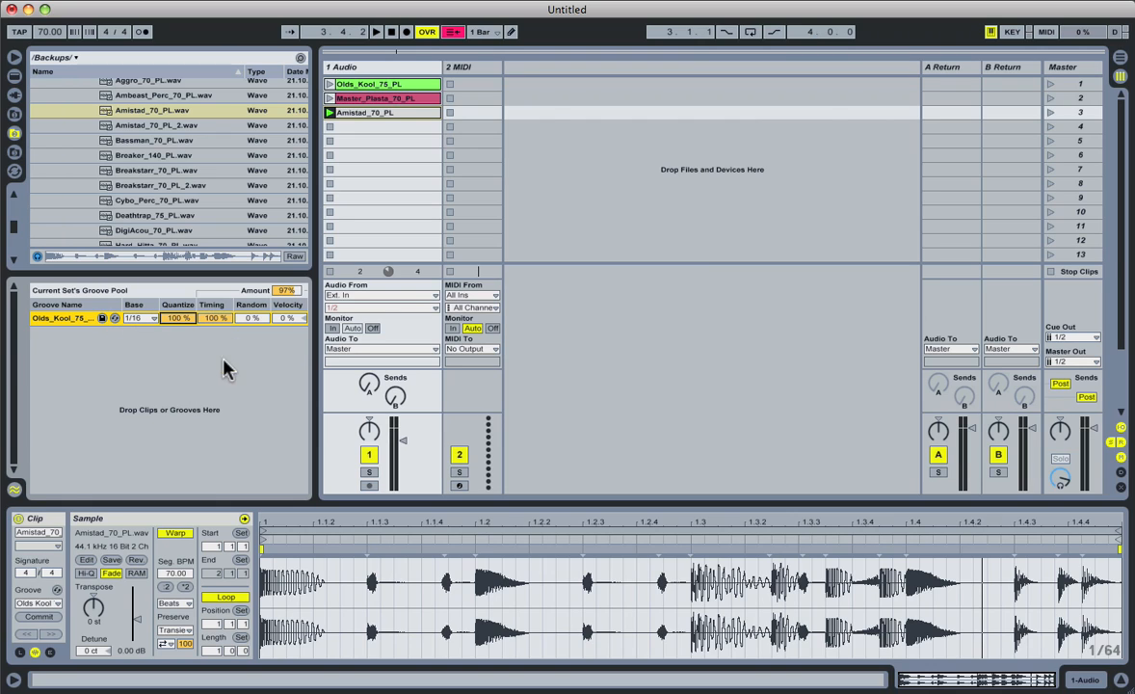
mouse_move(409, 574)
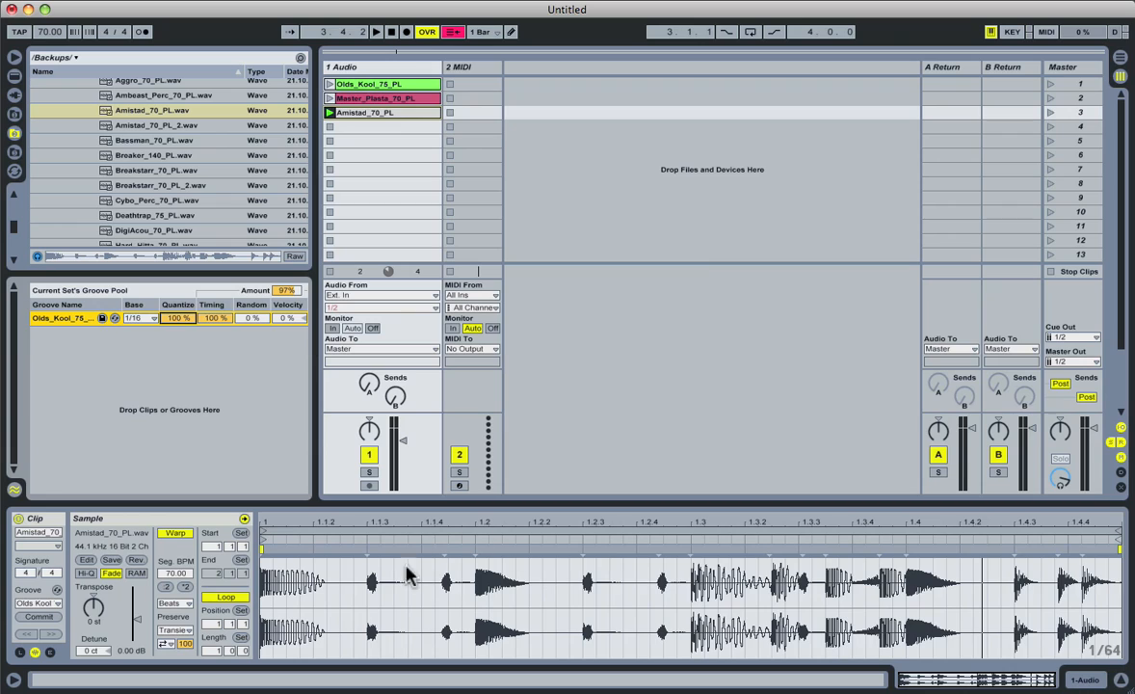
mouse_move(617, 578)
text(0)
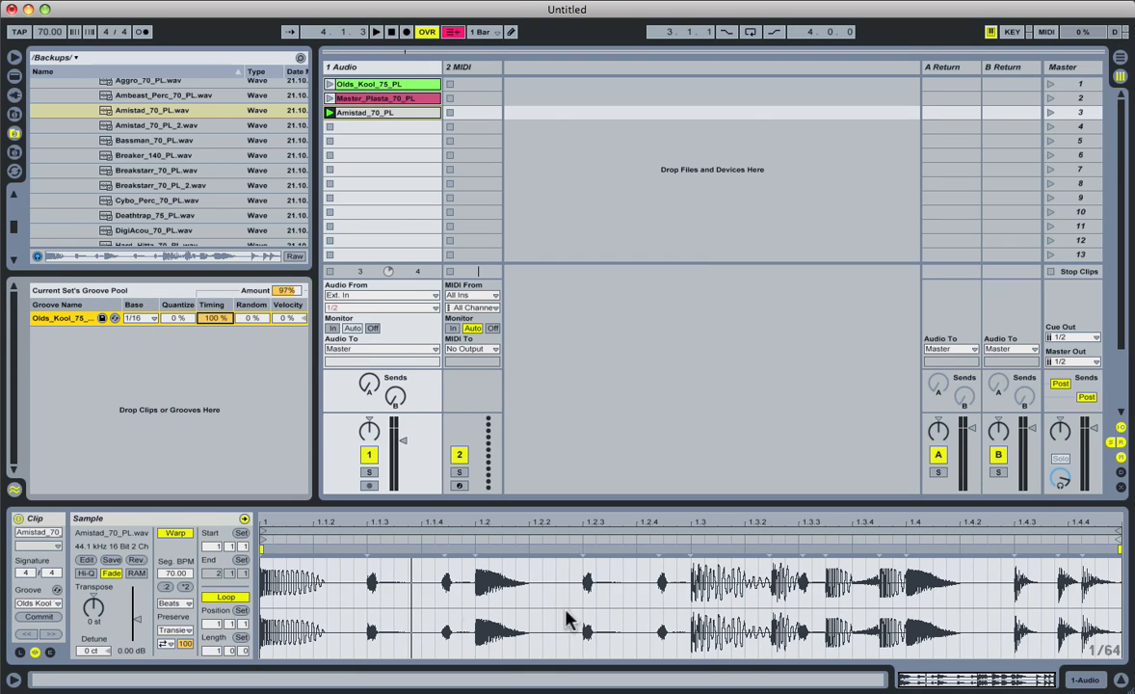
mouse_move(185, 347)
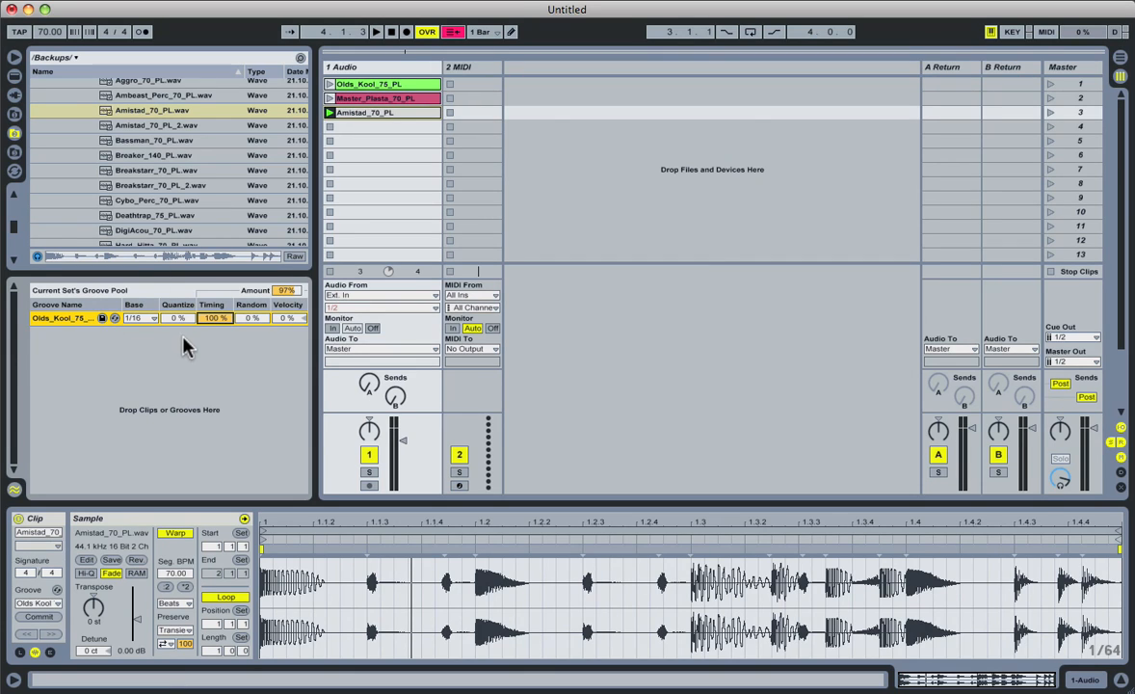
Try Quantize and Timing values for the groove and leave both at 100%.
click(213, 316)
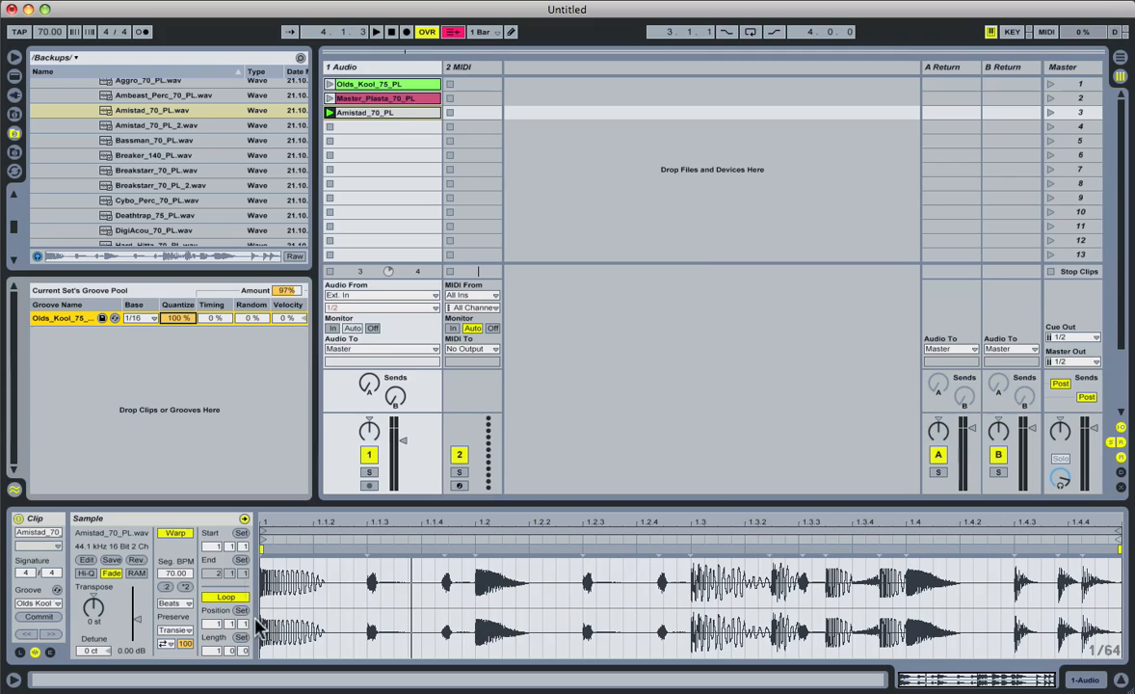
mouse_move(614, 628)
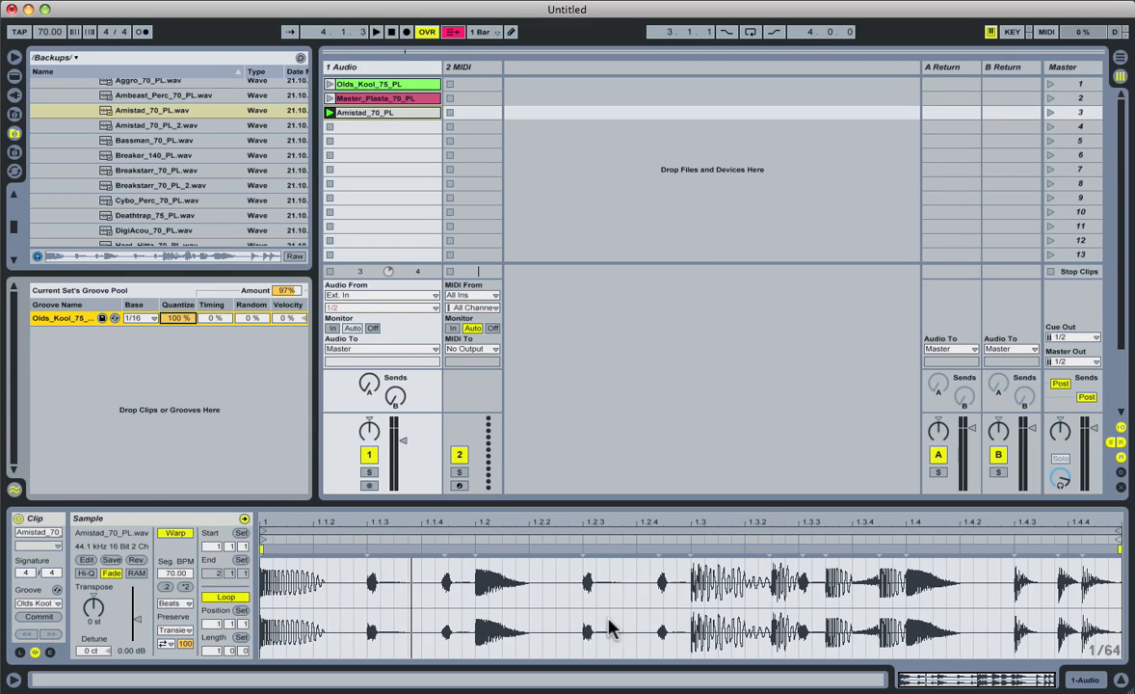
mouse_move(485, 616)
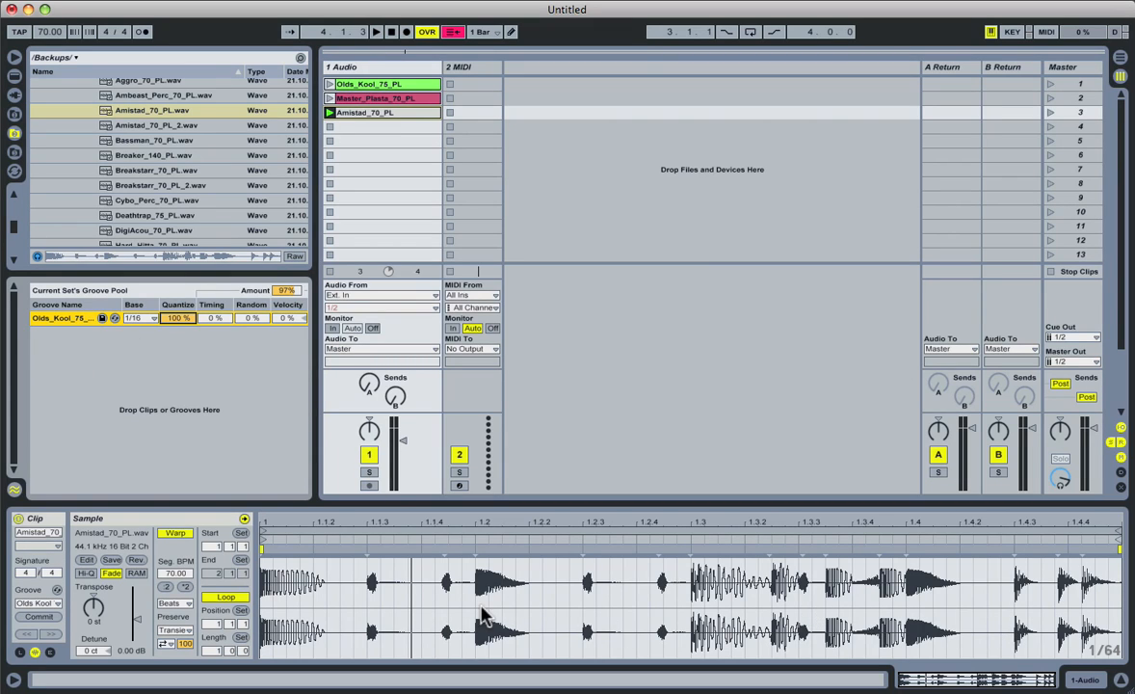
mouse_move(492, 568)
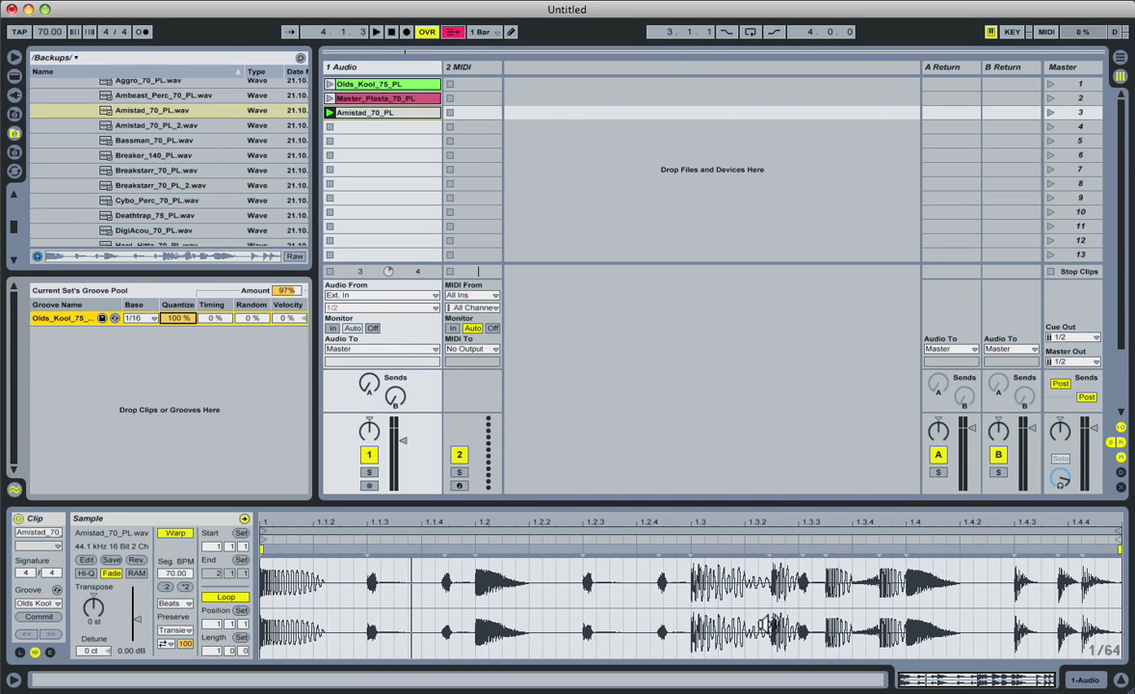
mouse_move(220, 318)
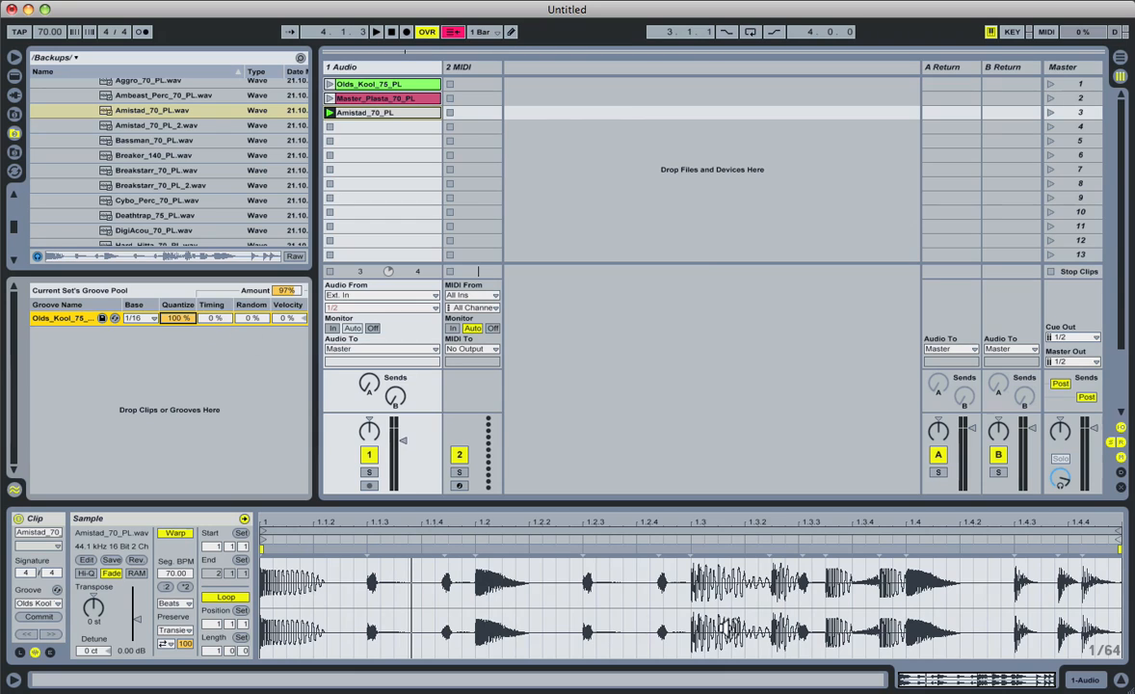
mouse_move(915, 582)
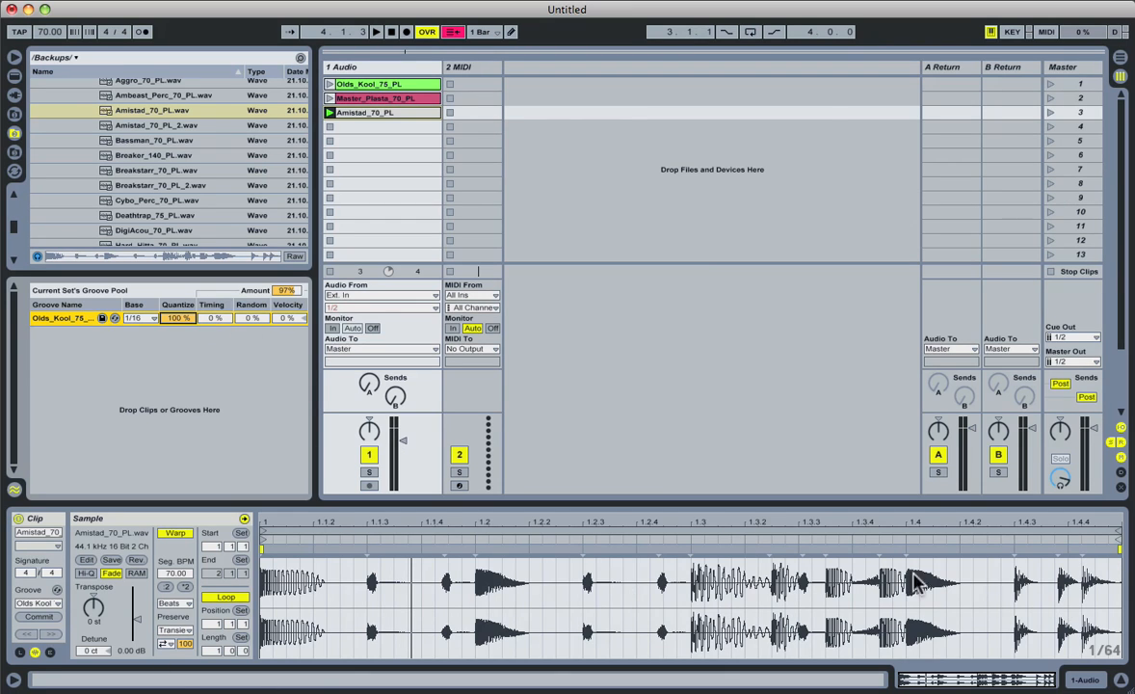
mouse_move(266, 338)
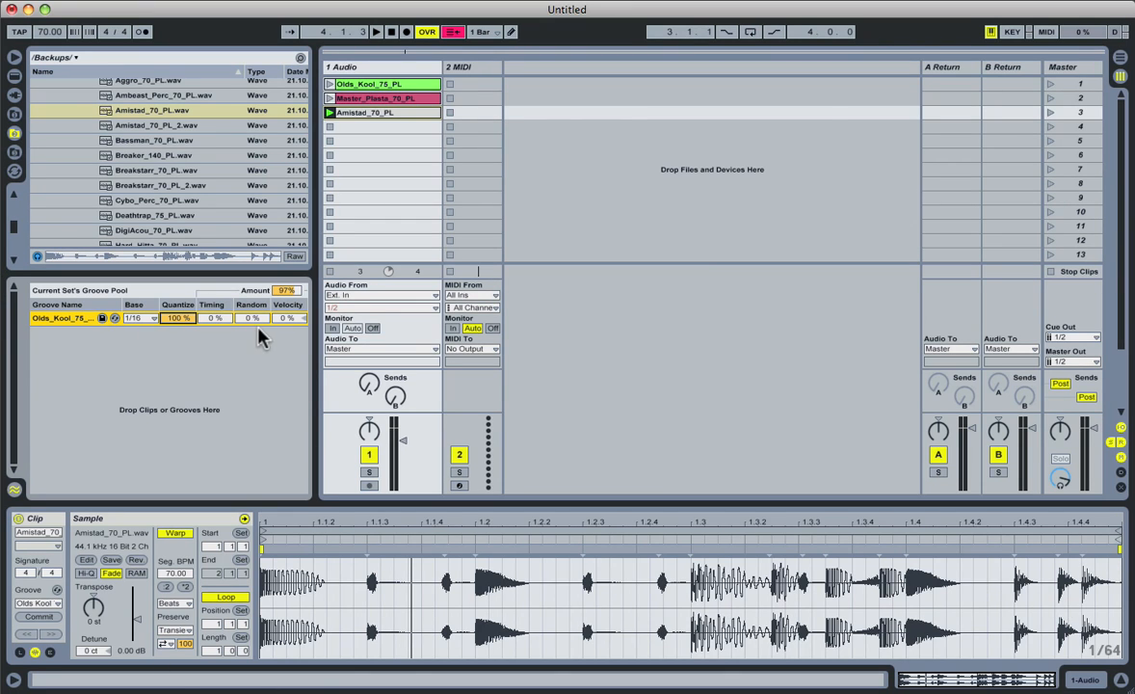
click(374, 30)
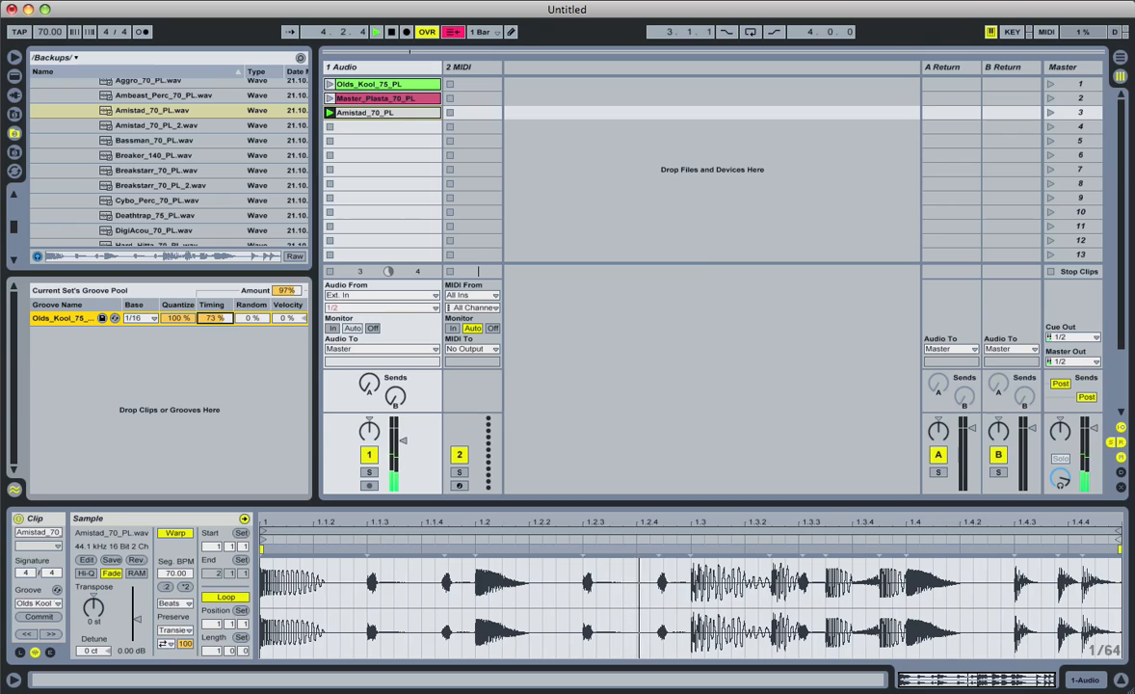
drag(214, 318, 214, 299)
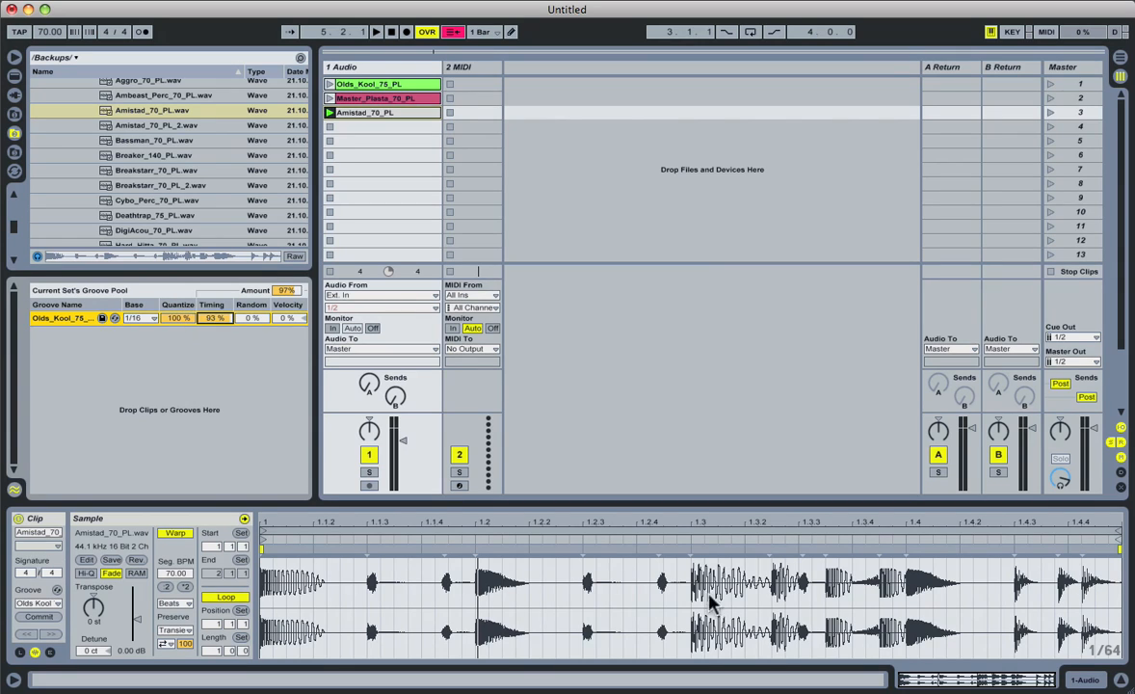
mouse_move(1044, 571)
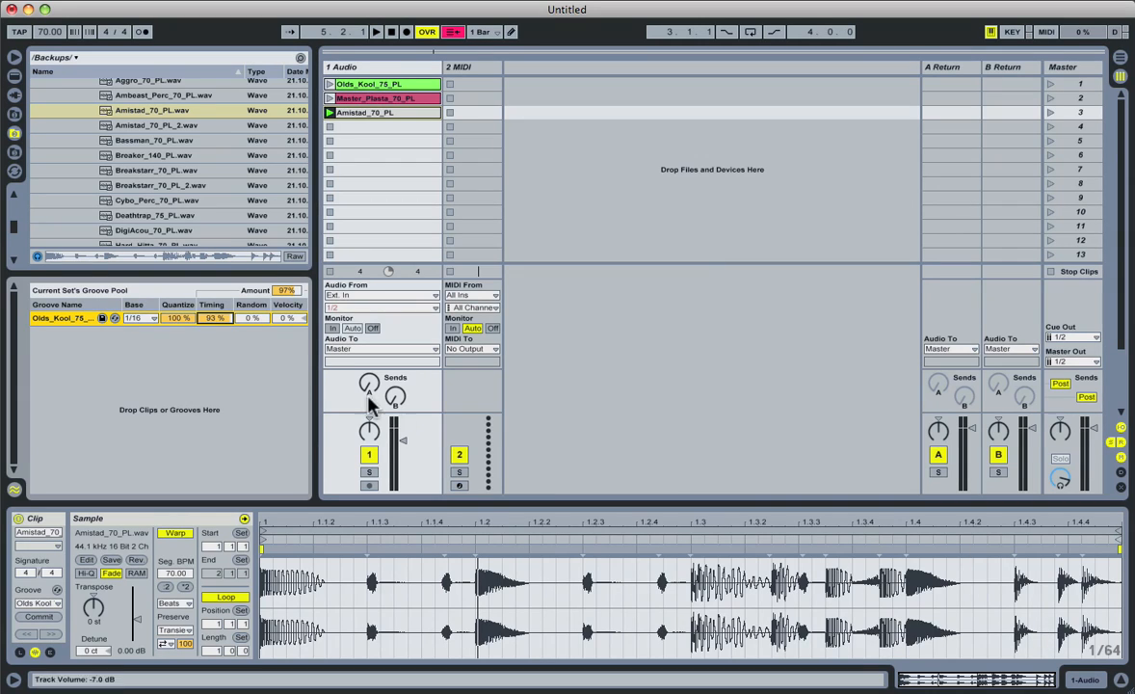
mouse_move(337, 10)
text(100)
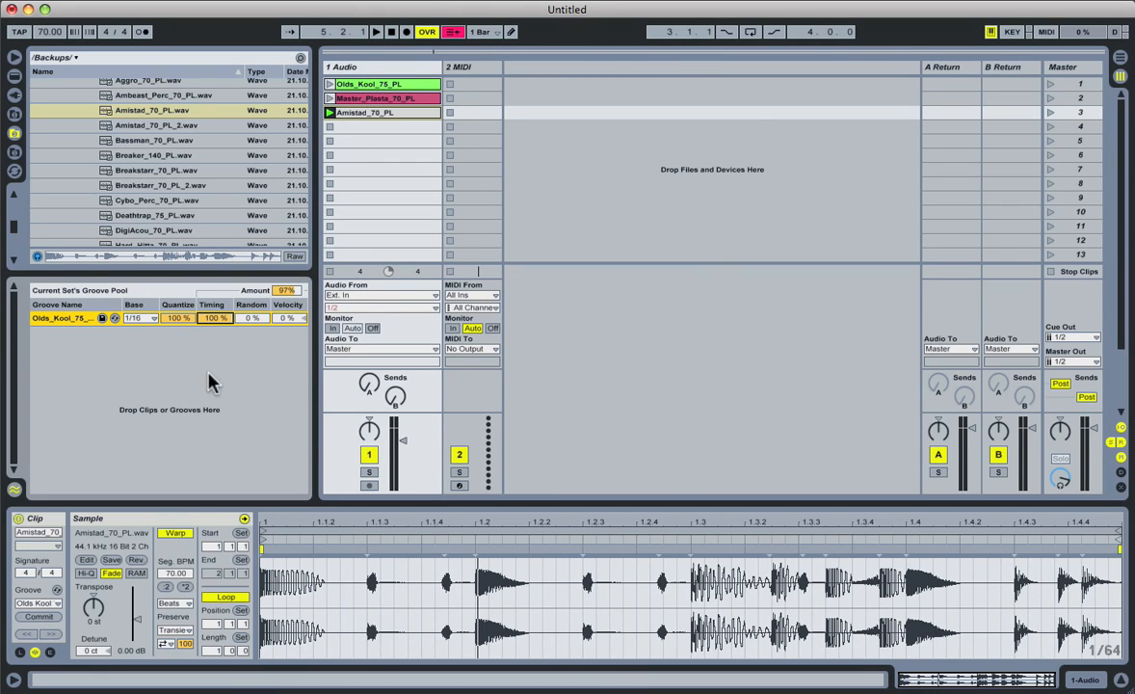
mouse_move(247, 397)
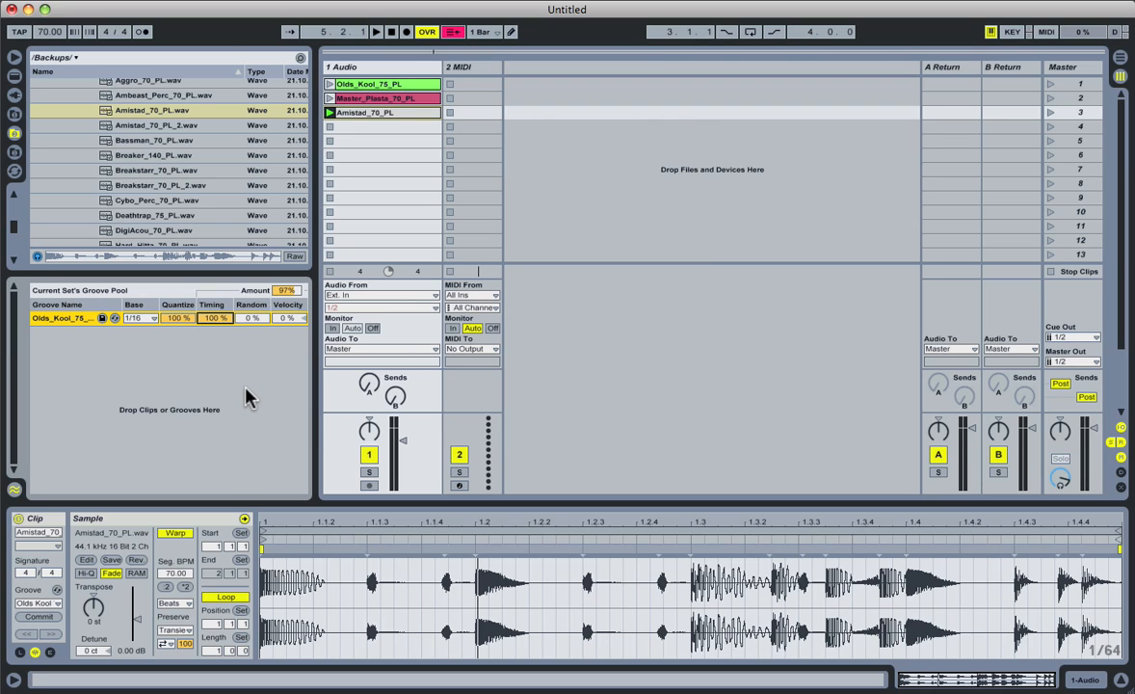
mouse_move(229, 316)
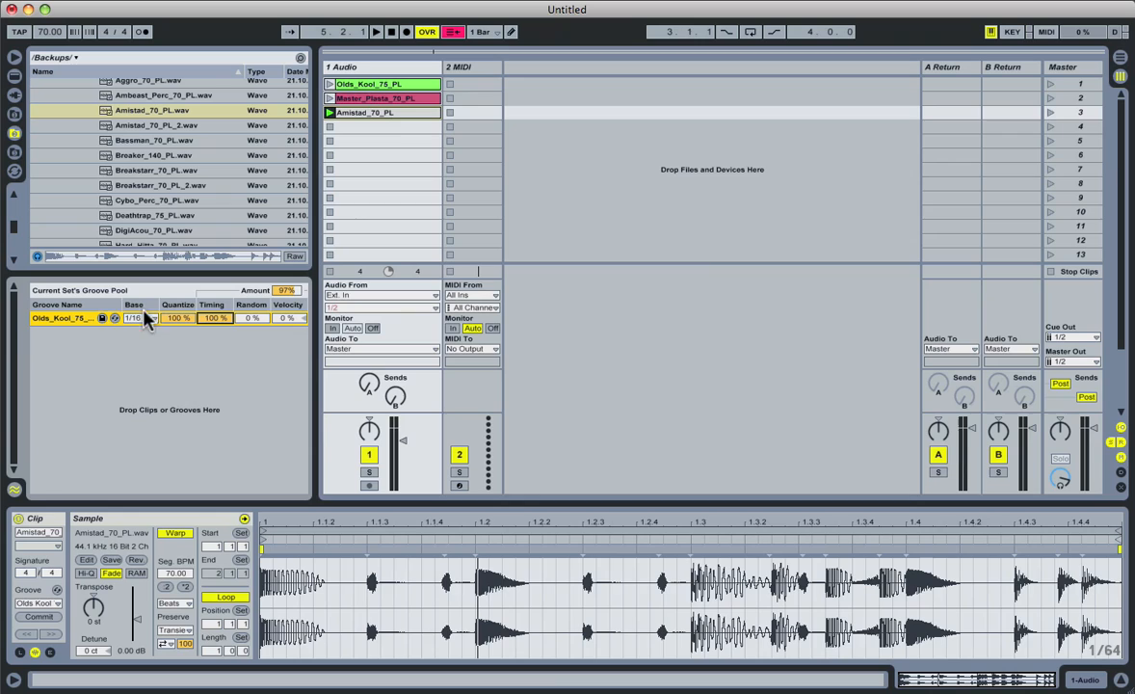
mouse_move(254, 328)
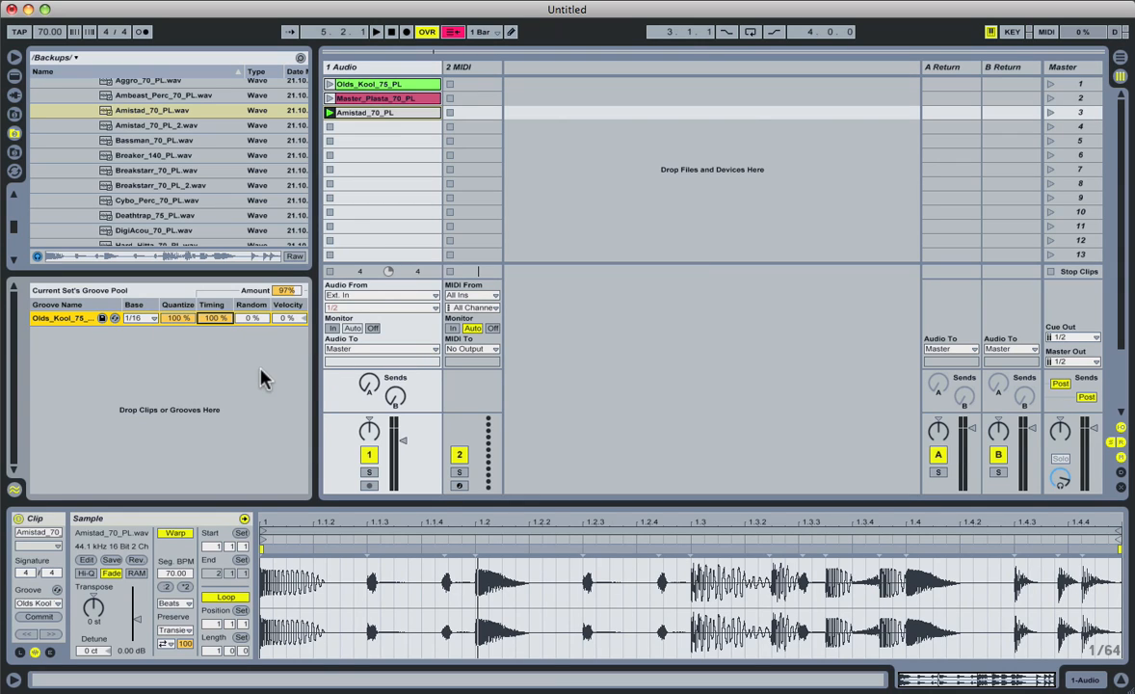
mouse_move(214, 441)
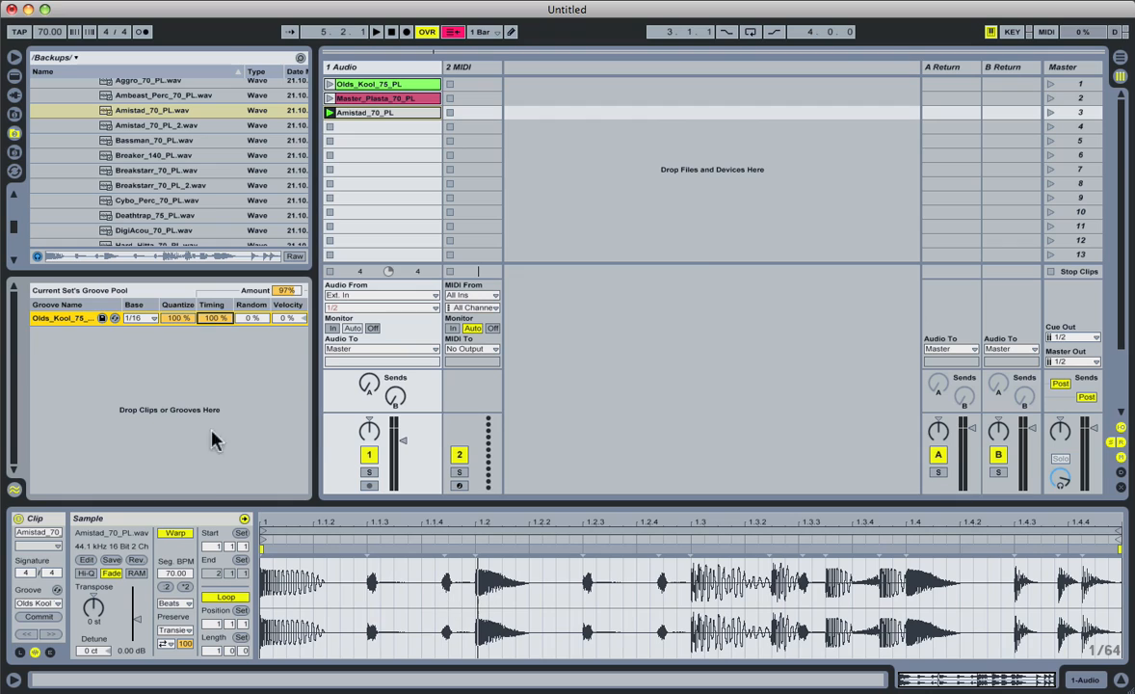
mouse_move(256, 331)
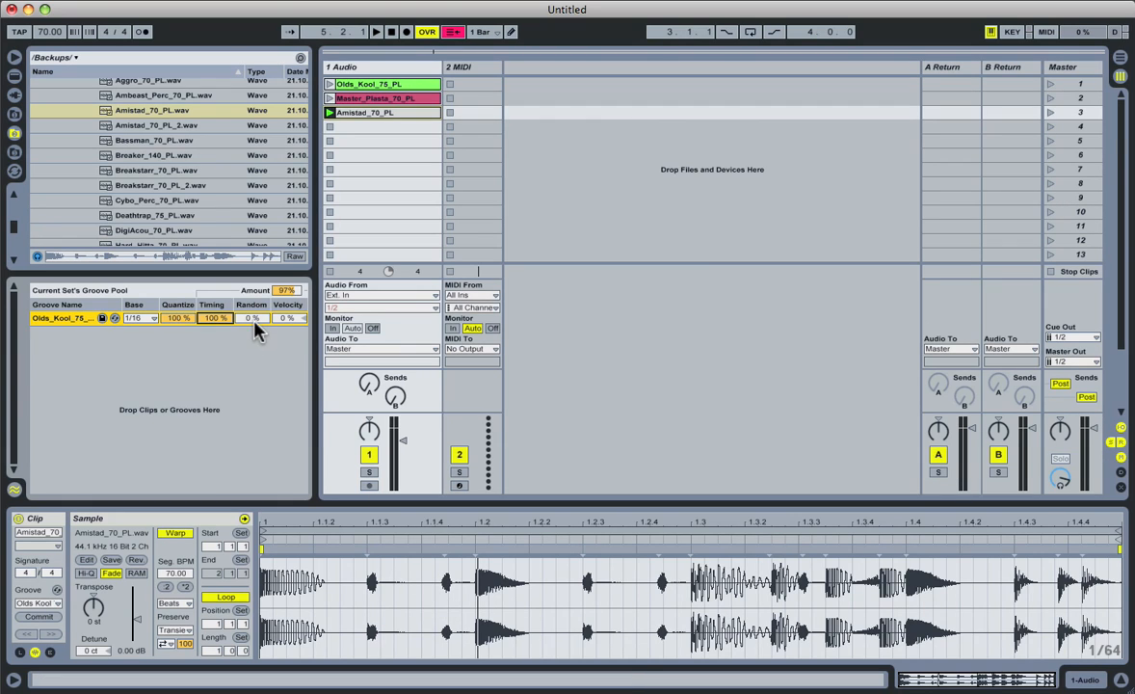
mouse_move(258, 335)
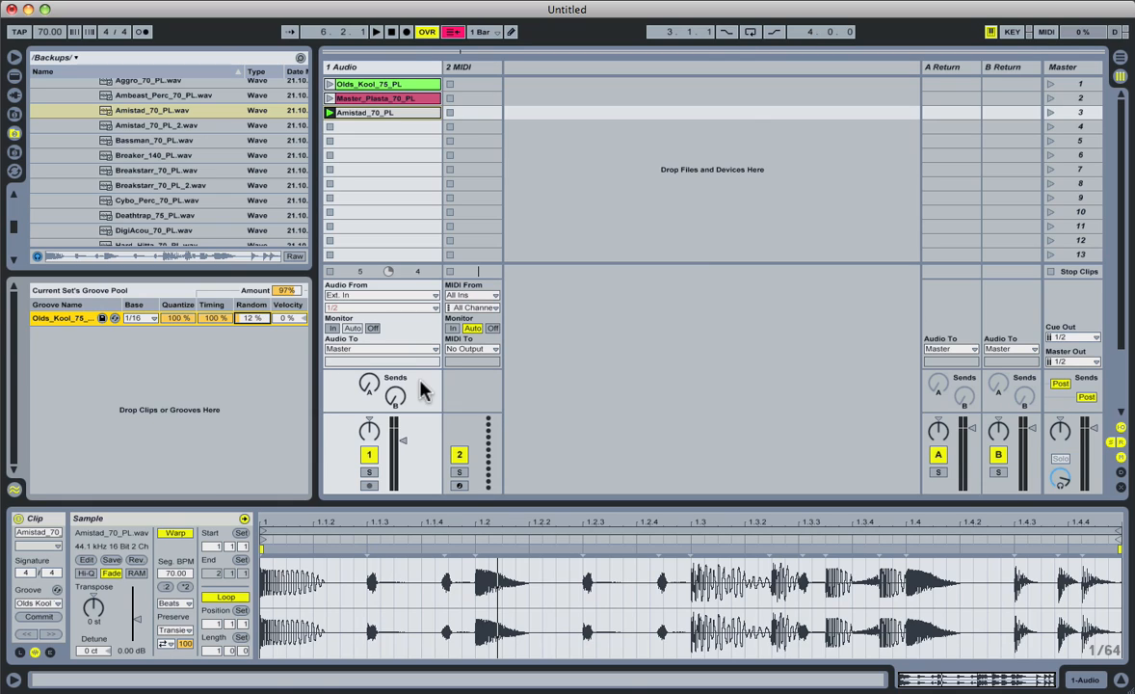
mouse_move(232, 353)
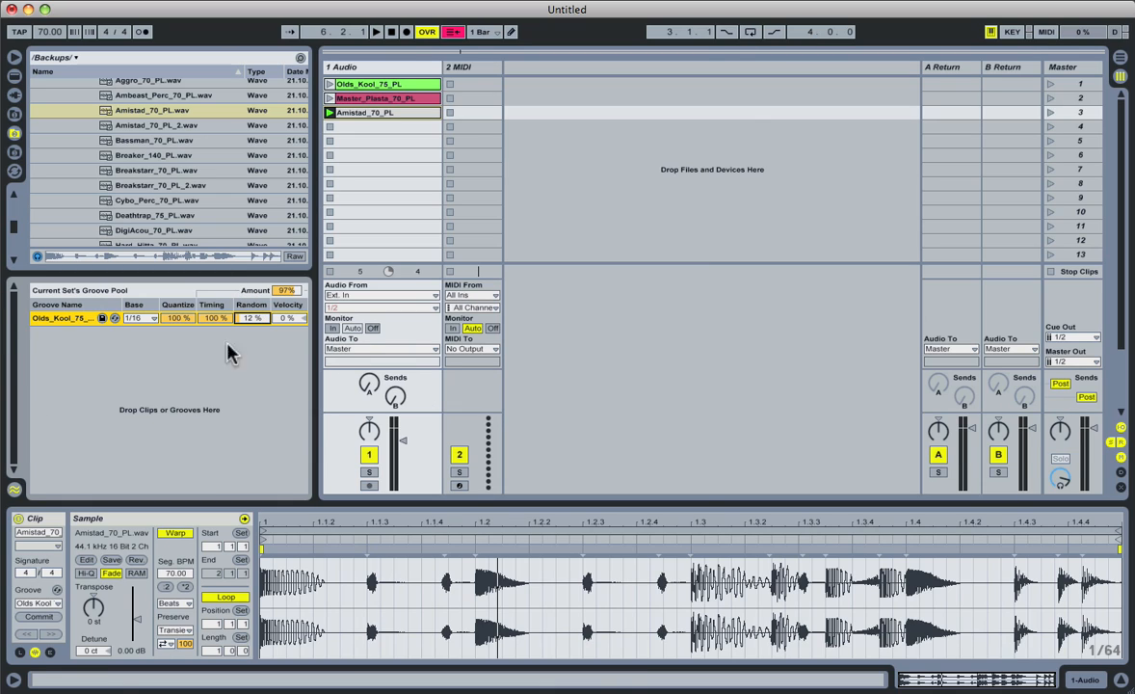
mouse_move(323, 447)
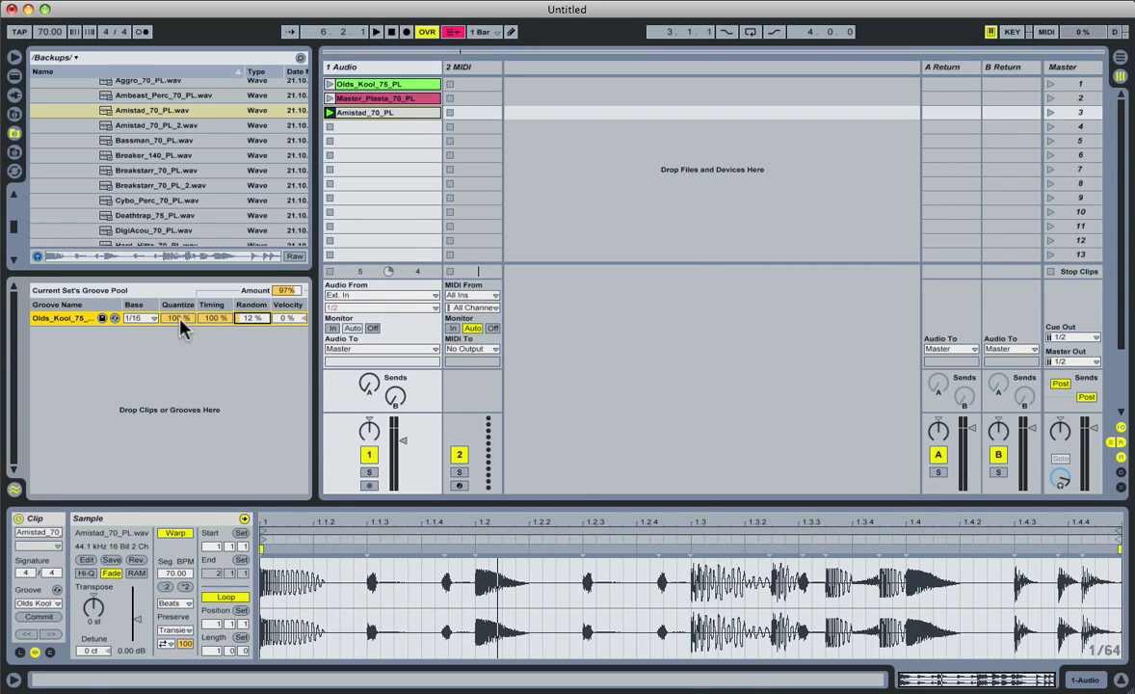
mouse_move(306, 582)
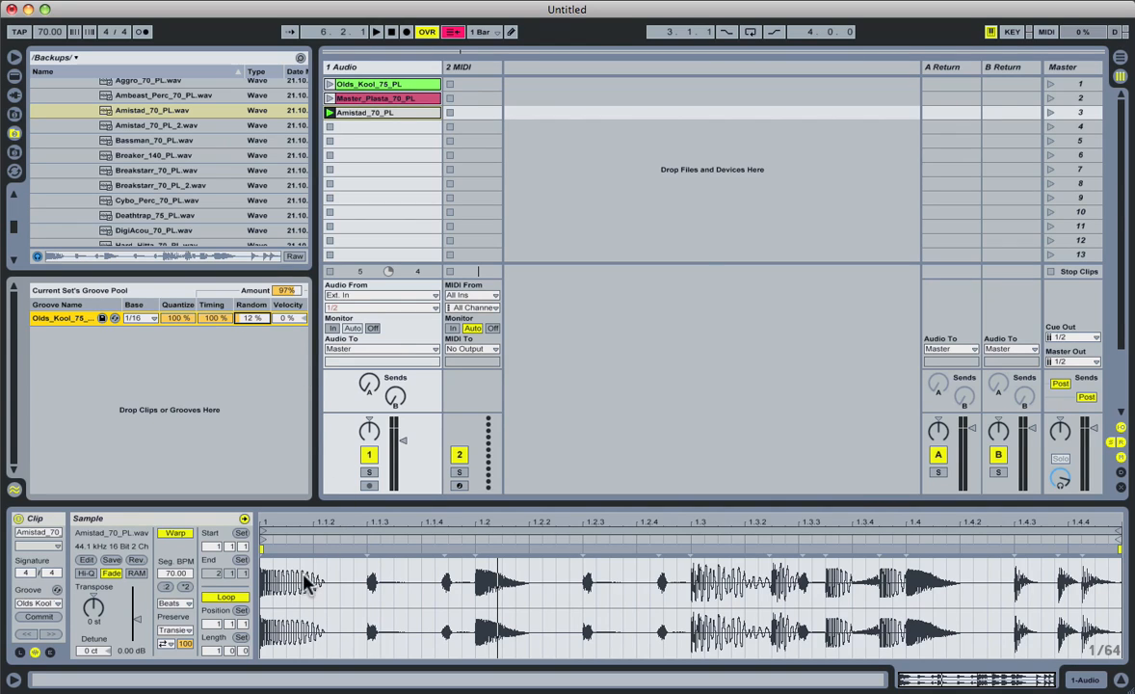
mouse_move(412, 396)
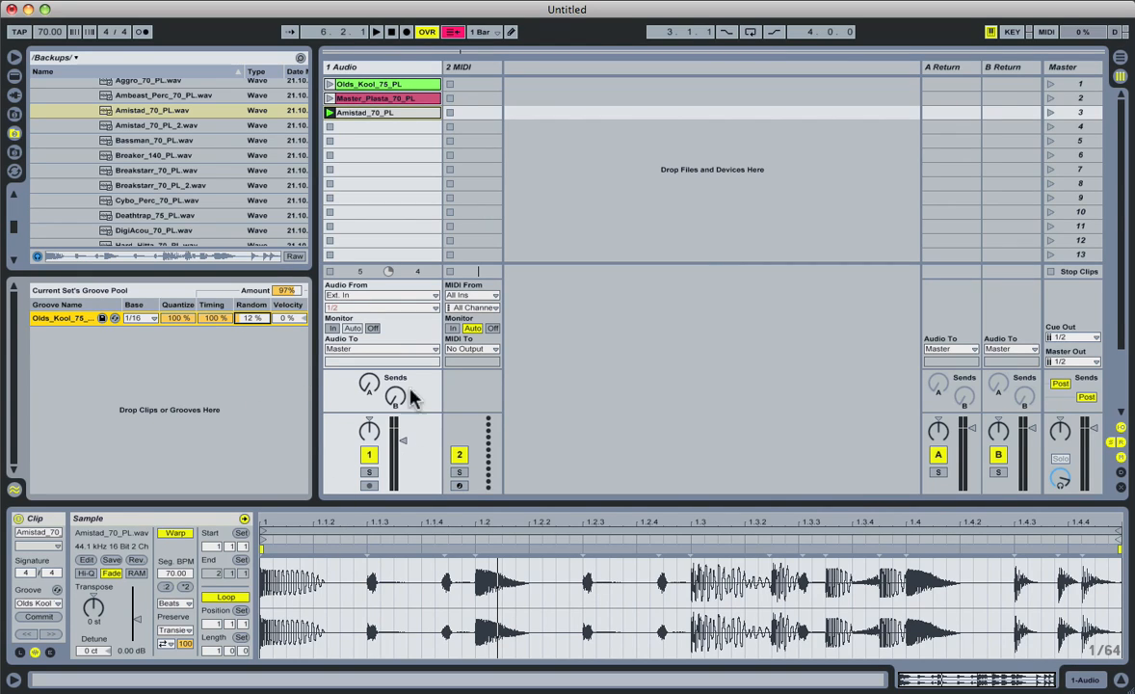
mouse_move(308, 328)
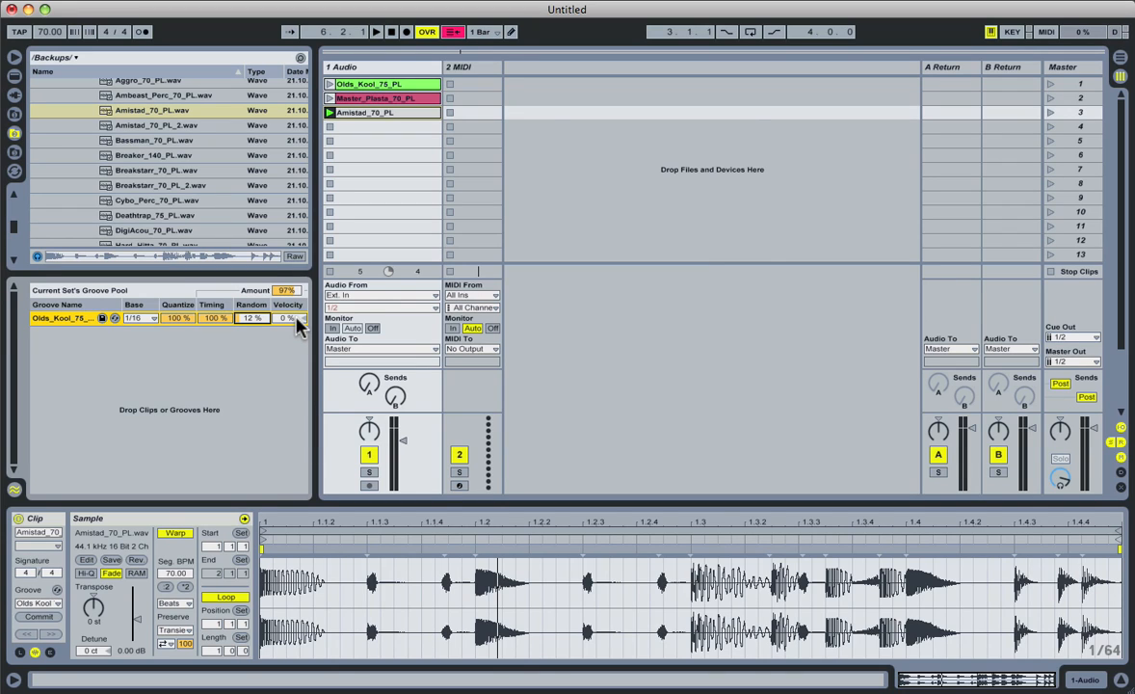
mouse_move(299, 326)
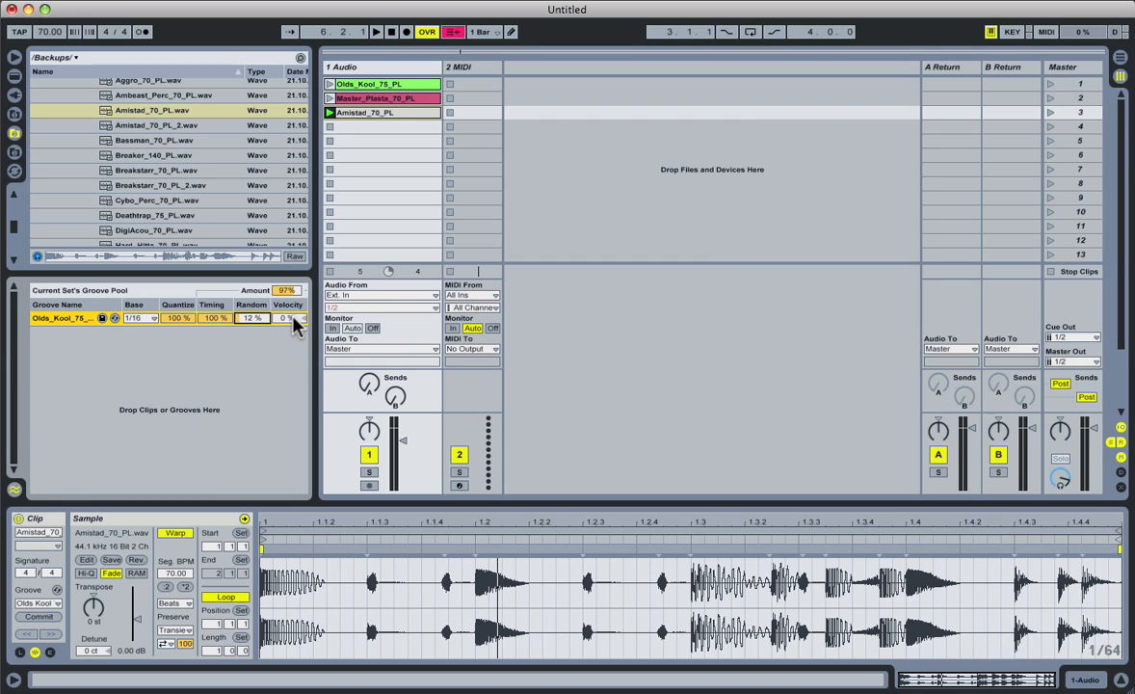
mouse_move(293, 326)
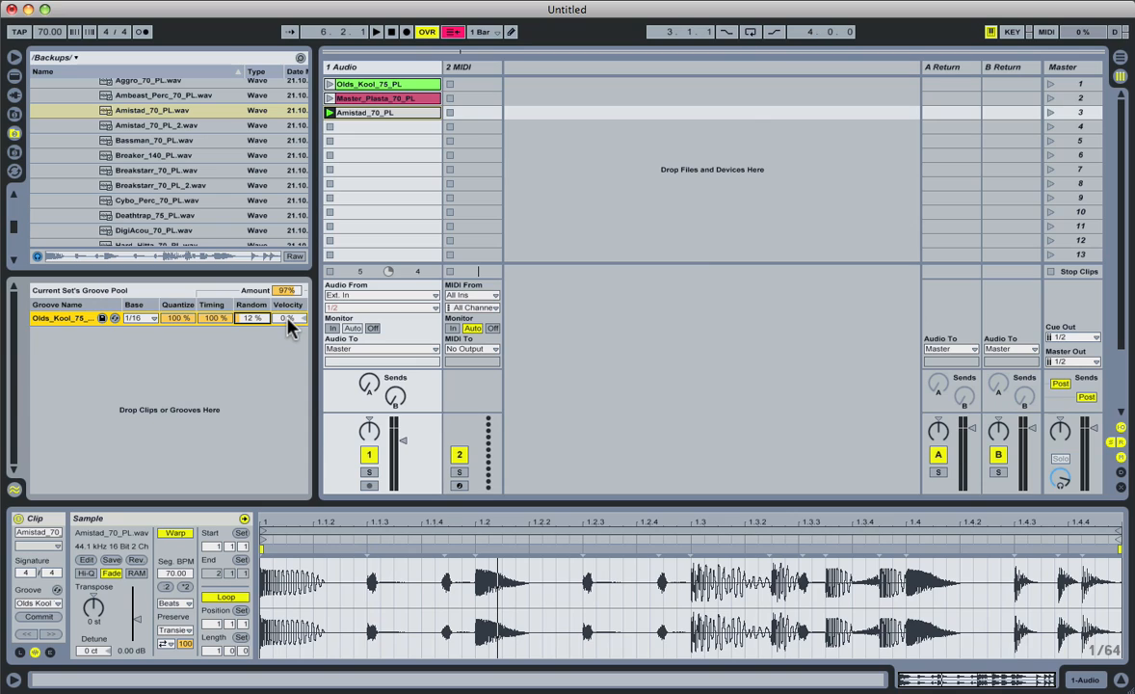
mouse_move(290, 328)
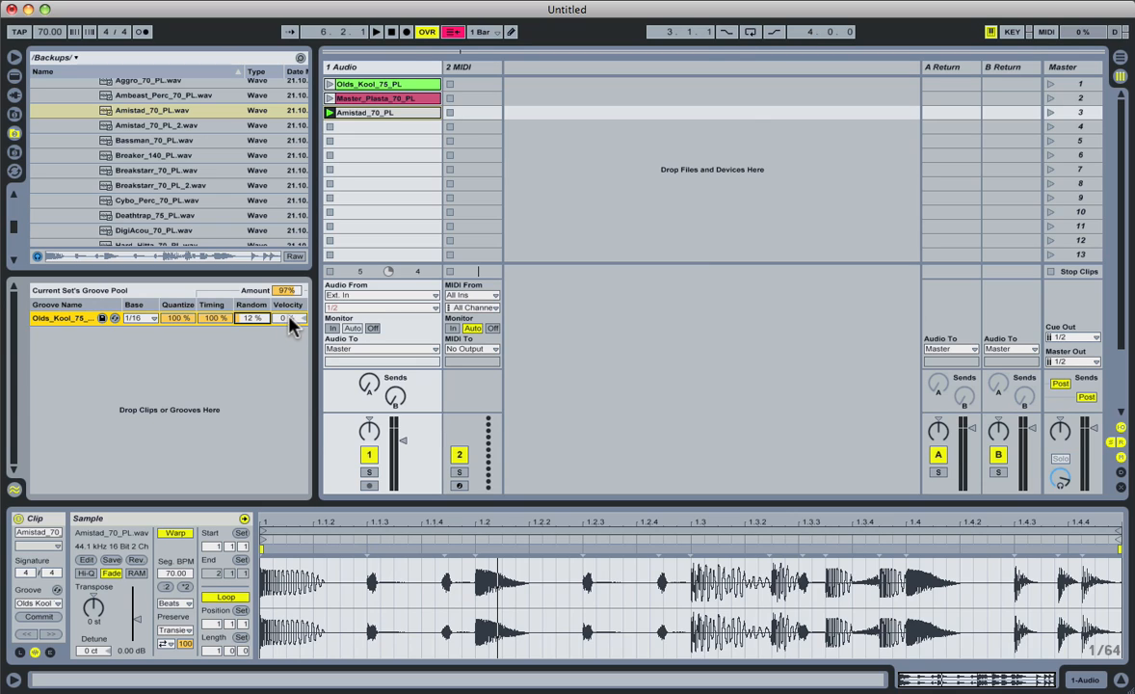
Raise the Velocity amount of the Olds_Kool groove in the Groove Pool.
click(374, 31)
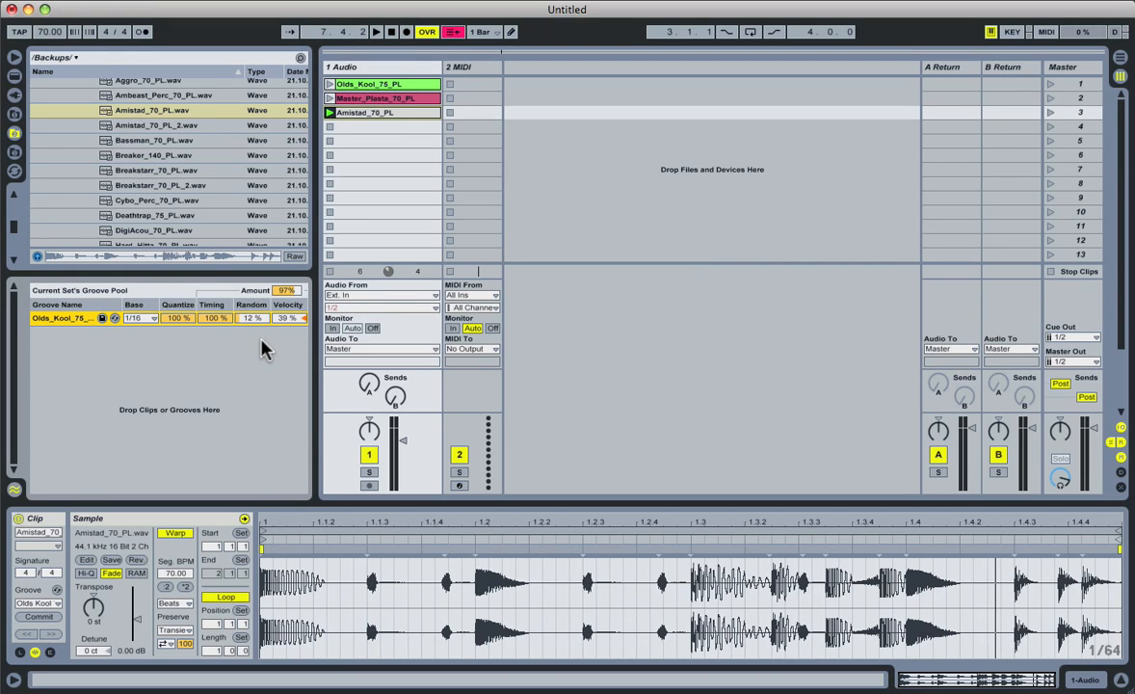
mouse_move(268, 332)
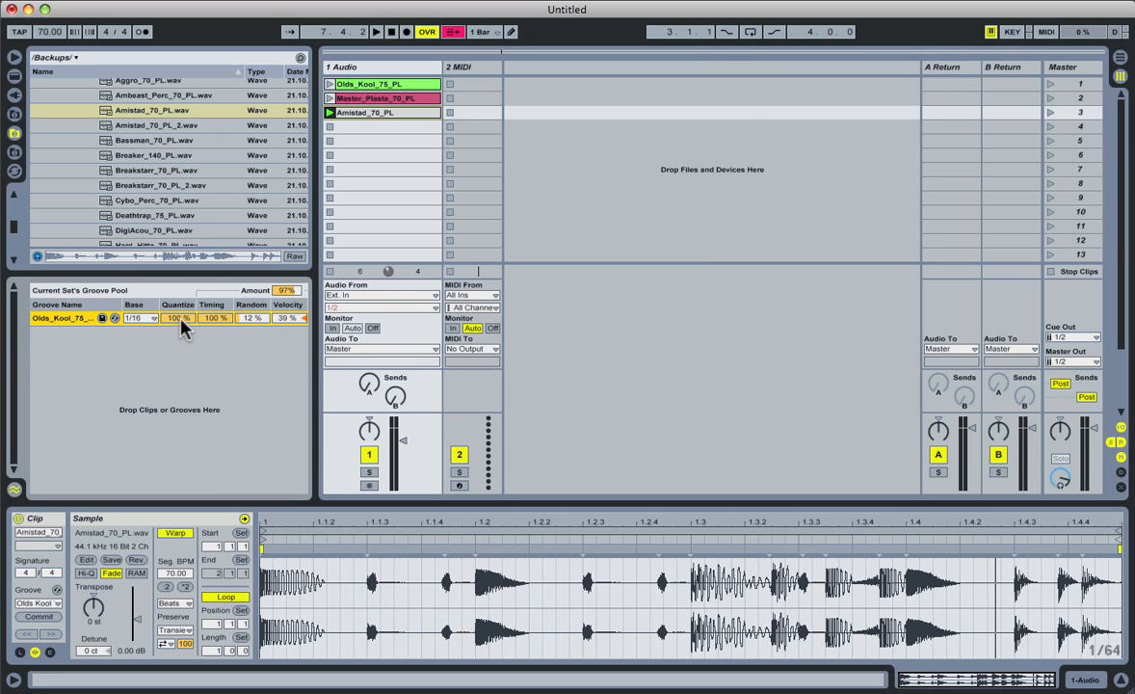
mouse_move(273, 508)
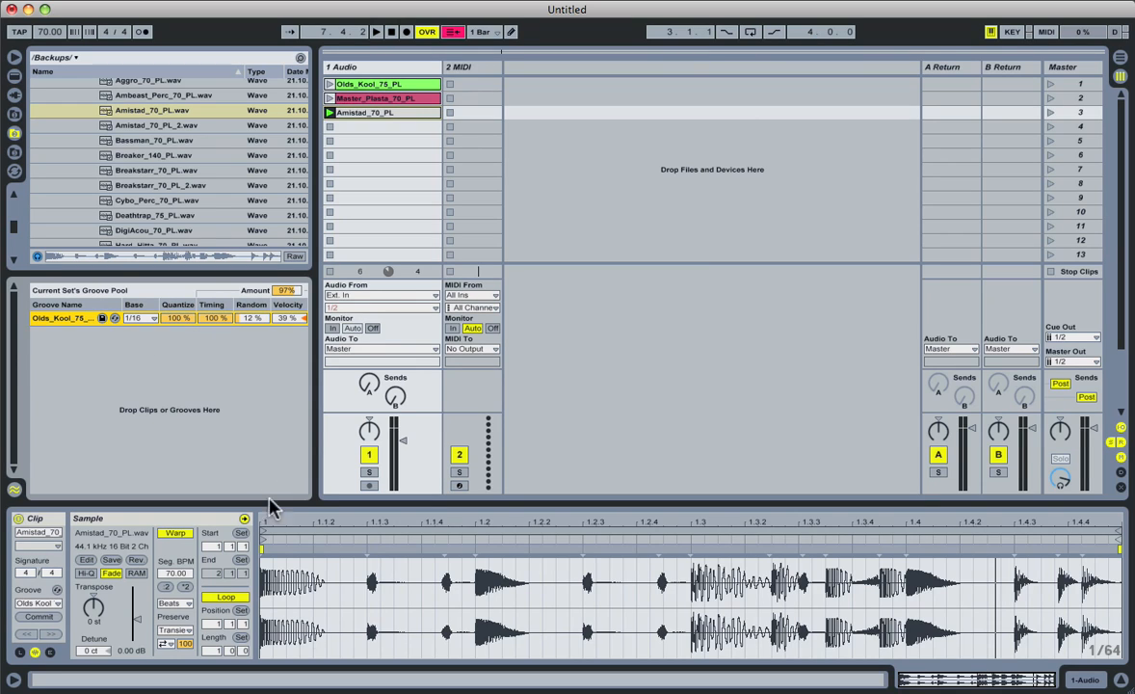
mouse_move(249, 375)
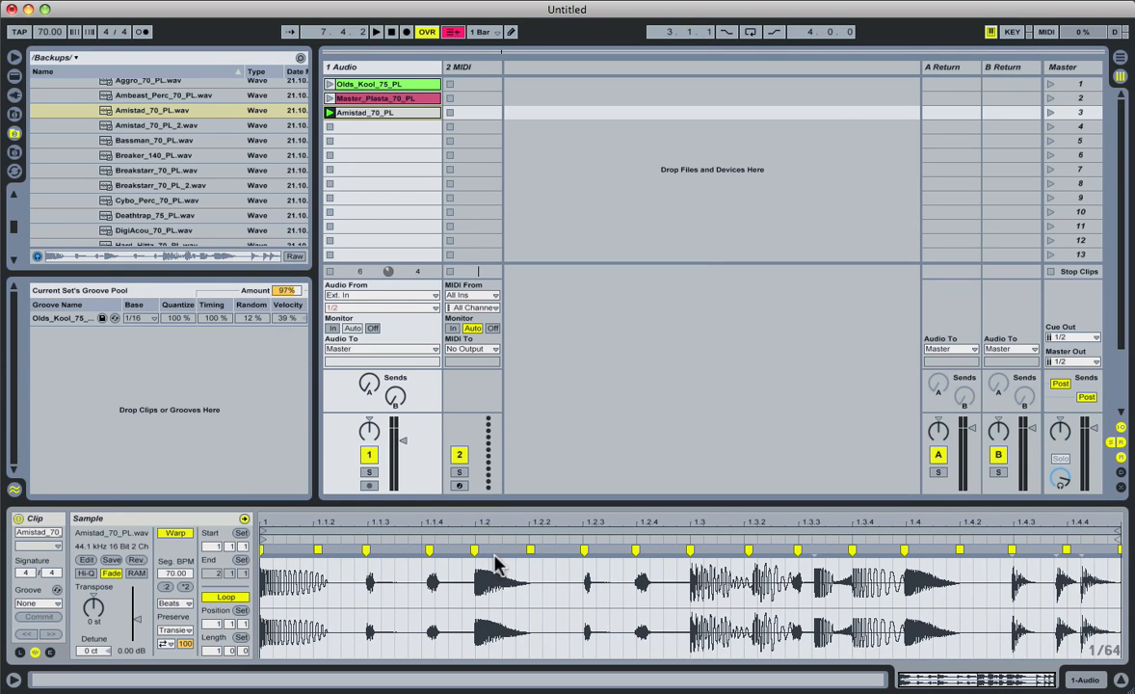
mouse_move(798, 552)
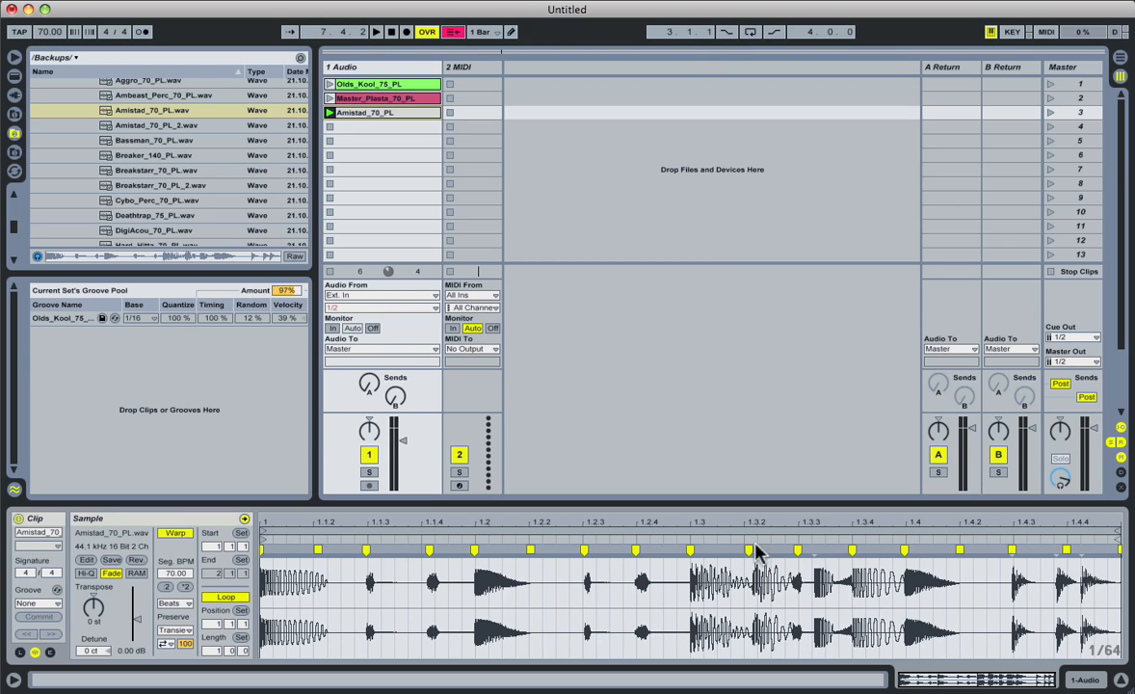
mouse_move(689, 550)
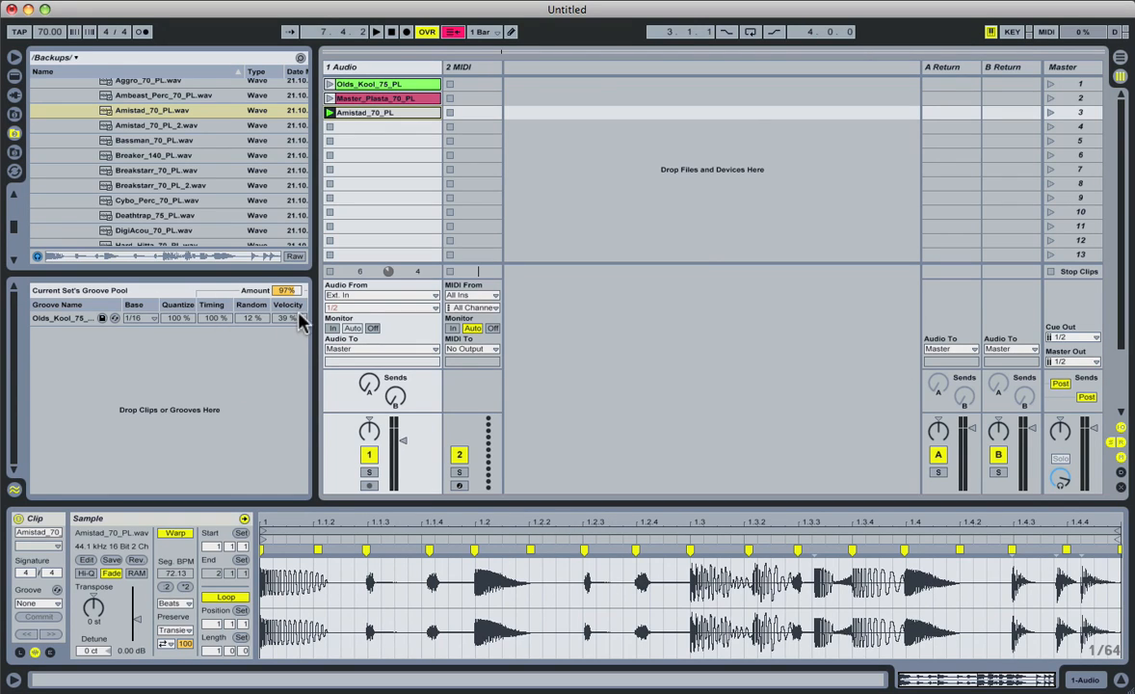
mouse_move(973, 597)
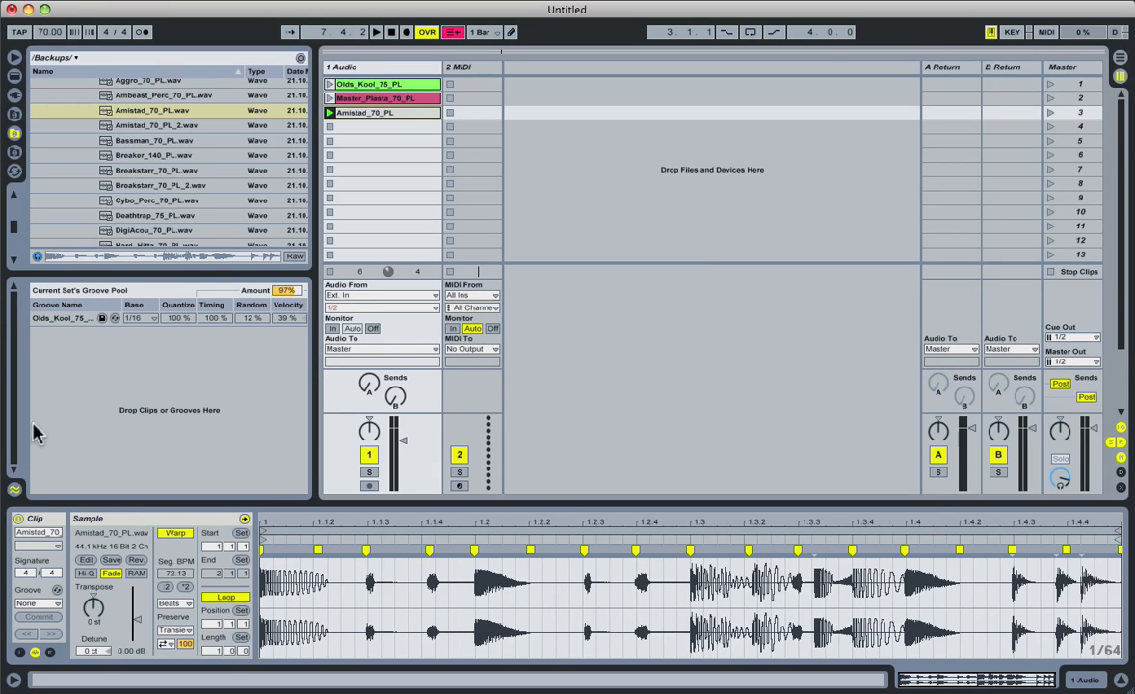
mouse_move(54, 659)
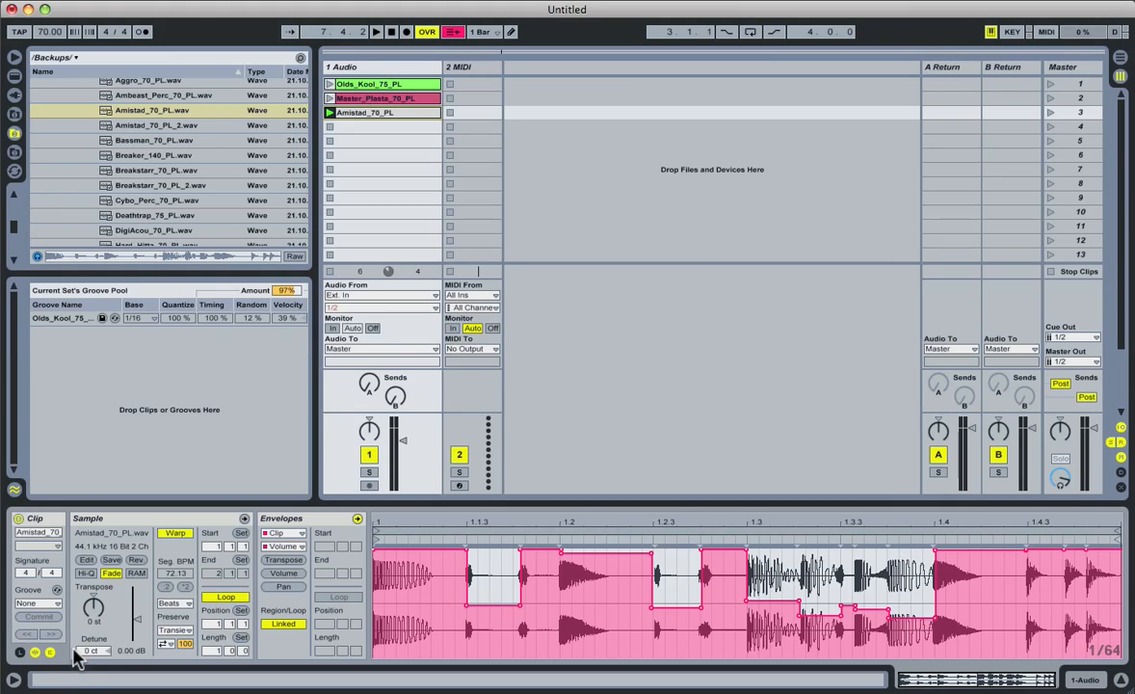
mouse_move(305, 524)
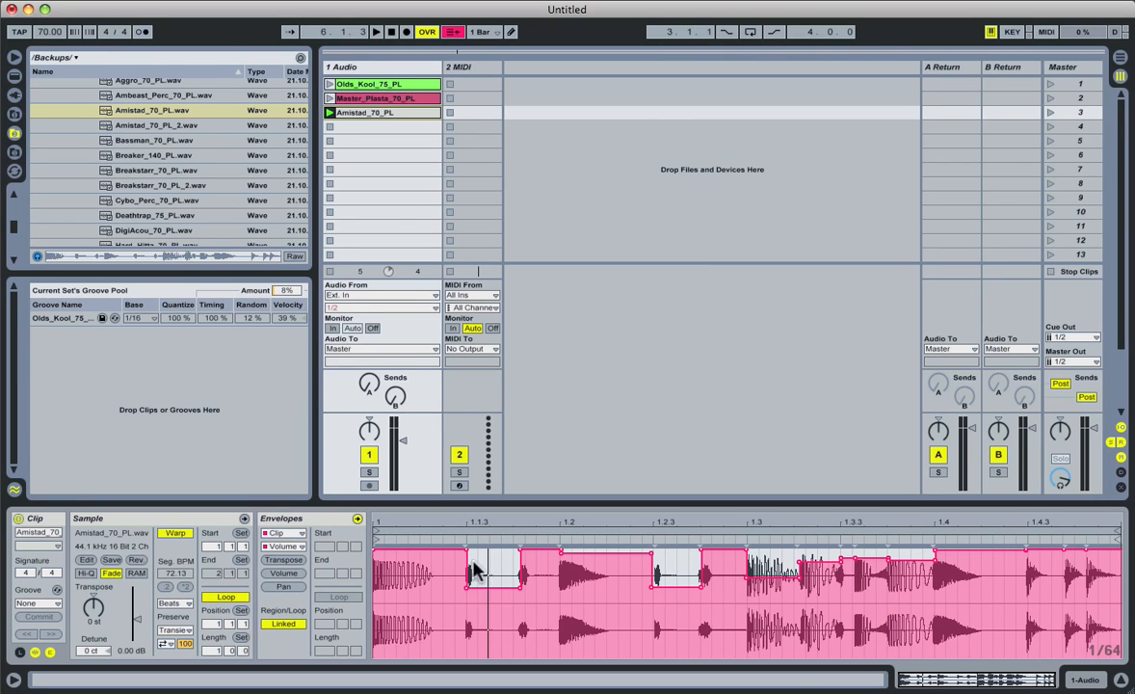
mouse_move(588, 570)
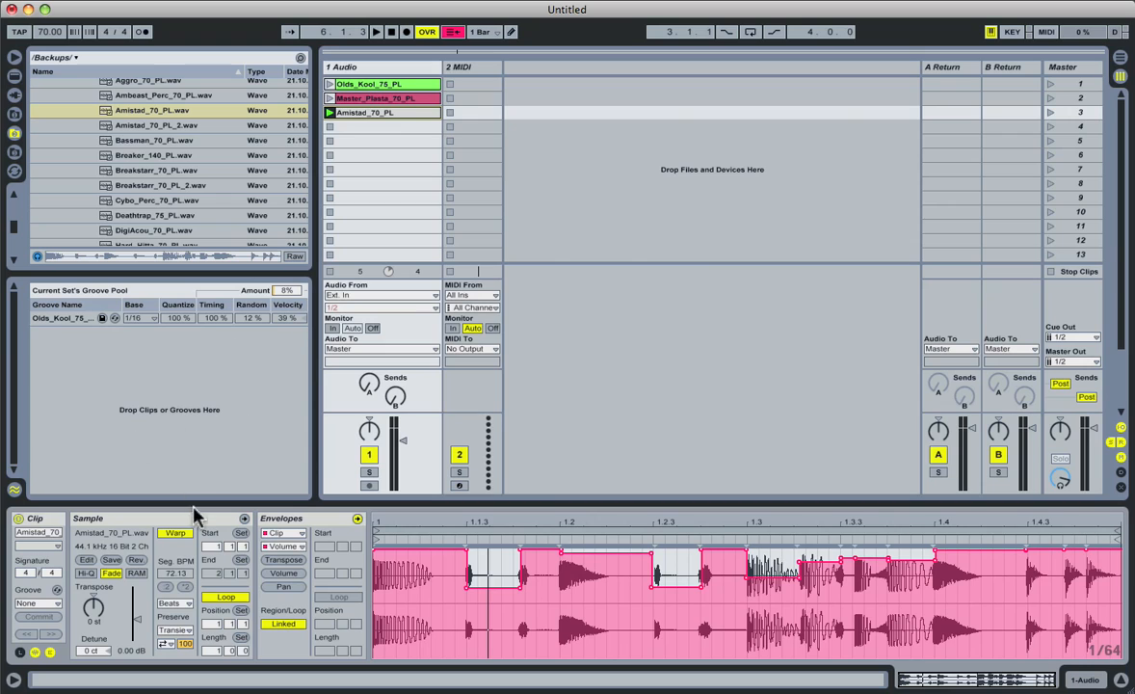
mouse_move(607, 404)
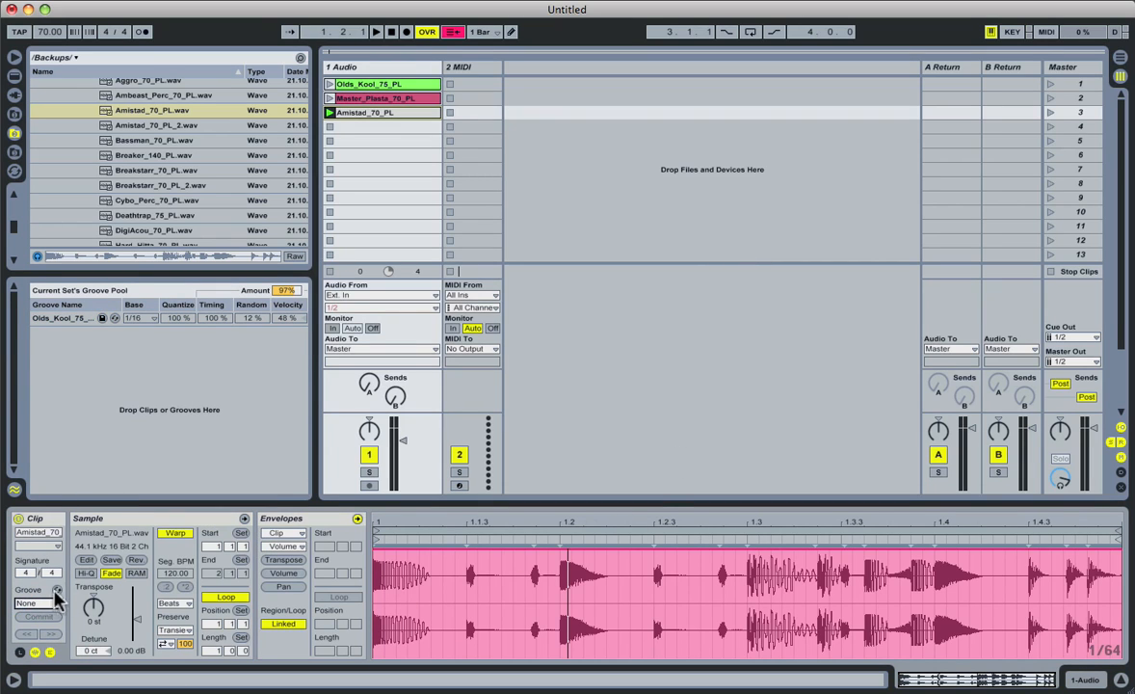
click(375, 30)
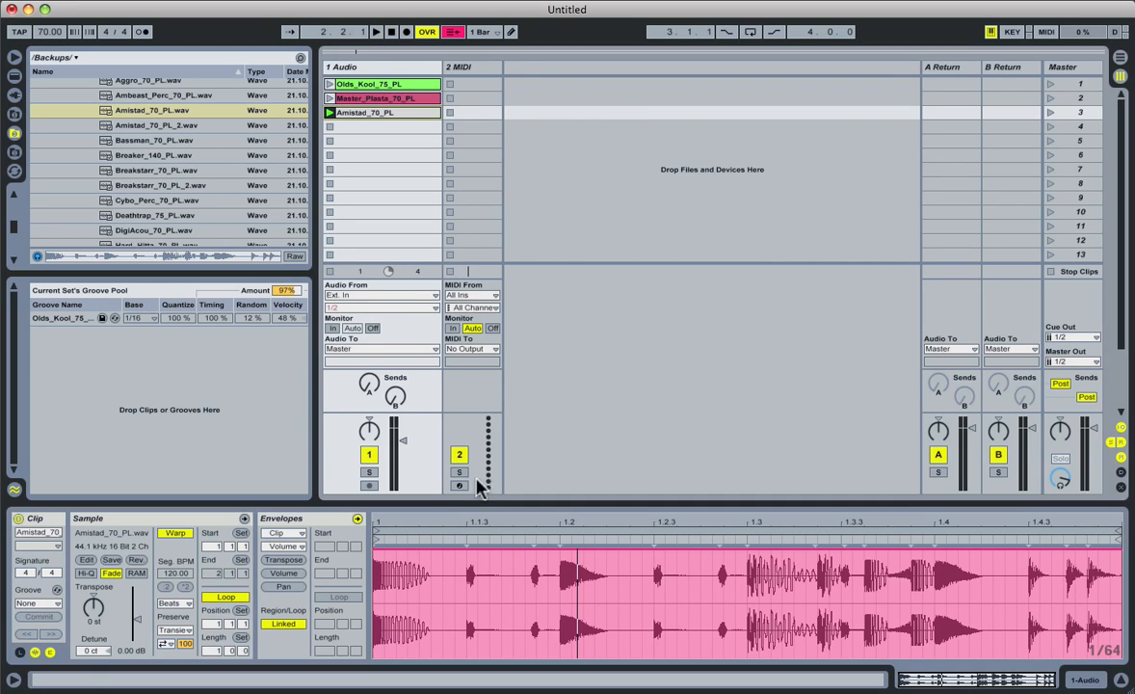
mouse_move(331, 398)
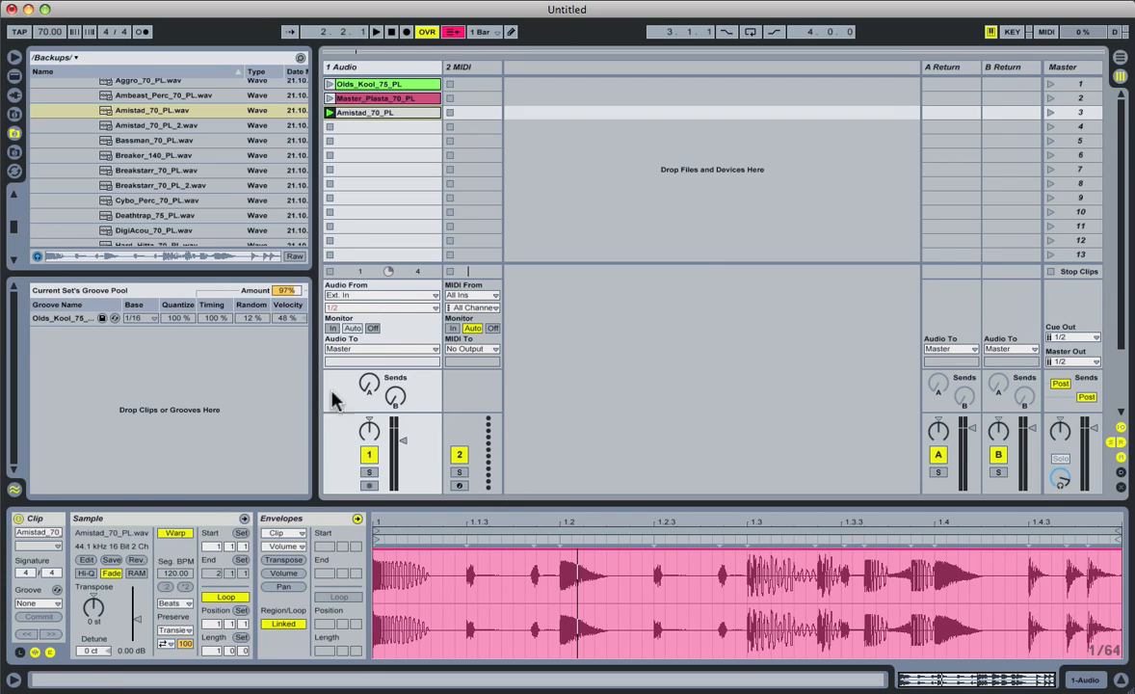
mouse_move(748, 355)
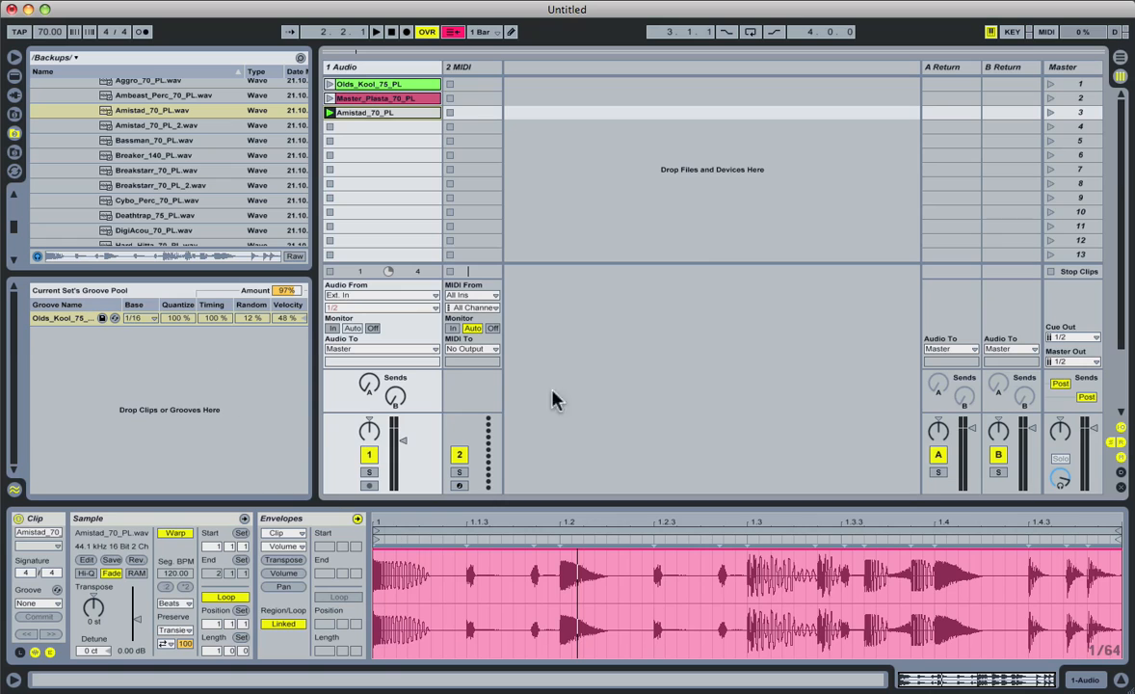
Add Master Plastic and Amistad grooves to the pool and select the new Amistad groove.
click(376, 98)
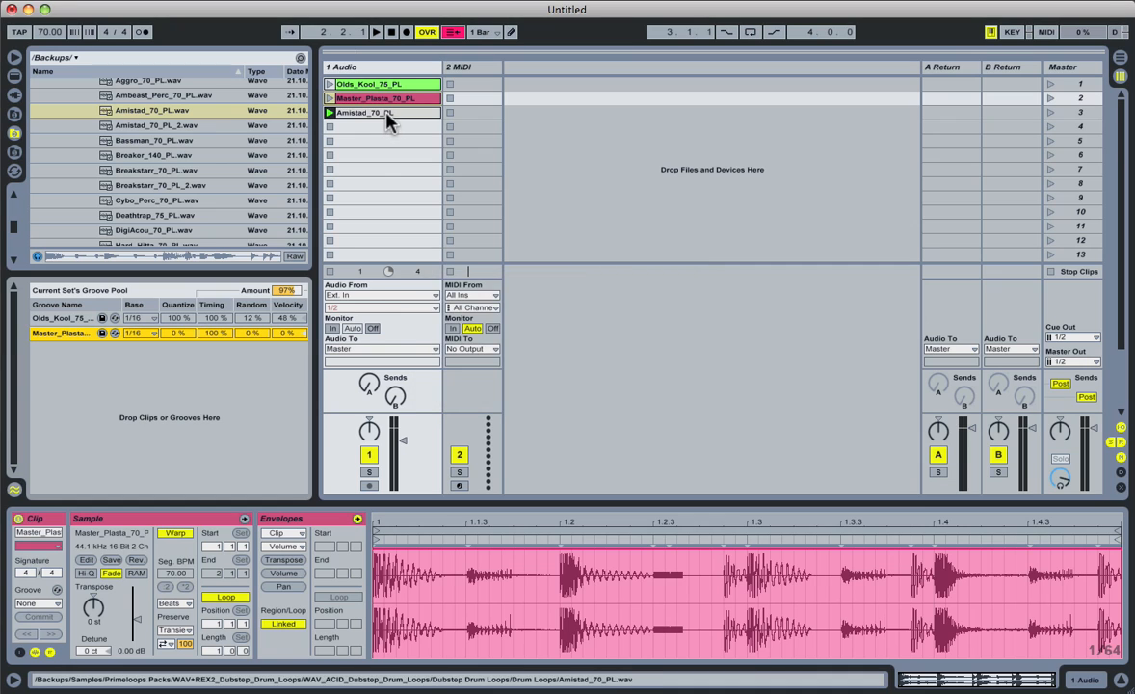
double_click(364, 112)
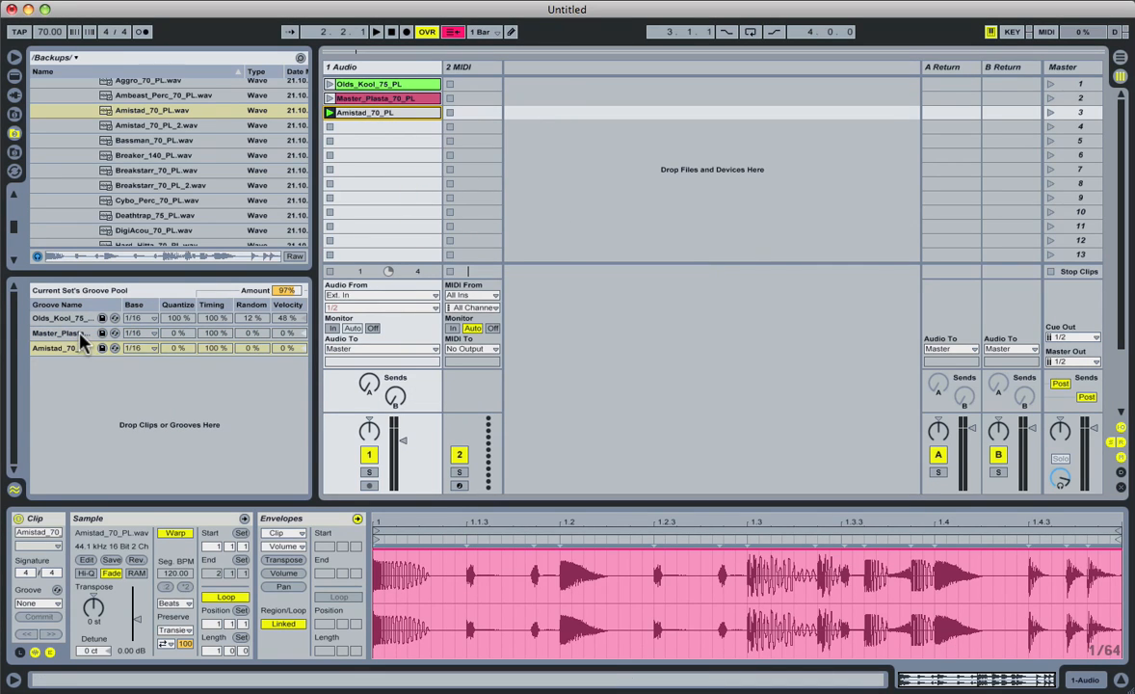
click(62, 347)
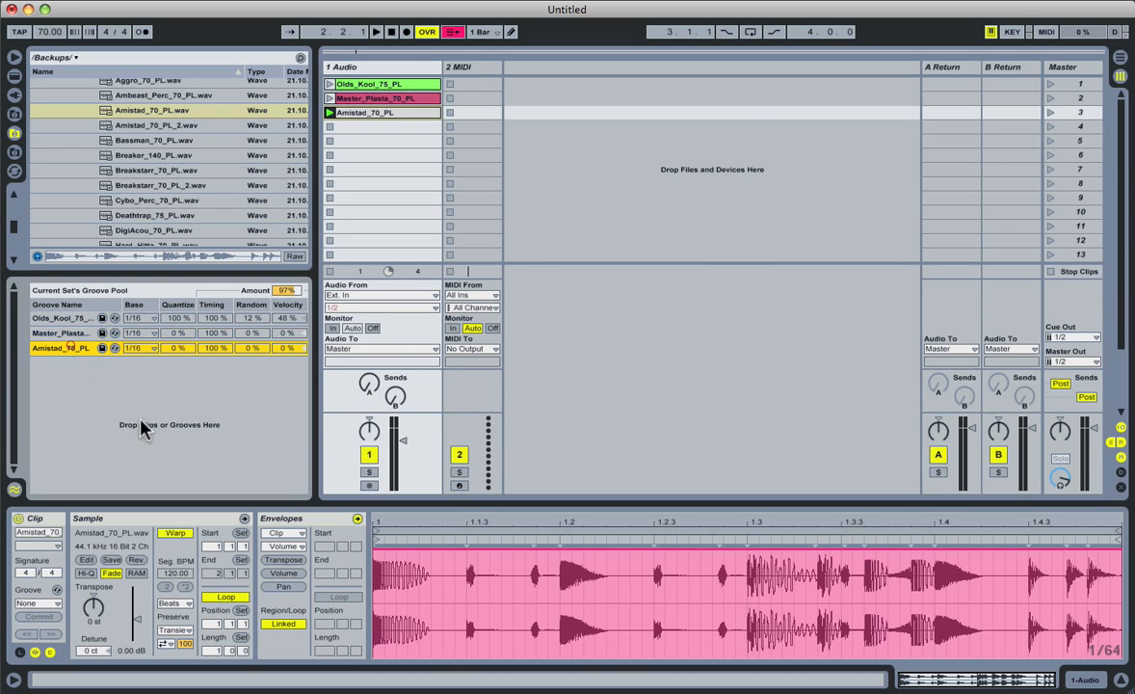
mouse_move(788, 420)
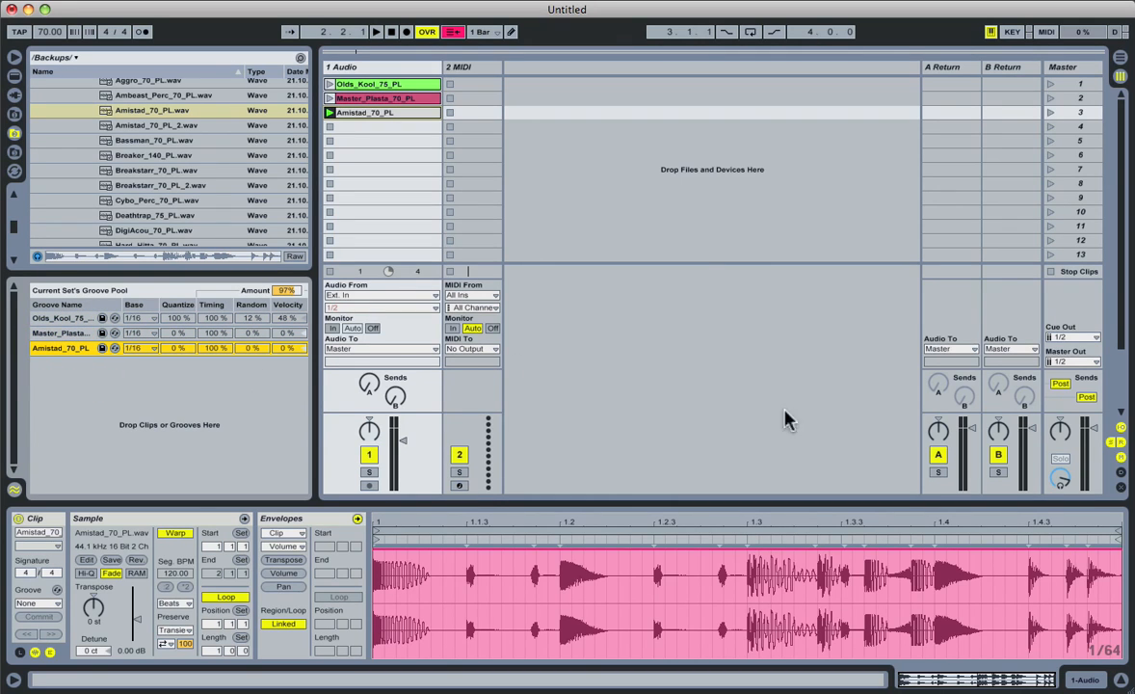
mouse_move(254, 305)
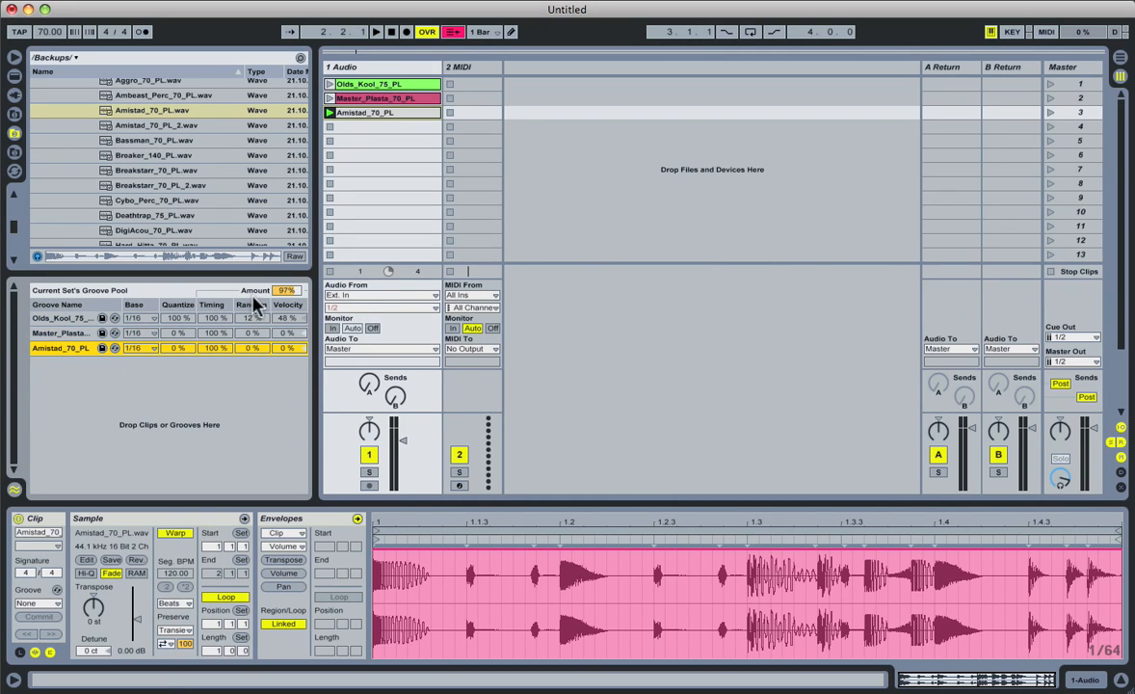
drag(280, 289, 270, 289)
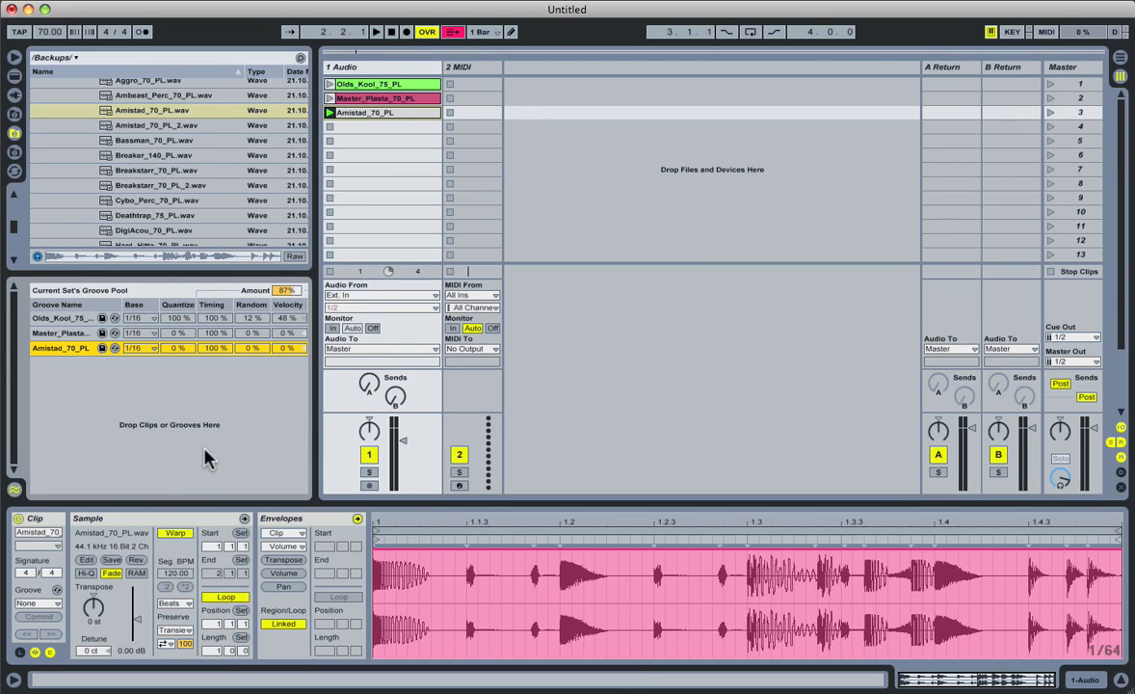
mouse_move(58, 598)
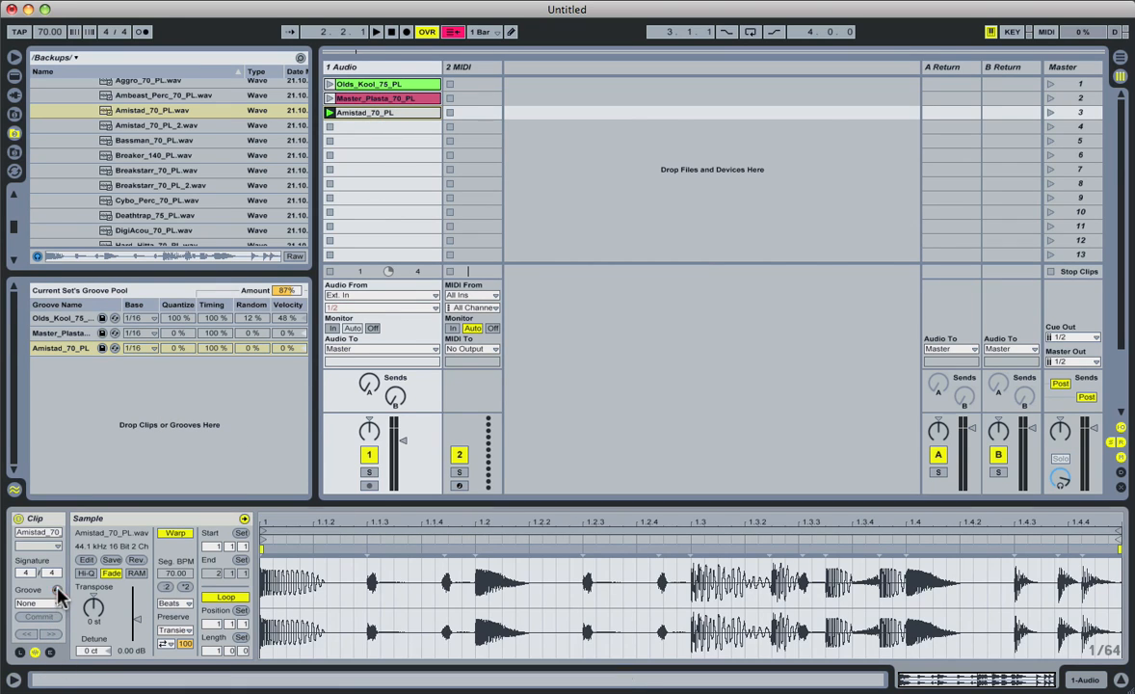
Hot-swap the clip's groove to browse the built-in Grooves library.
click(58, 601)
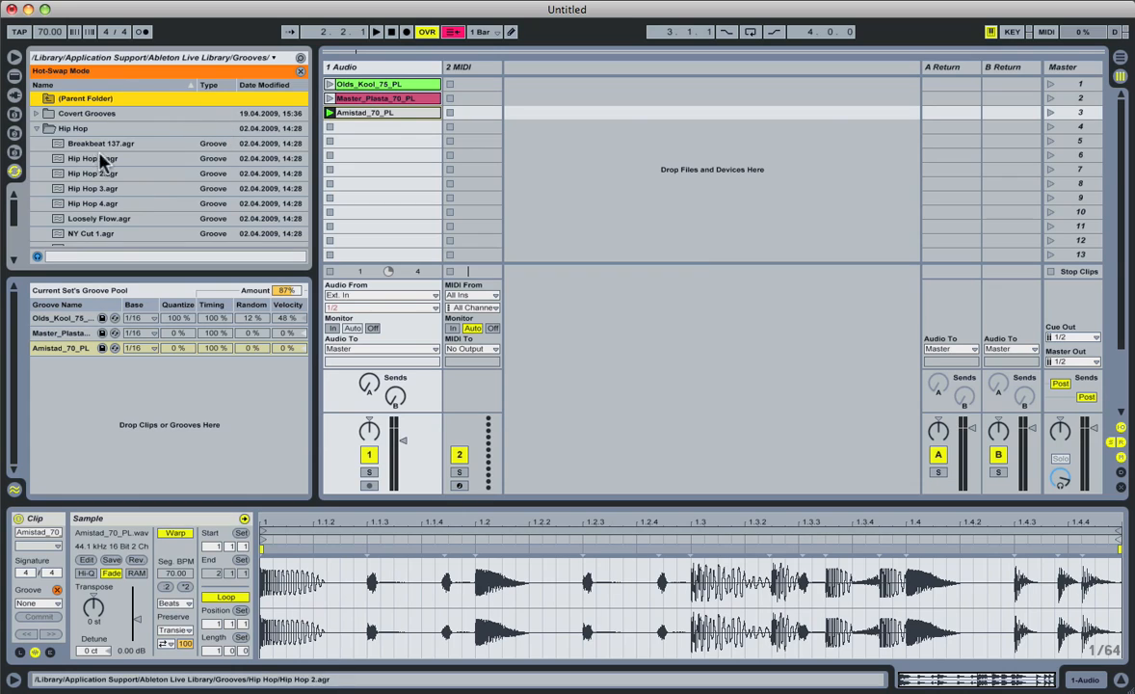